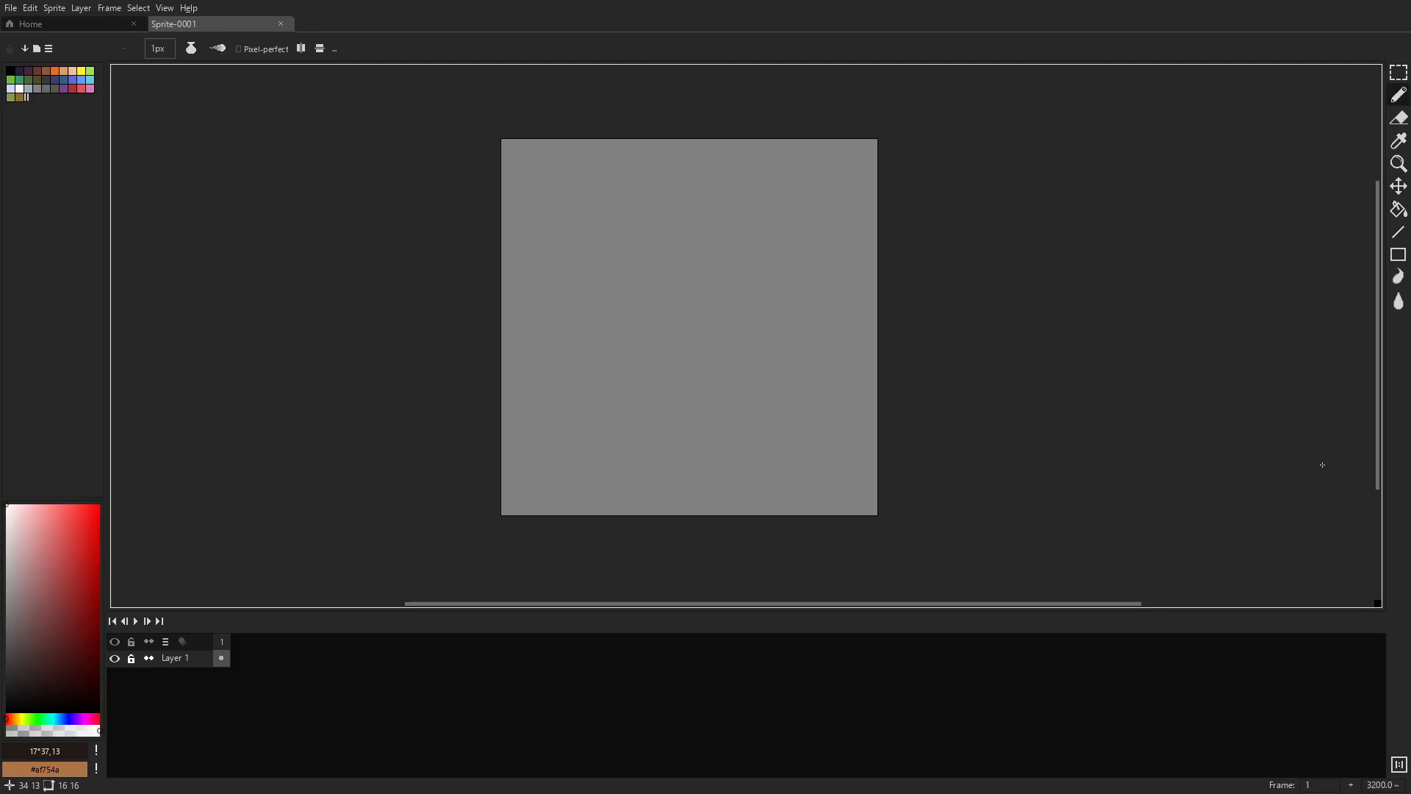
mouse_move(1326, 459)
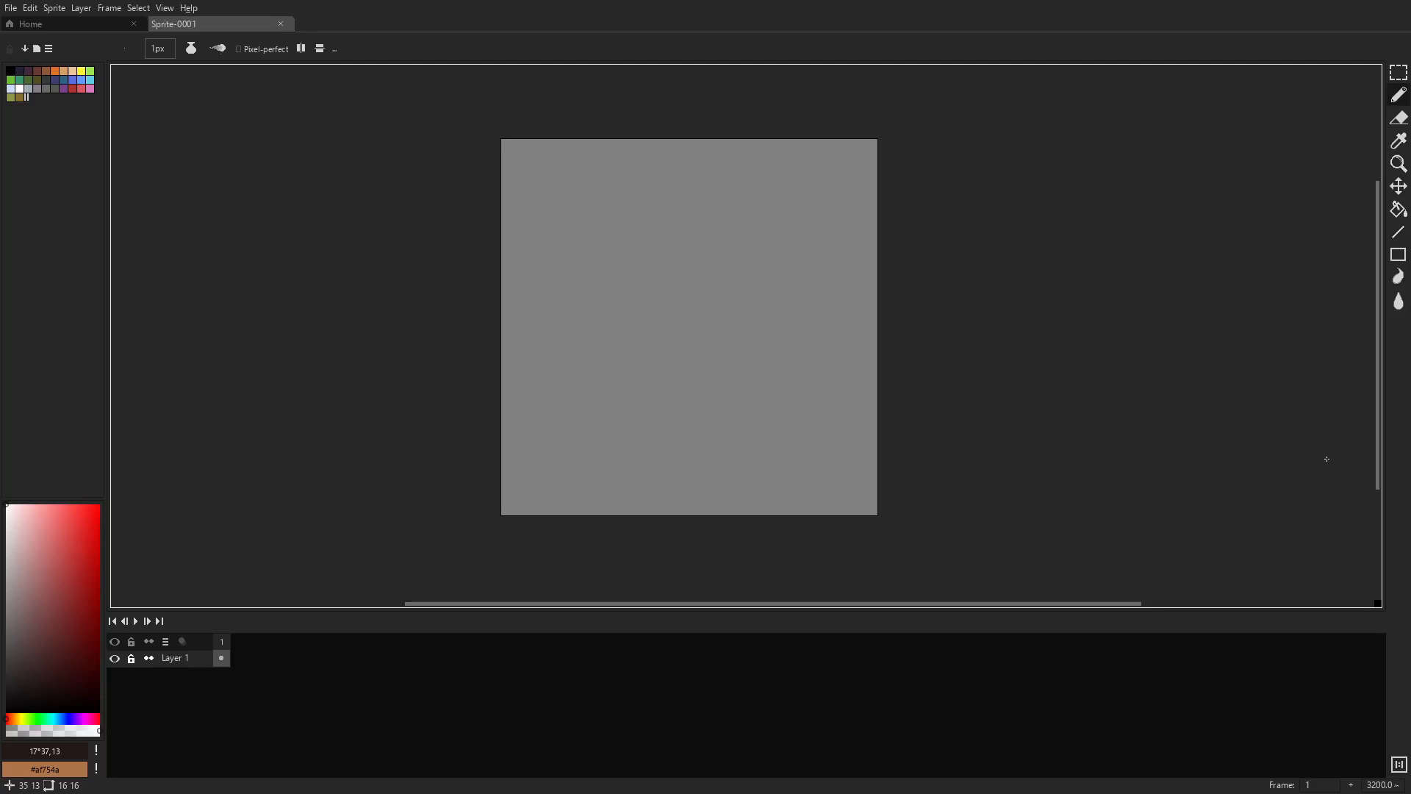
mouse_move(1319, 432)
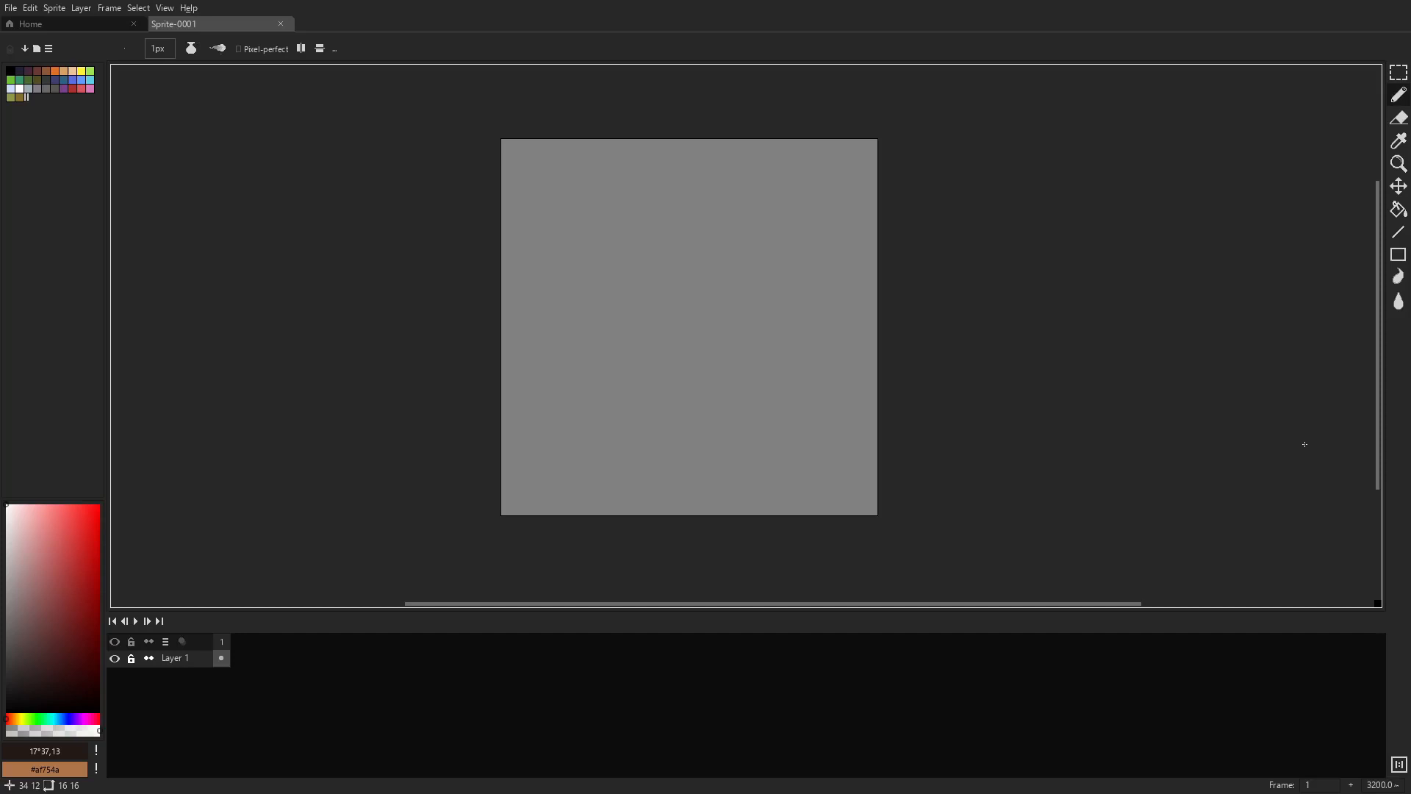
mouse_move(1275, 446)
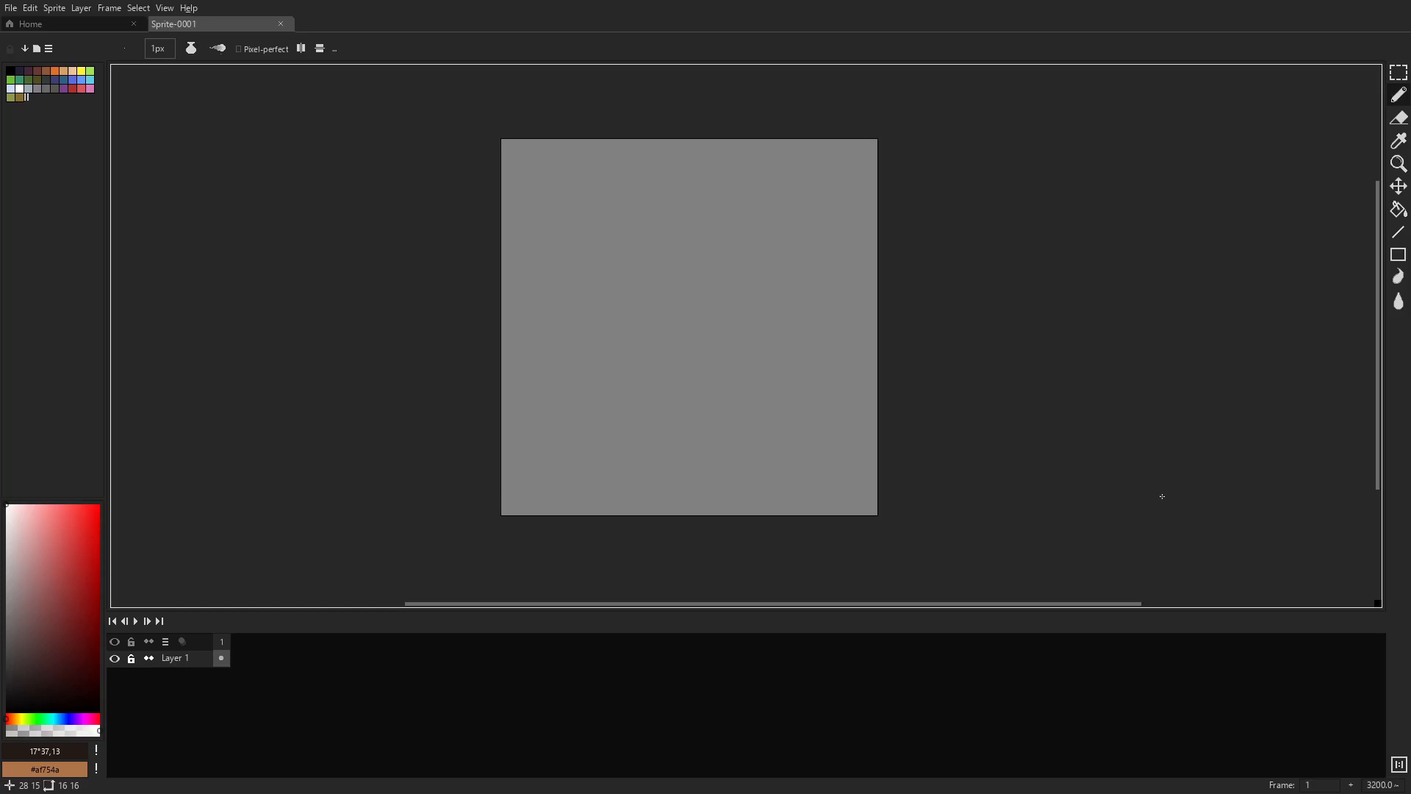
mouse_move(1130, 483)
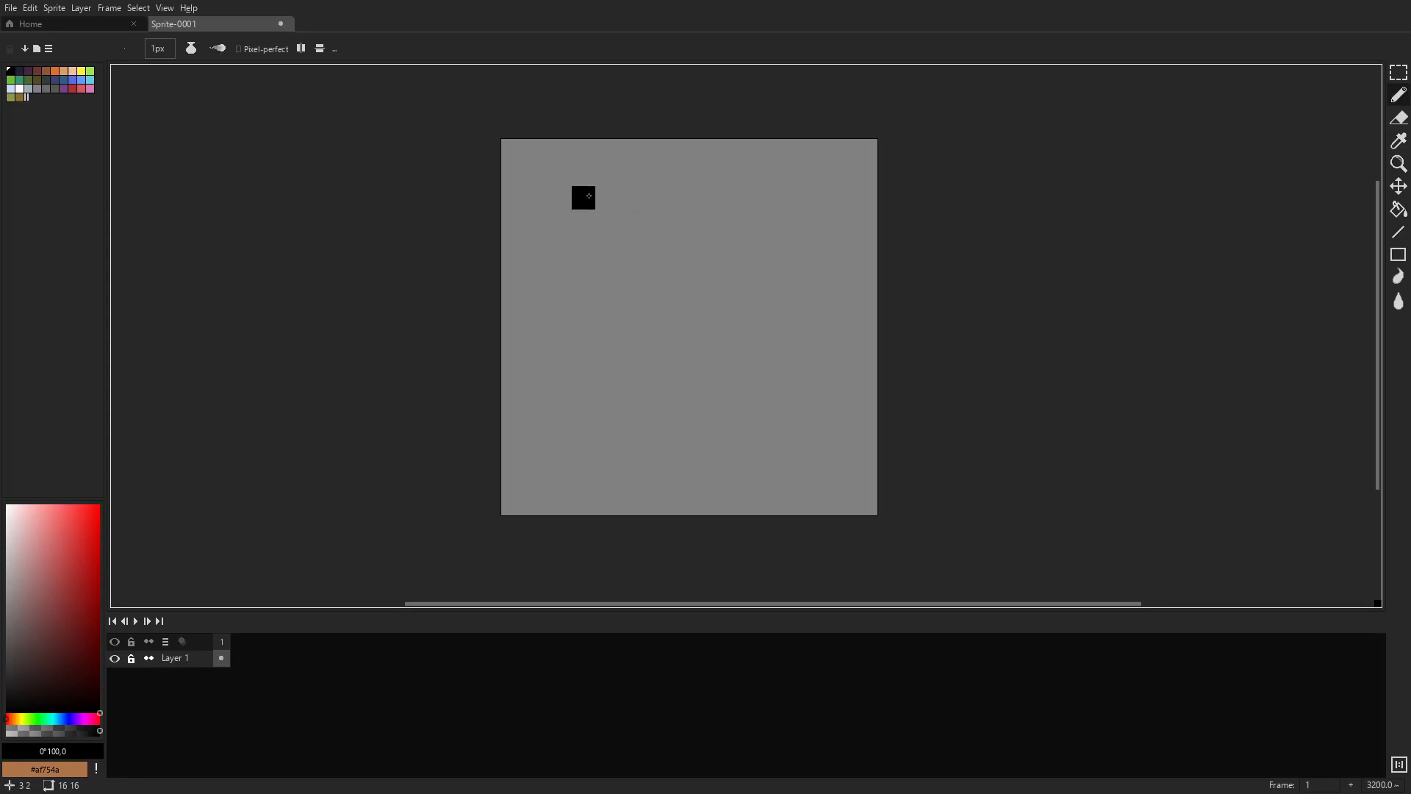
Redraw the black outline as a narrow upper block over a wider base, undoing stray strokes.
key(ctrl+z)
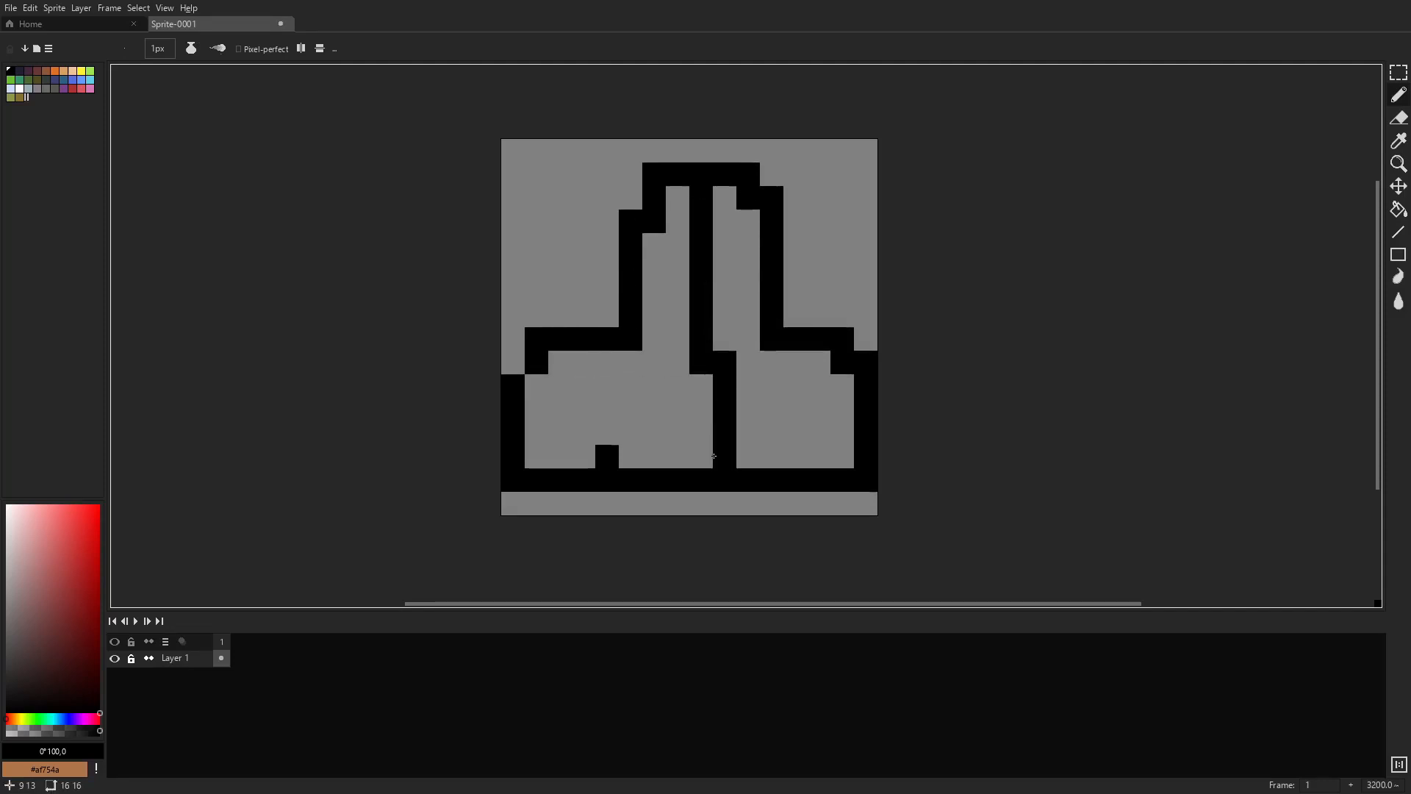
click(1398, 186)
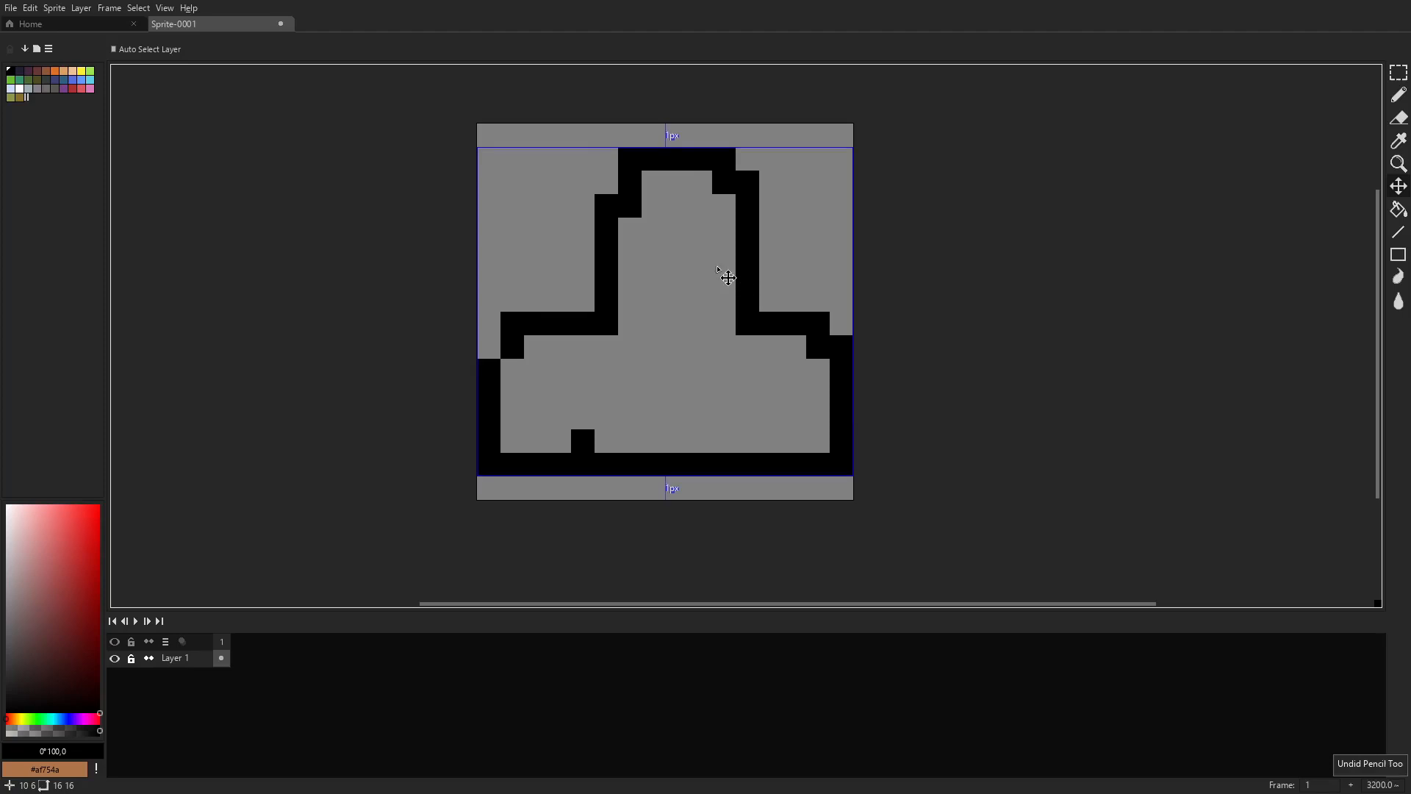
key(ctrl+z)
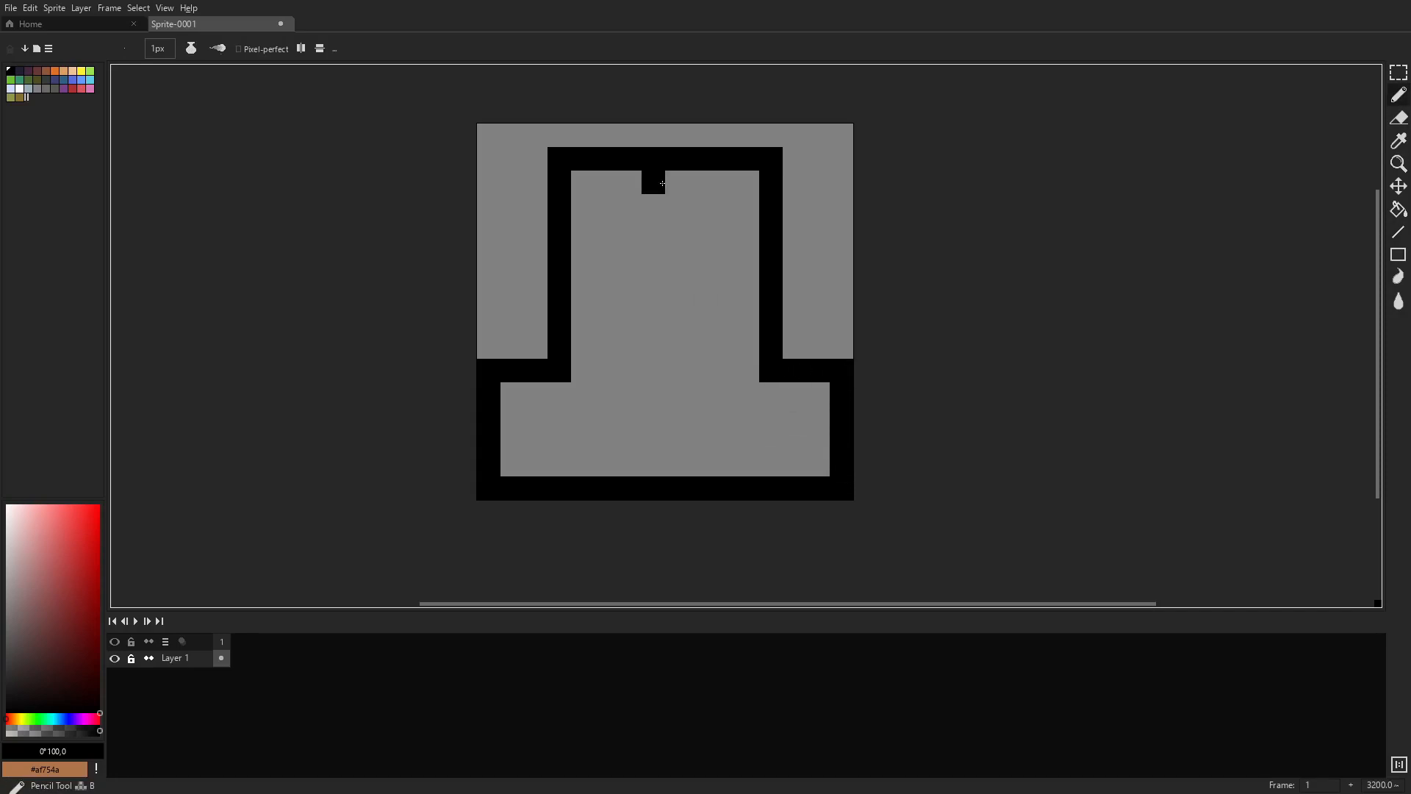
mouse_move(657, 179)
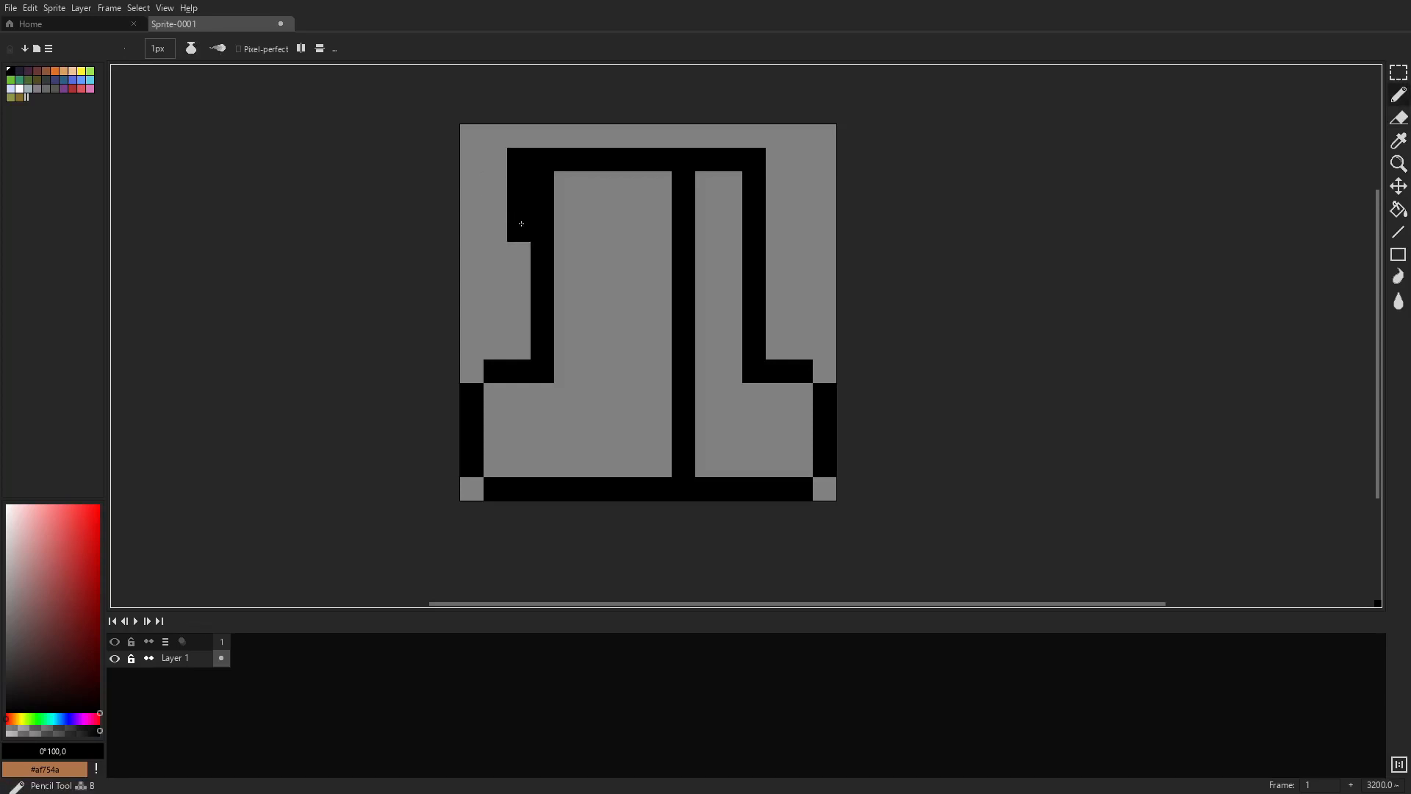
Add a centre divider and cuff and ankle lines to the black boot outline.
click(777, 159)
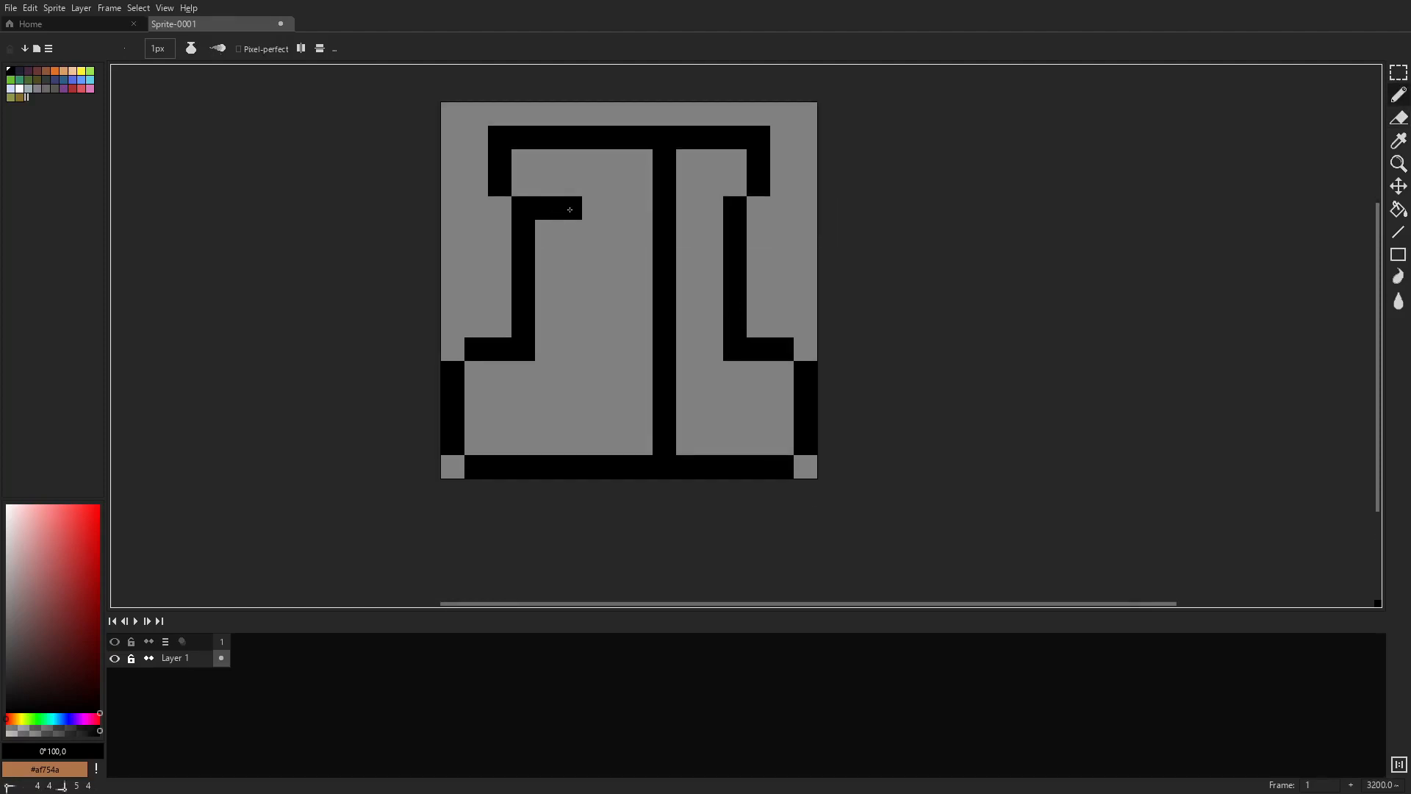
scroll(down, 3)
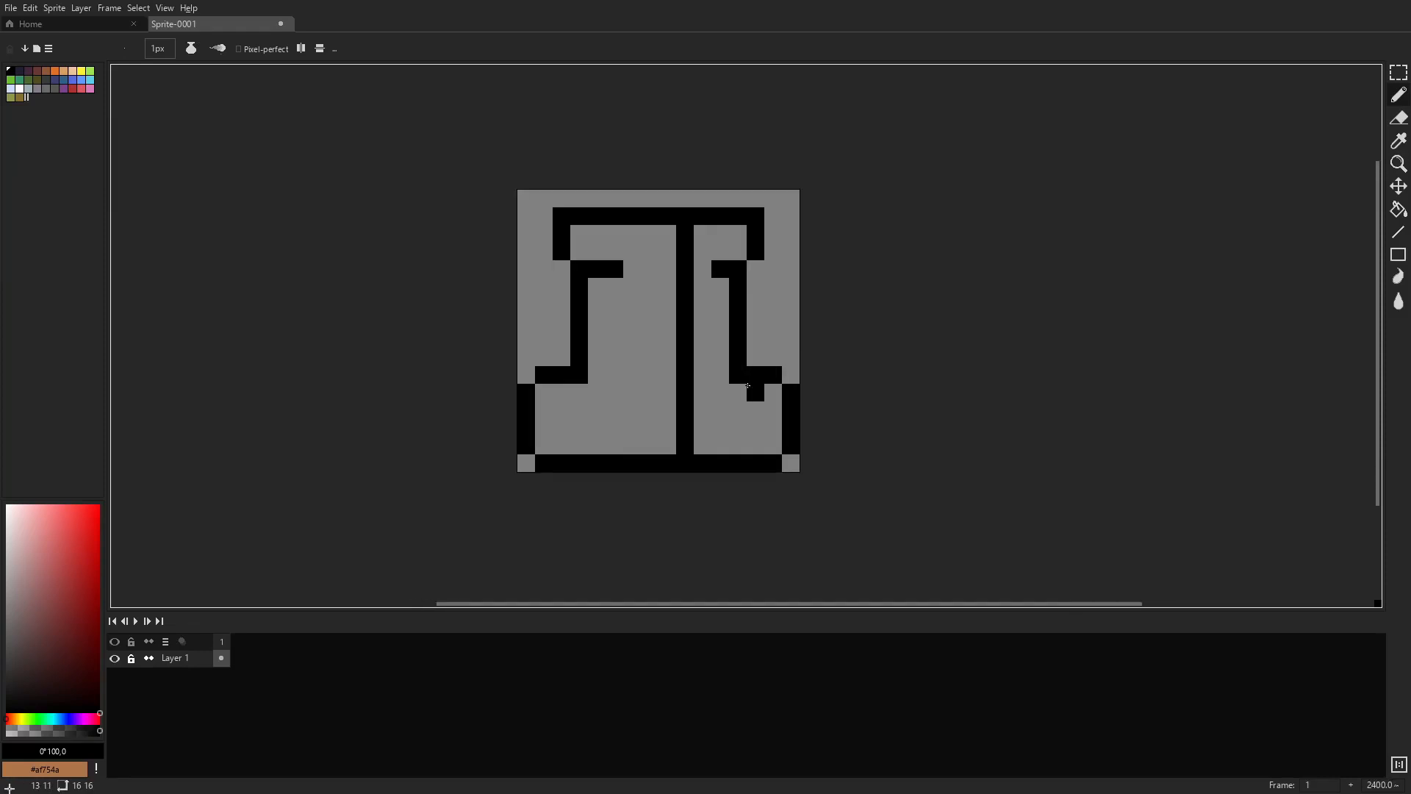
scroll(down, 3)
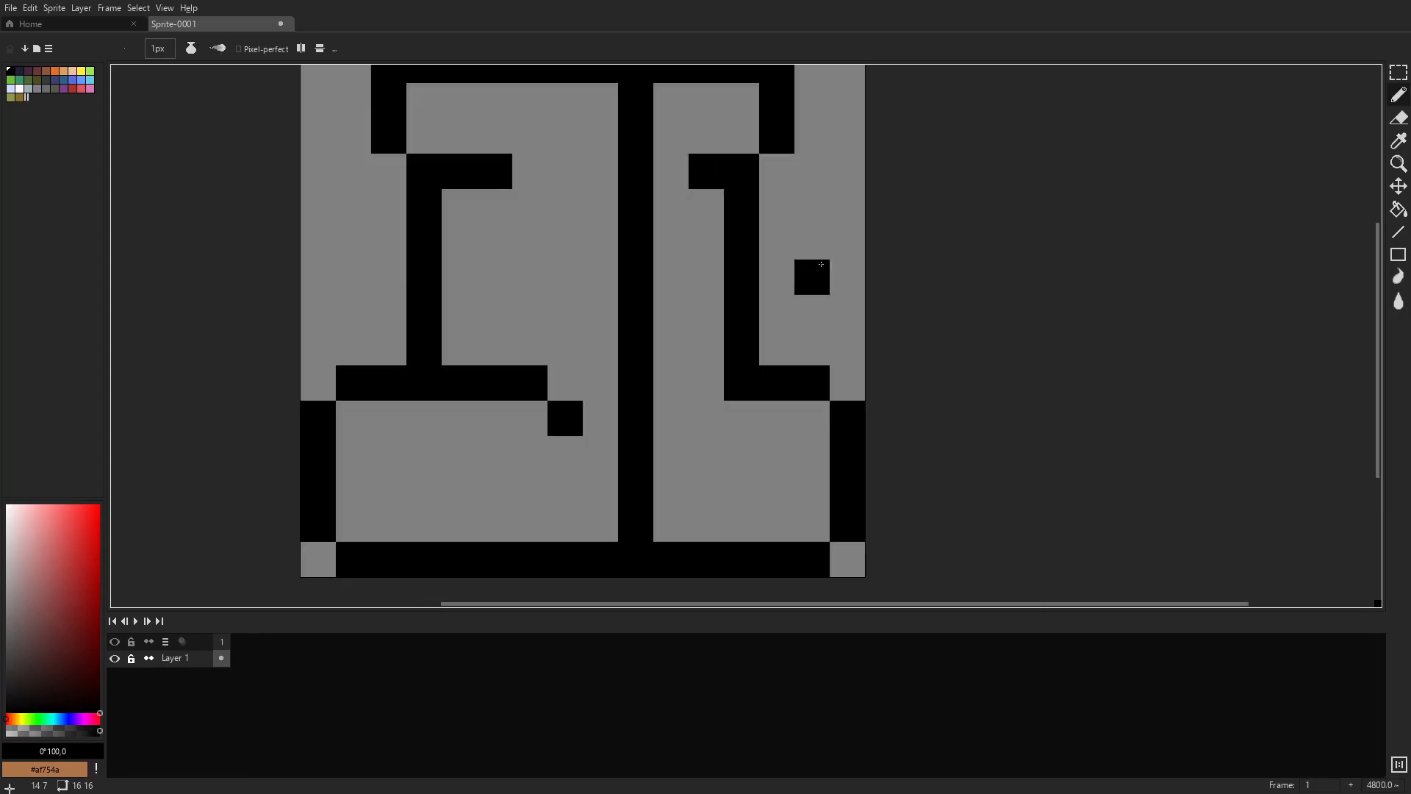
scroll(down, 3)
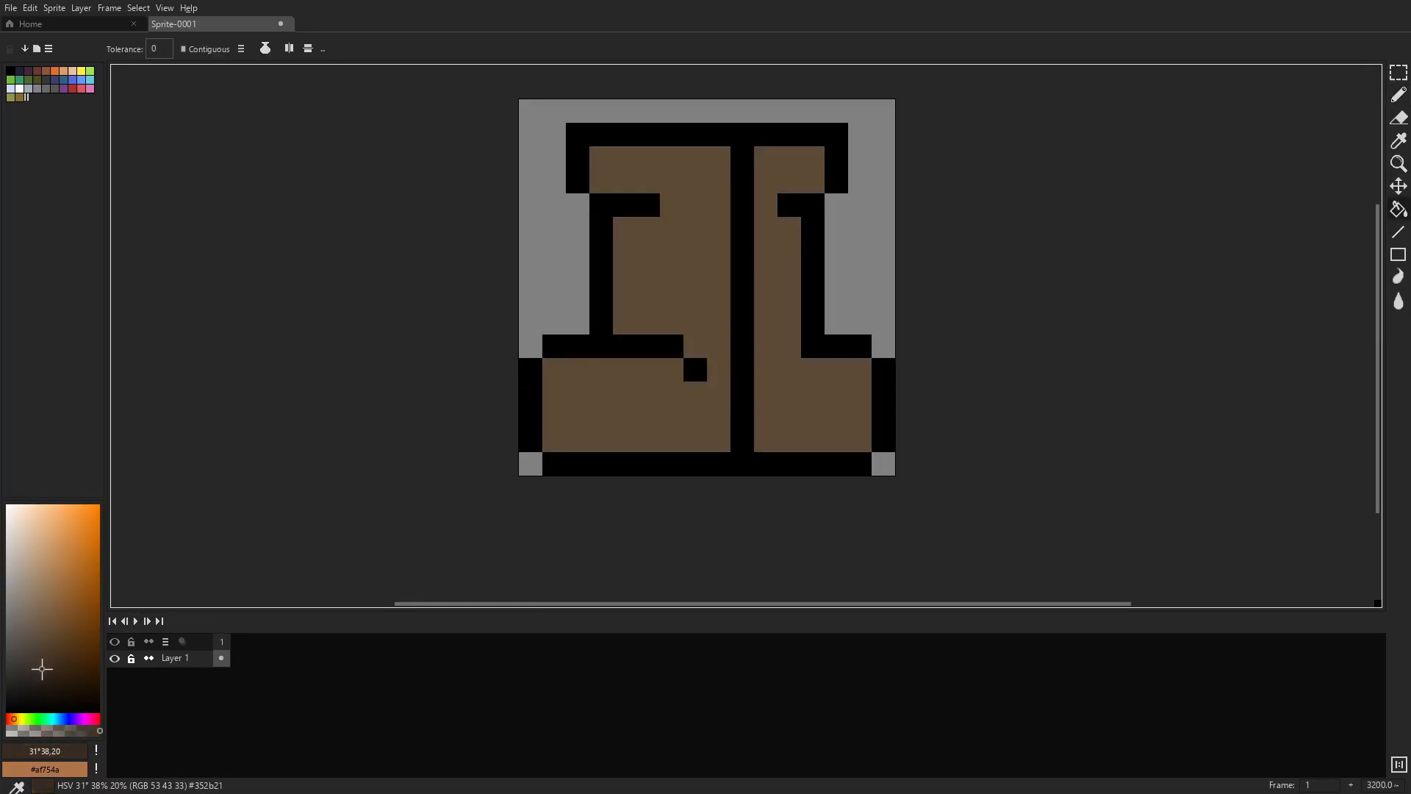
mouse_move(456, 439)
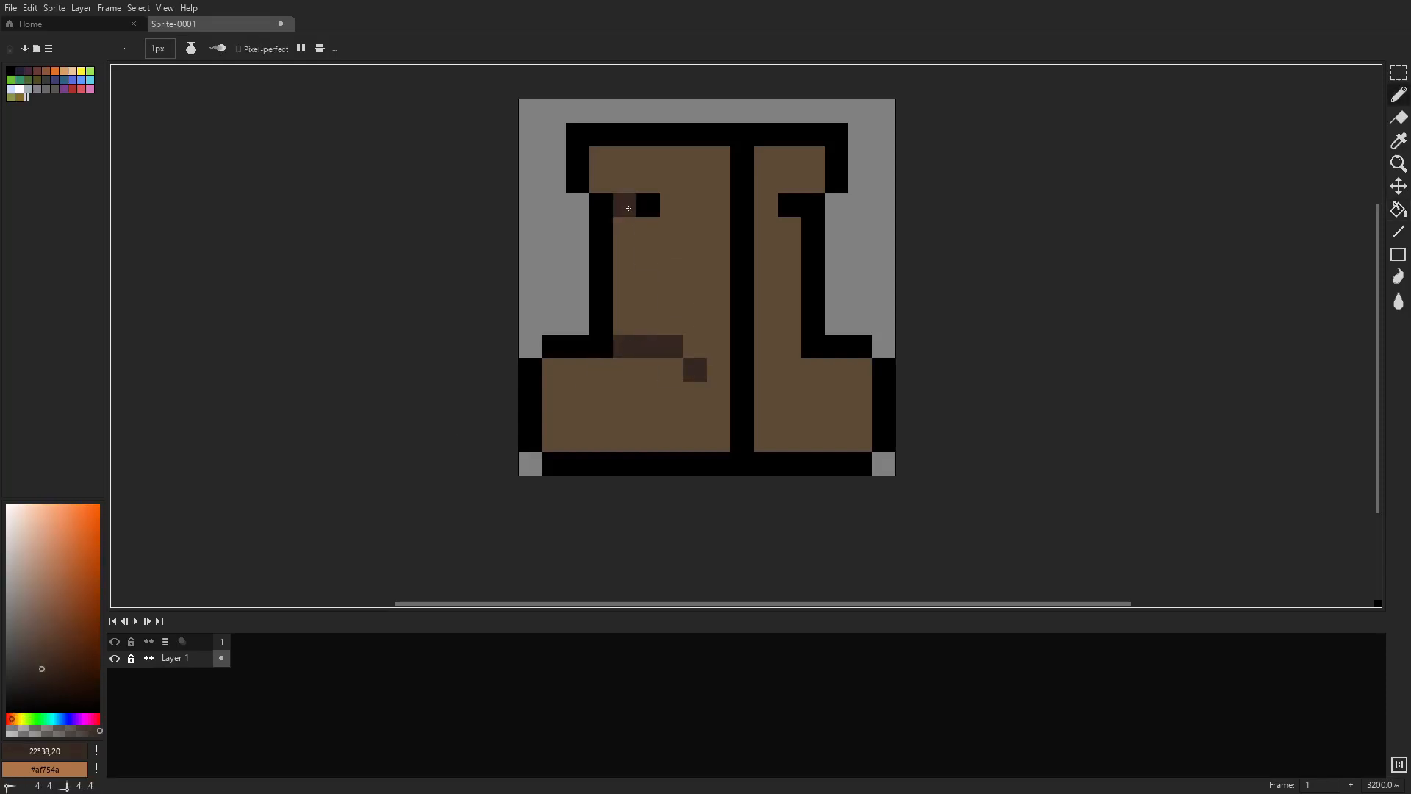
Bucket-fill both boots brown and shade the cuffs, left ankle and lower outline darker.
scroll(down, 3)
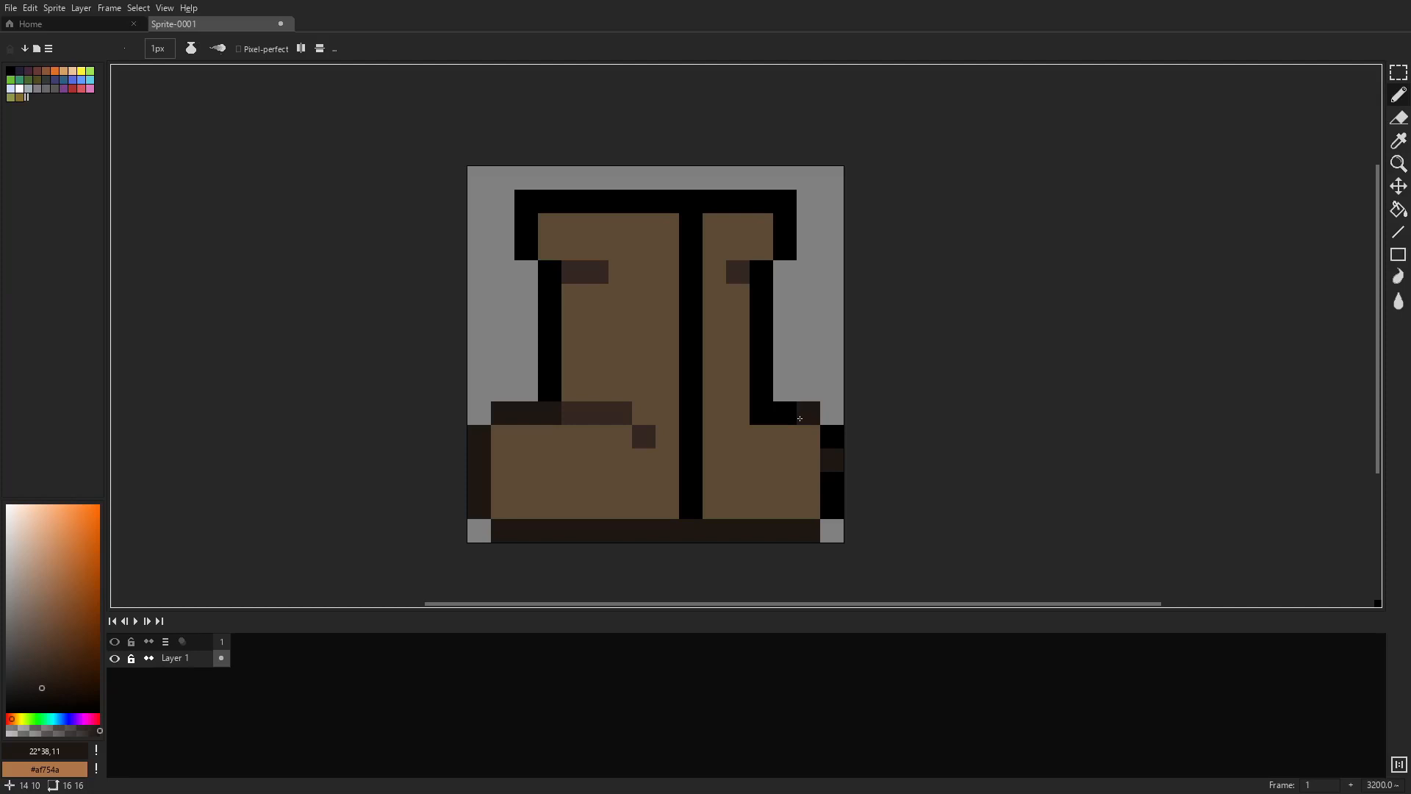
Recolour the boot outline dark brown and add shading on the right shaft and sole centre.
click(1398, 209)
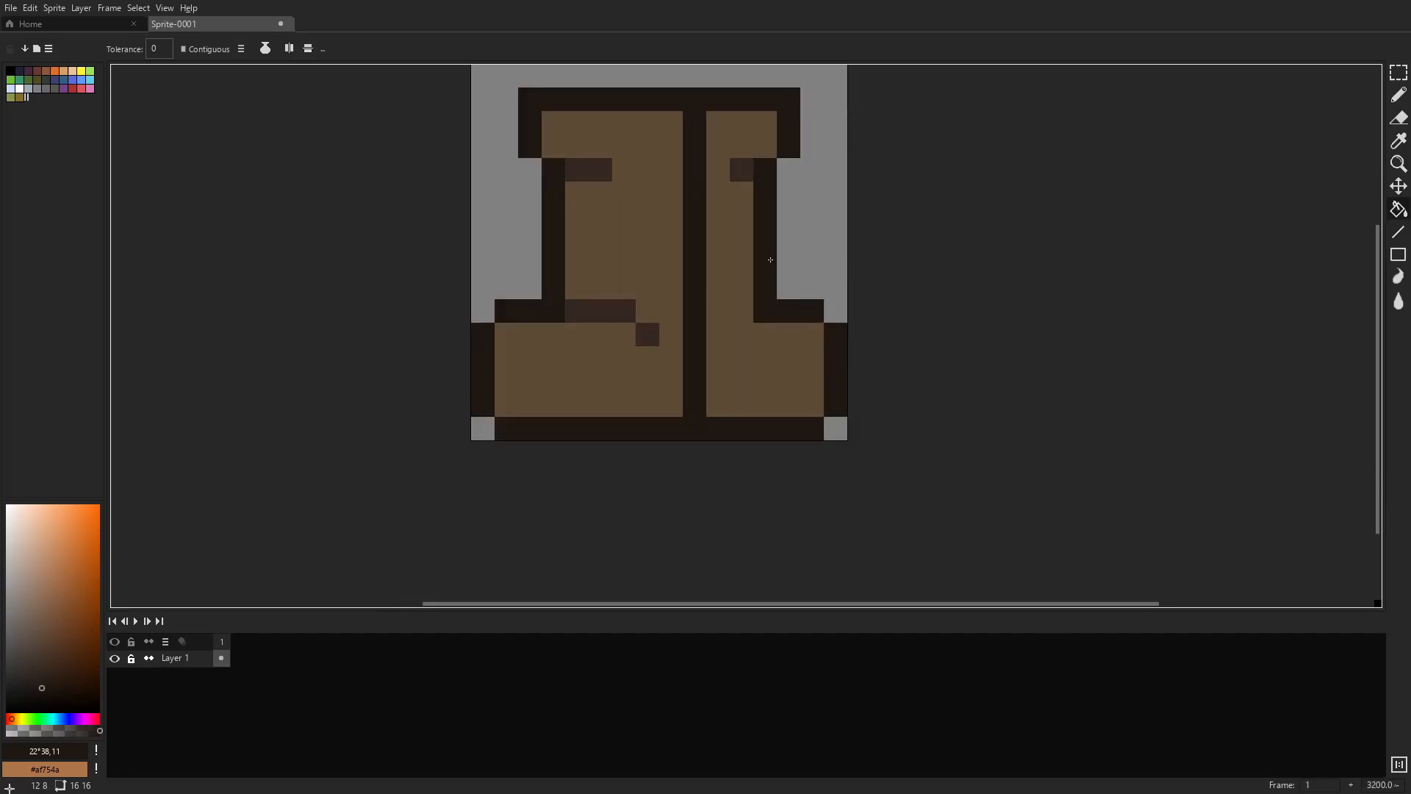
click(1399, 140)
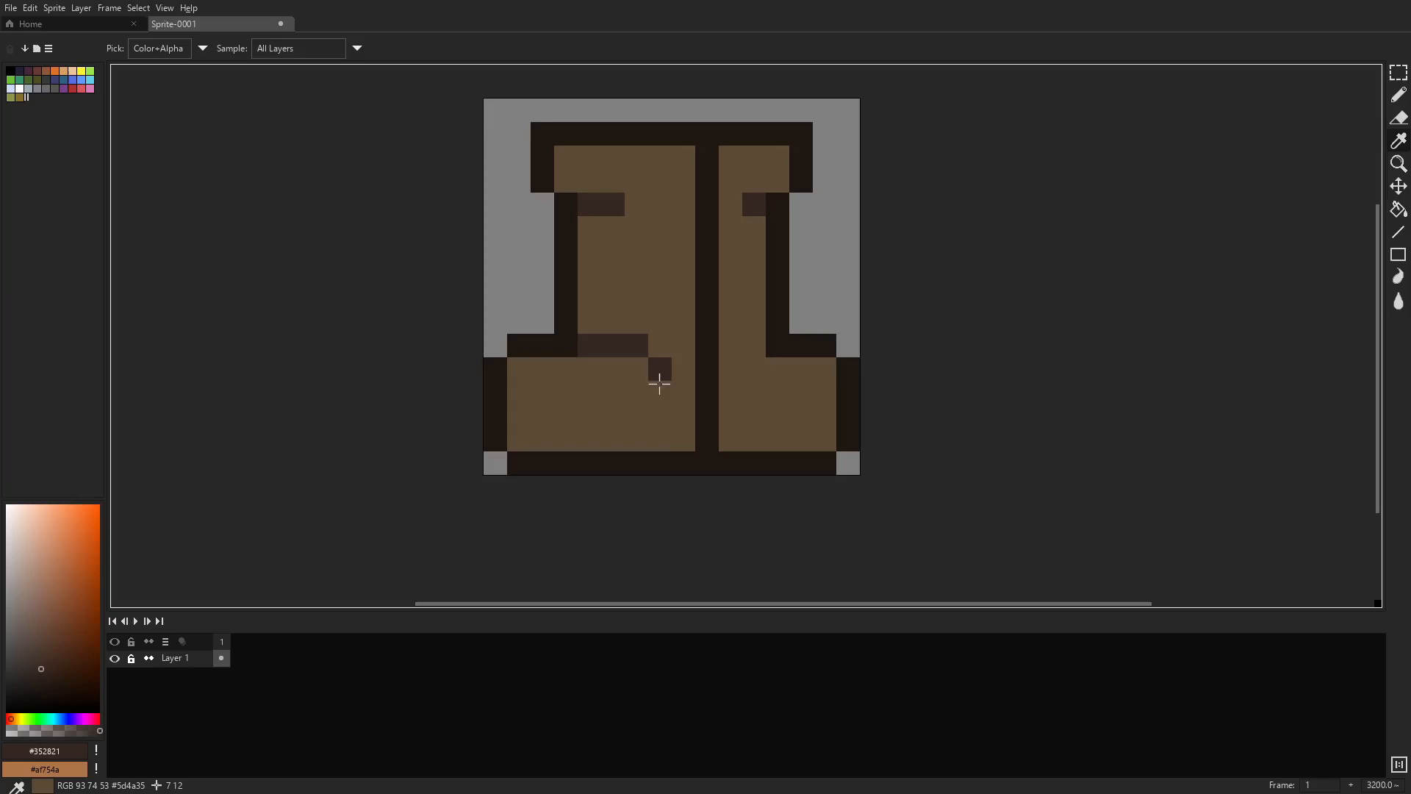
click(1399, 93)
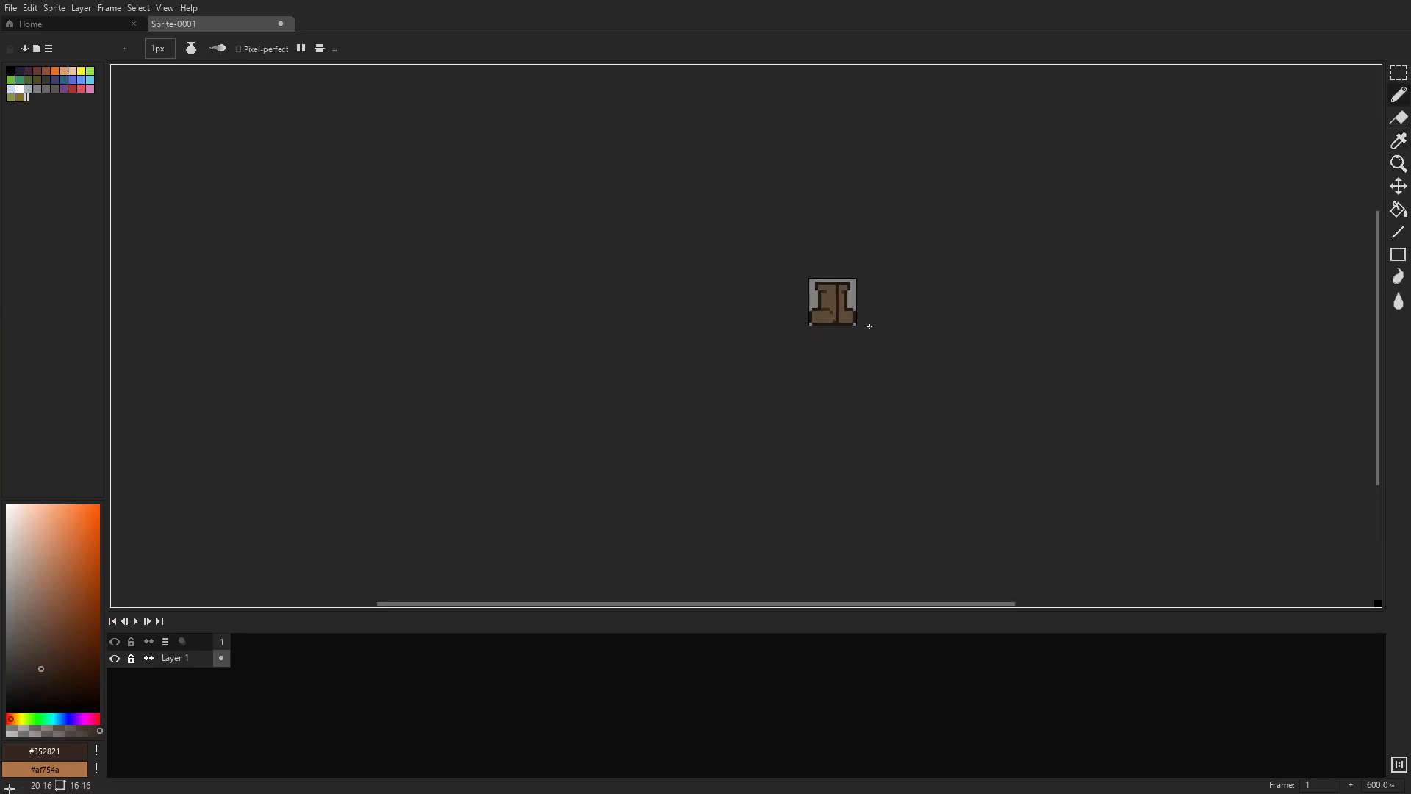
scroll(down, 3)
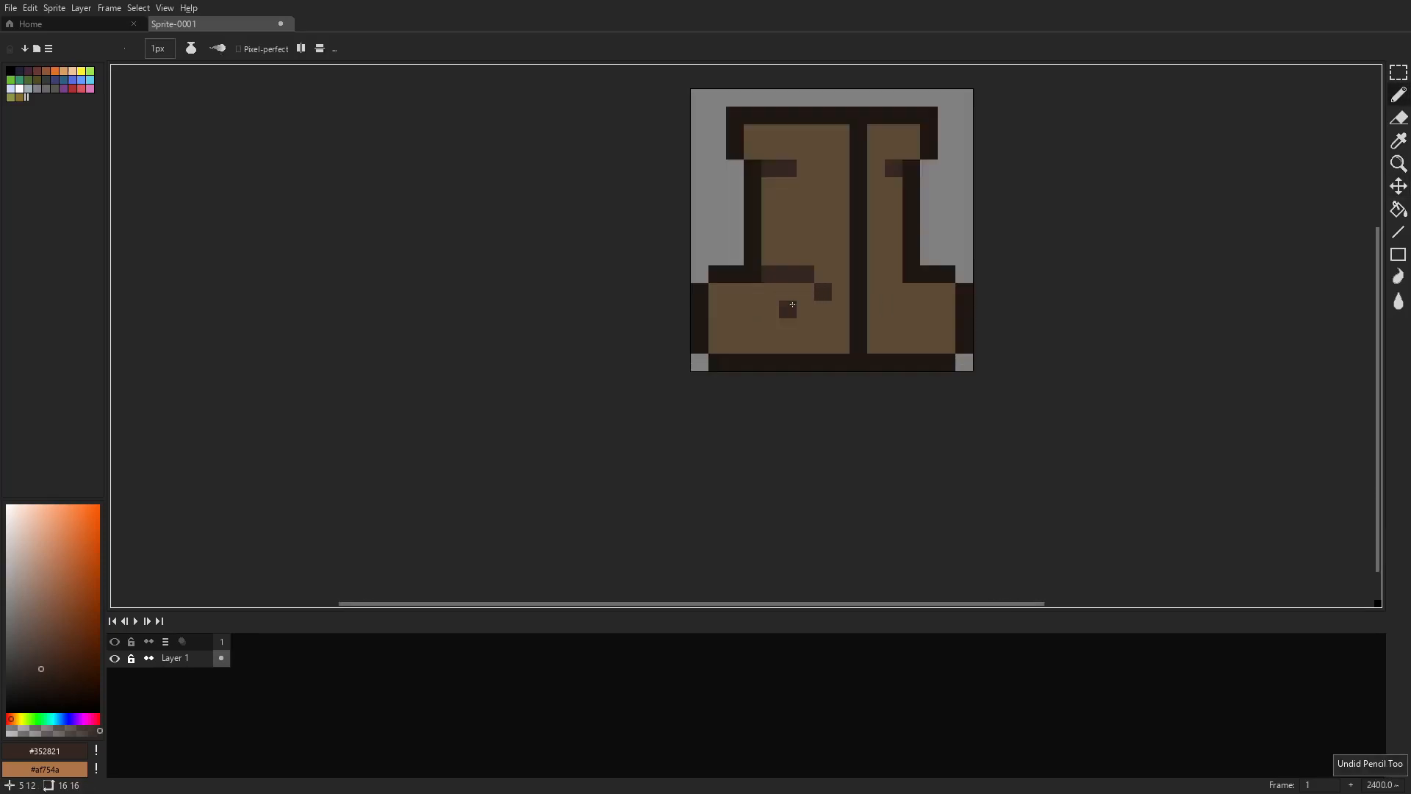
scroll(up, 3)
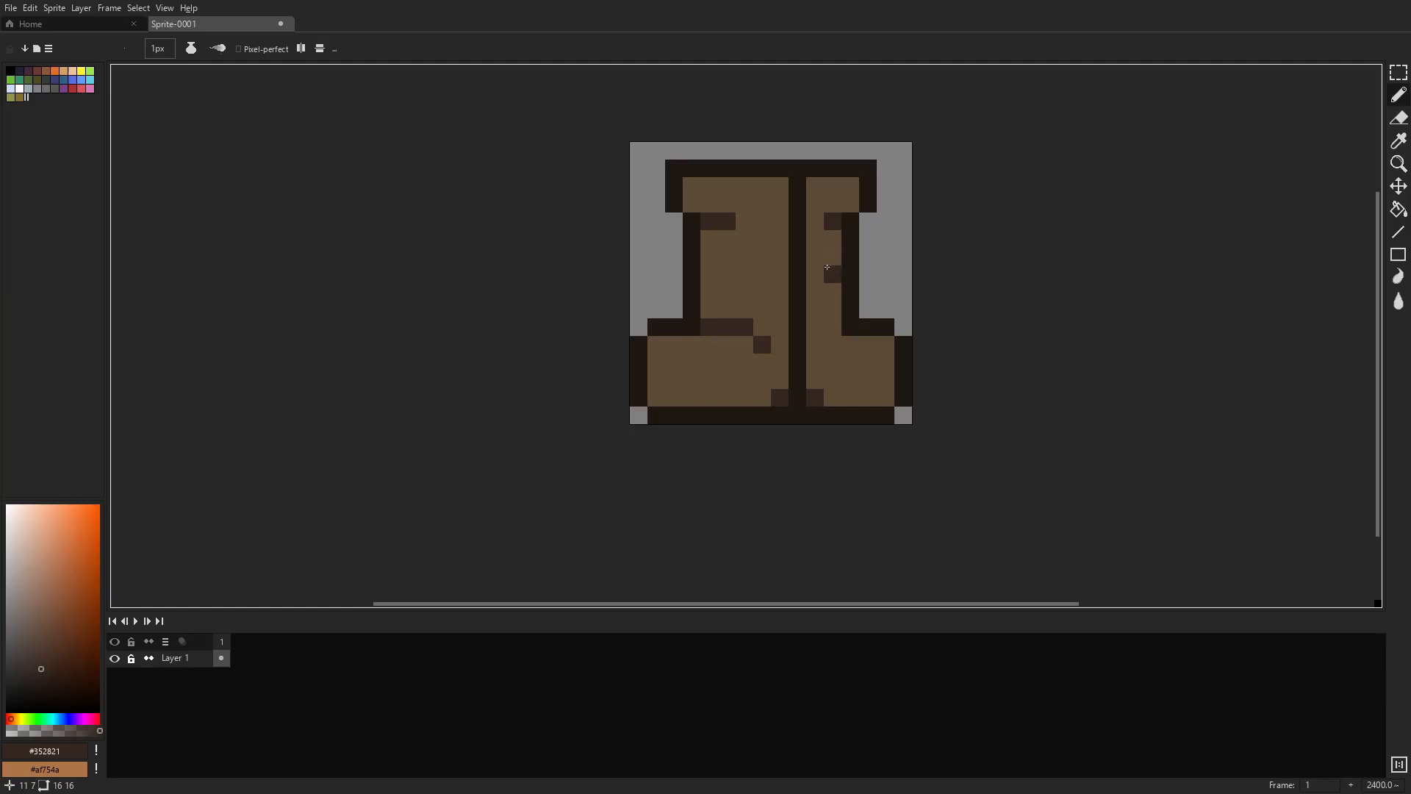
Remove the extra right-shaft shading pixel and pick a pale blue-grey colour.
click(828, 273)
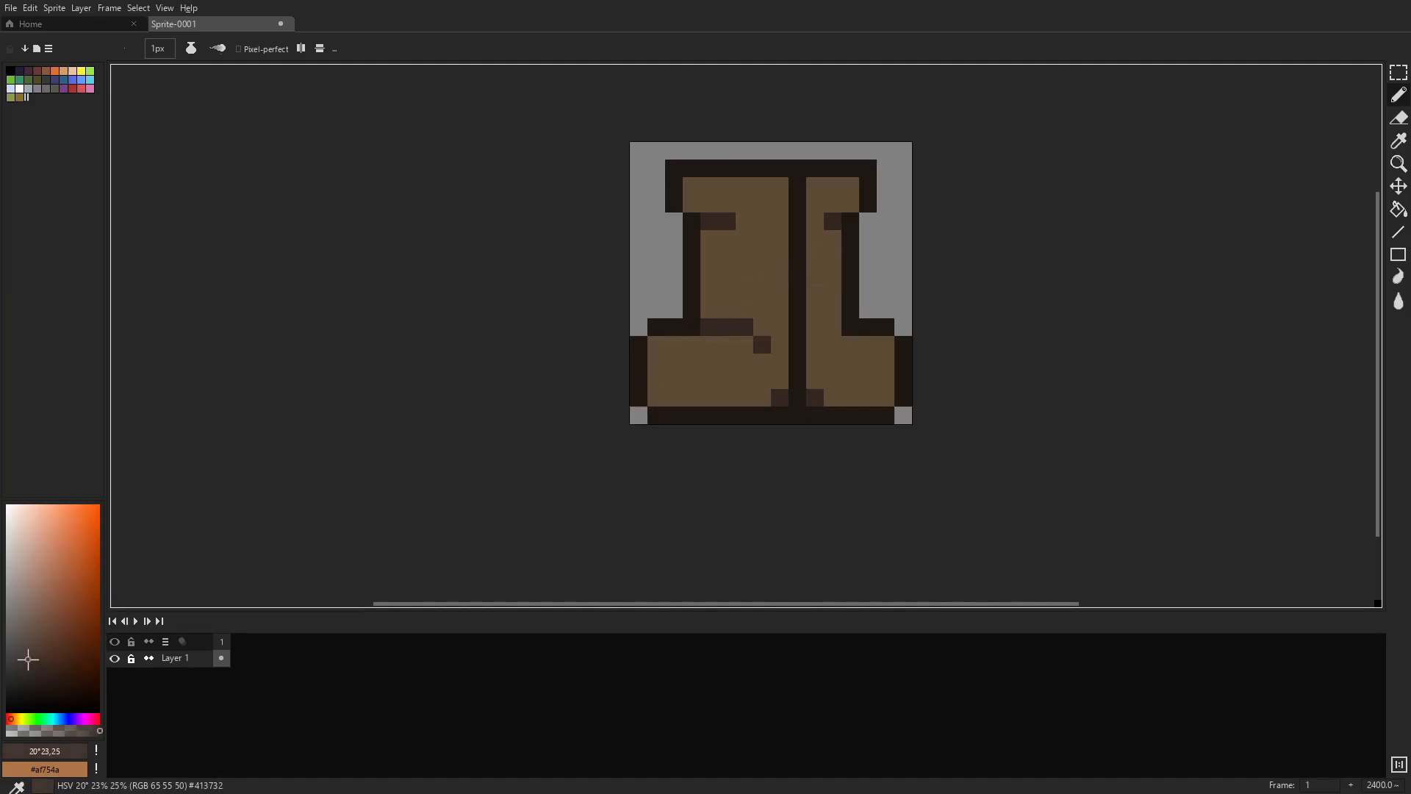
click(18, 650)
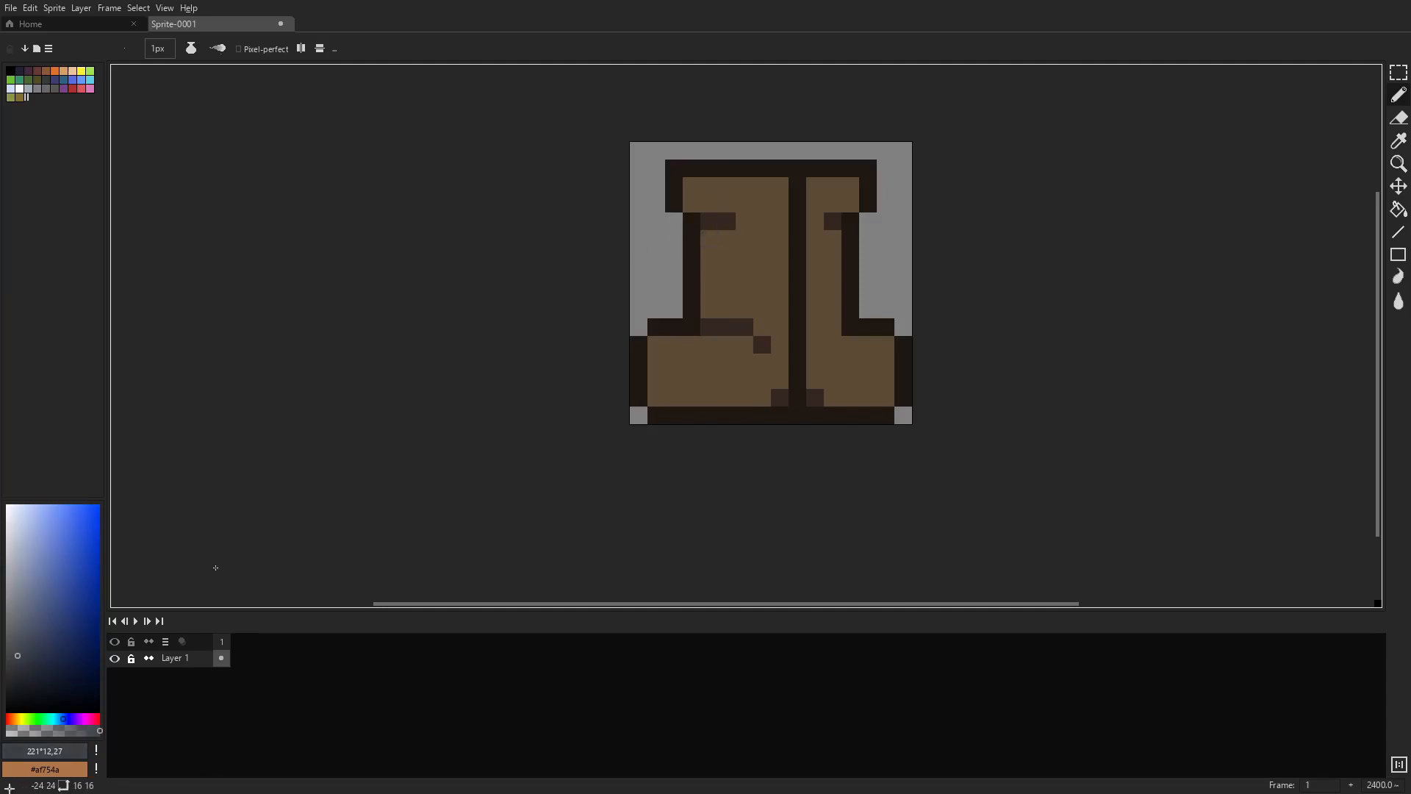
mouse_move(710, 256)
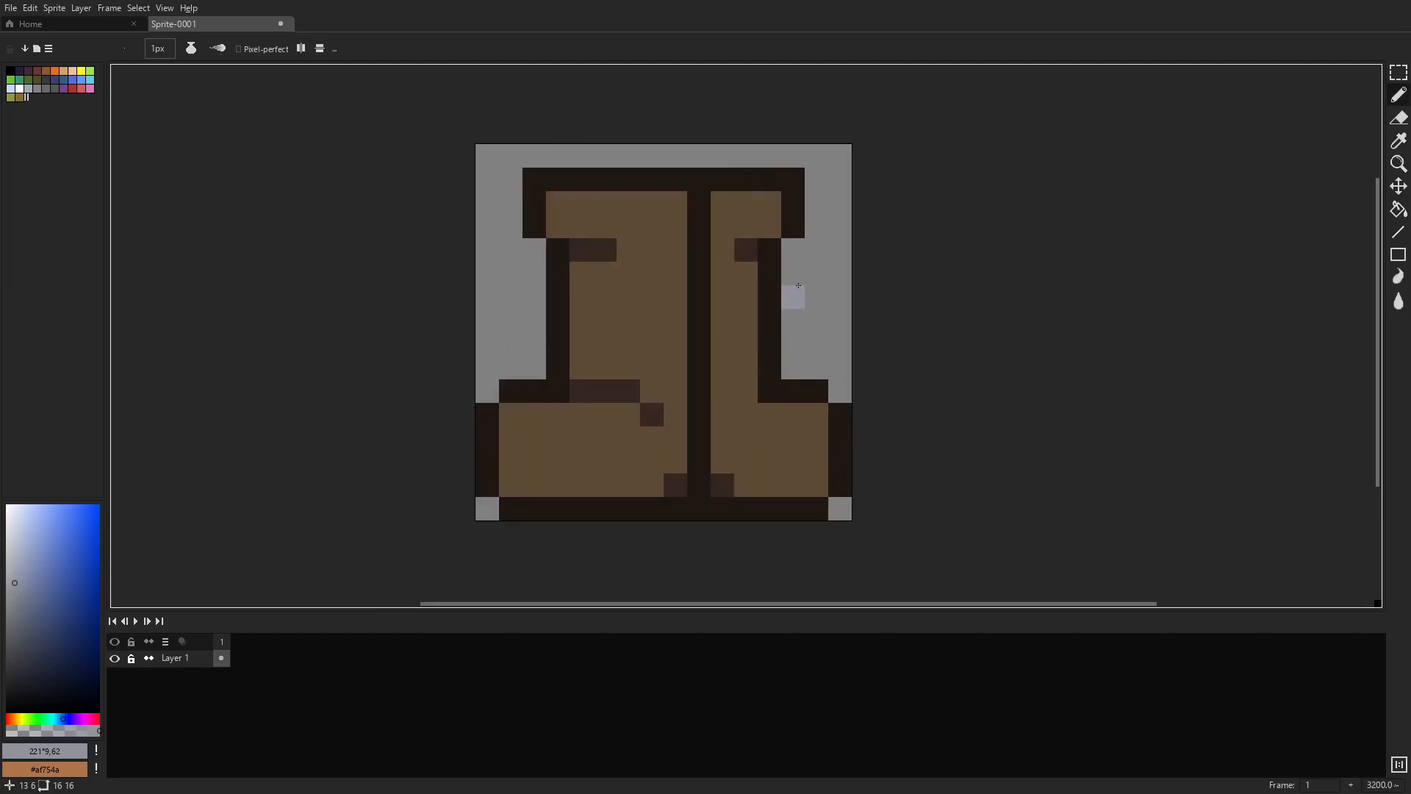
scroll(down, 3)
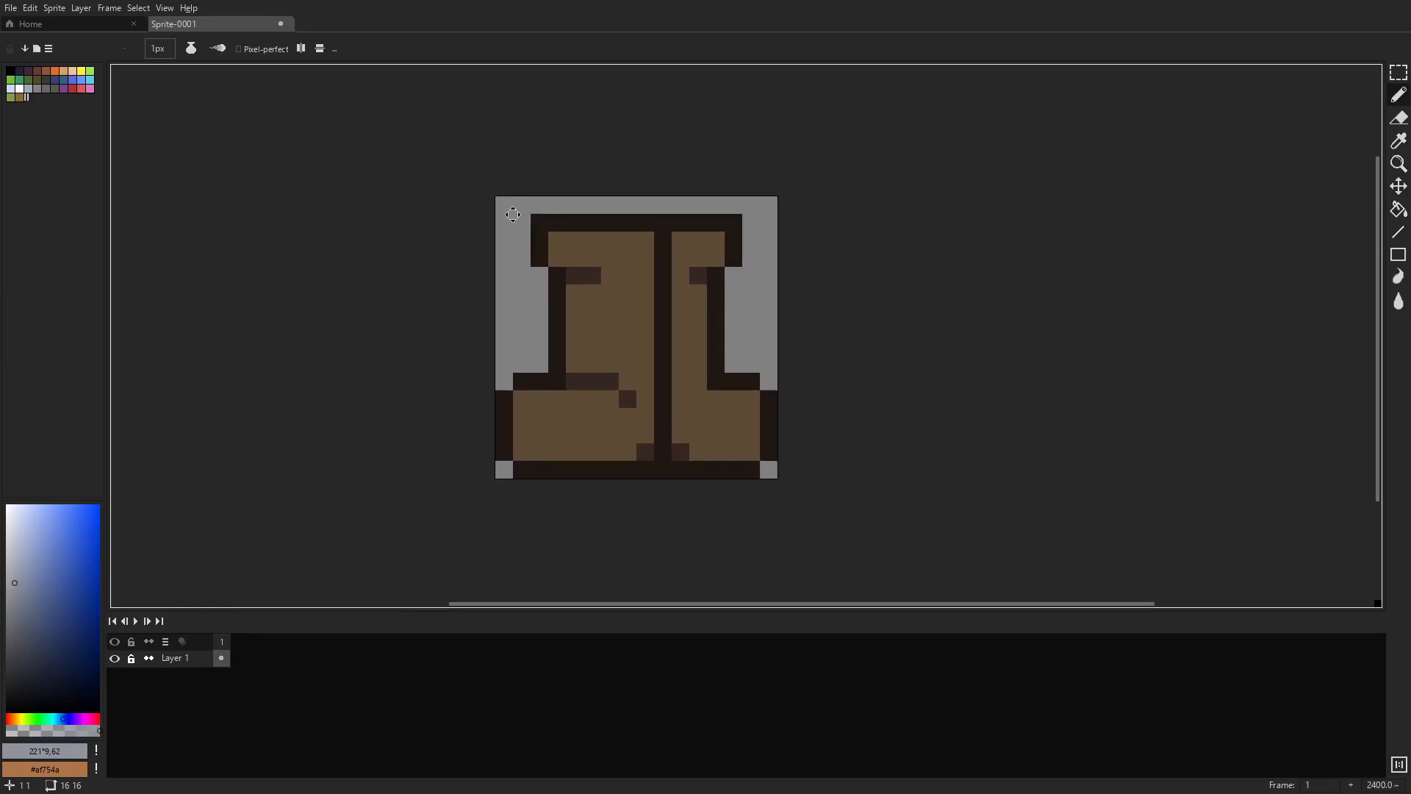
click(9, 7)
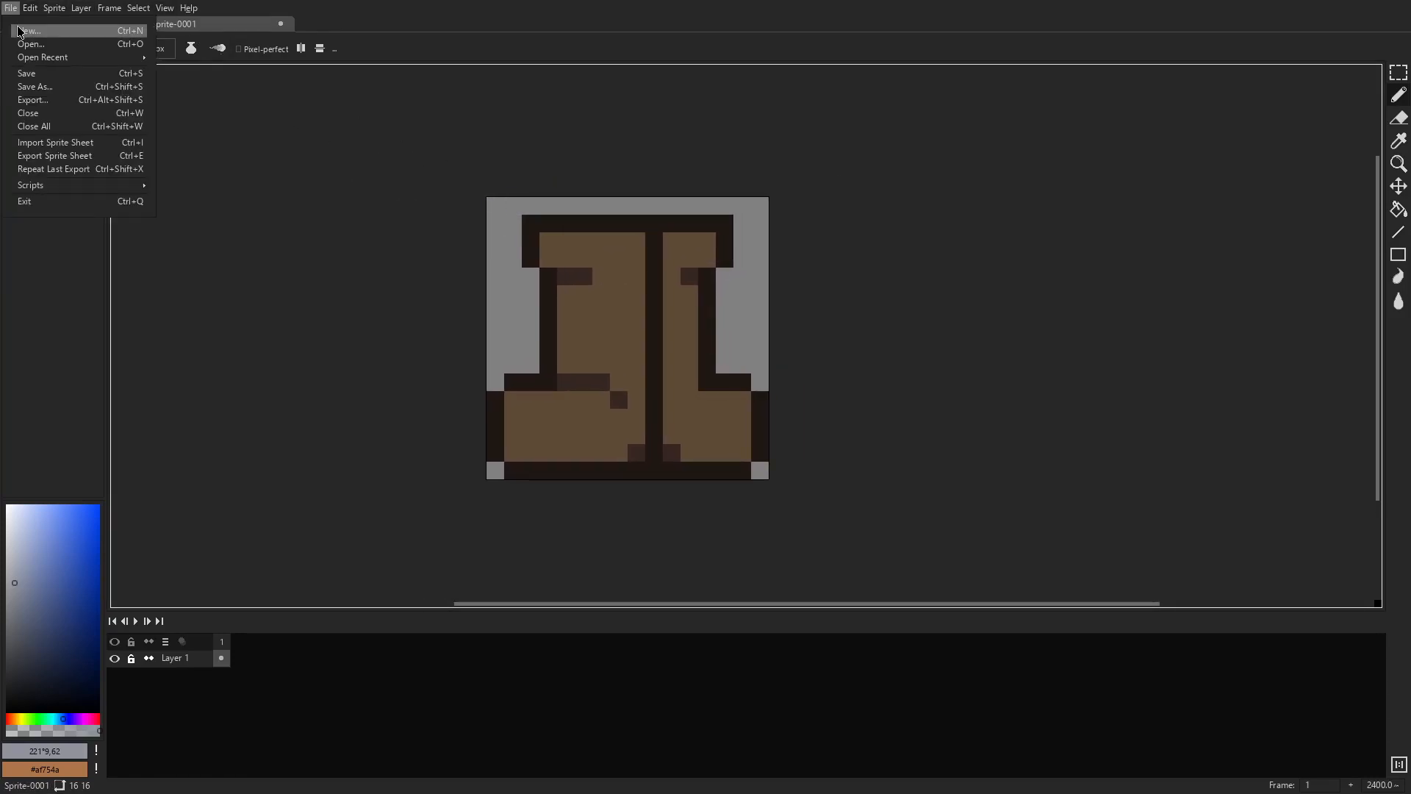
Create a new 16x16 sprite and draw a black T-shaped shirt outline.
click(28, 30)
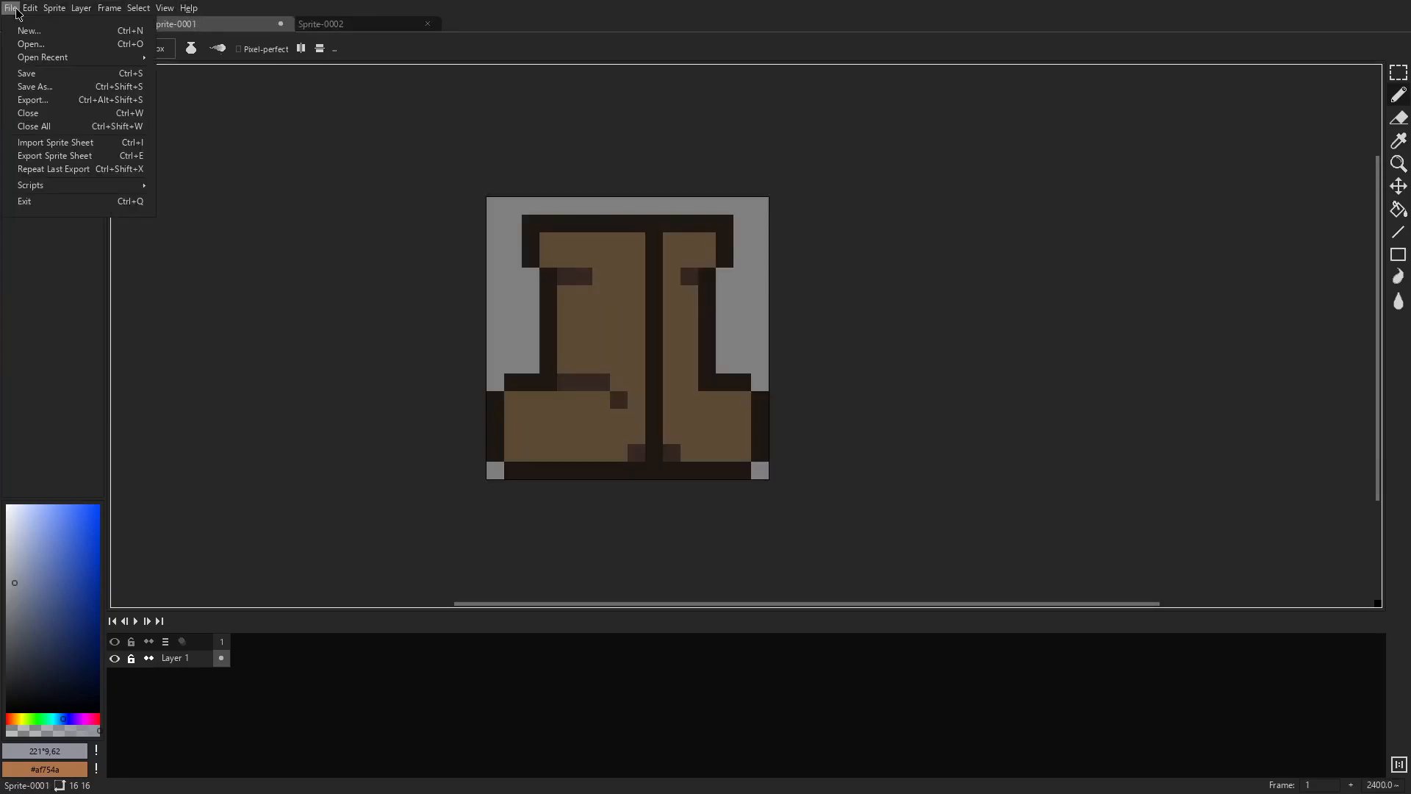
click(33, 100)
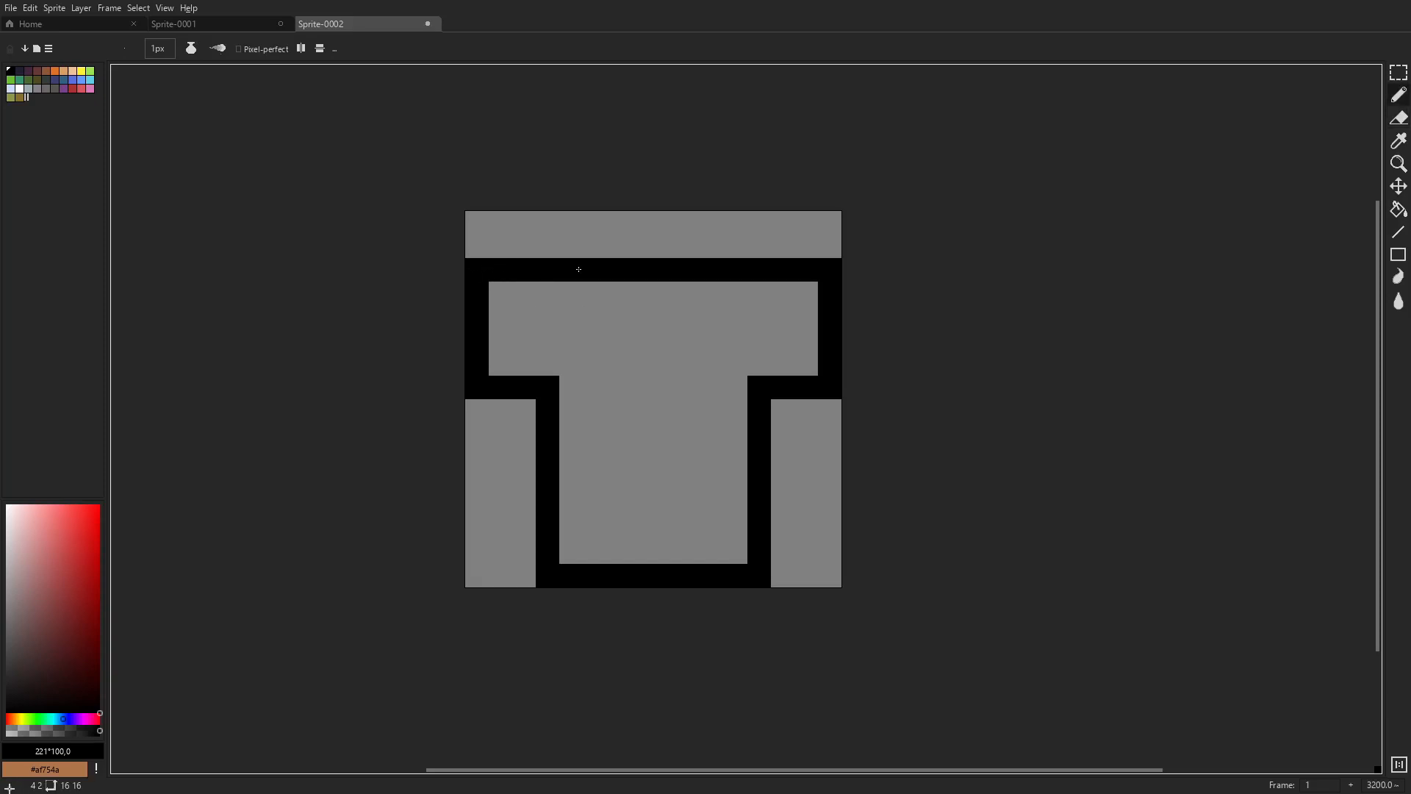
click(609, 292)
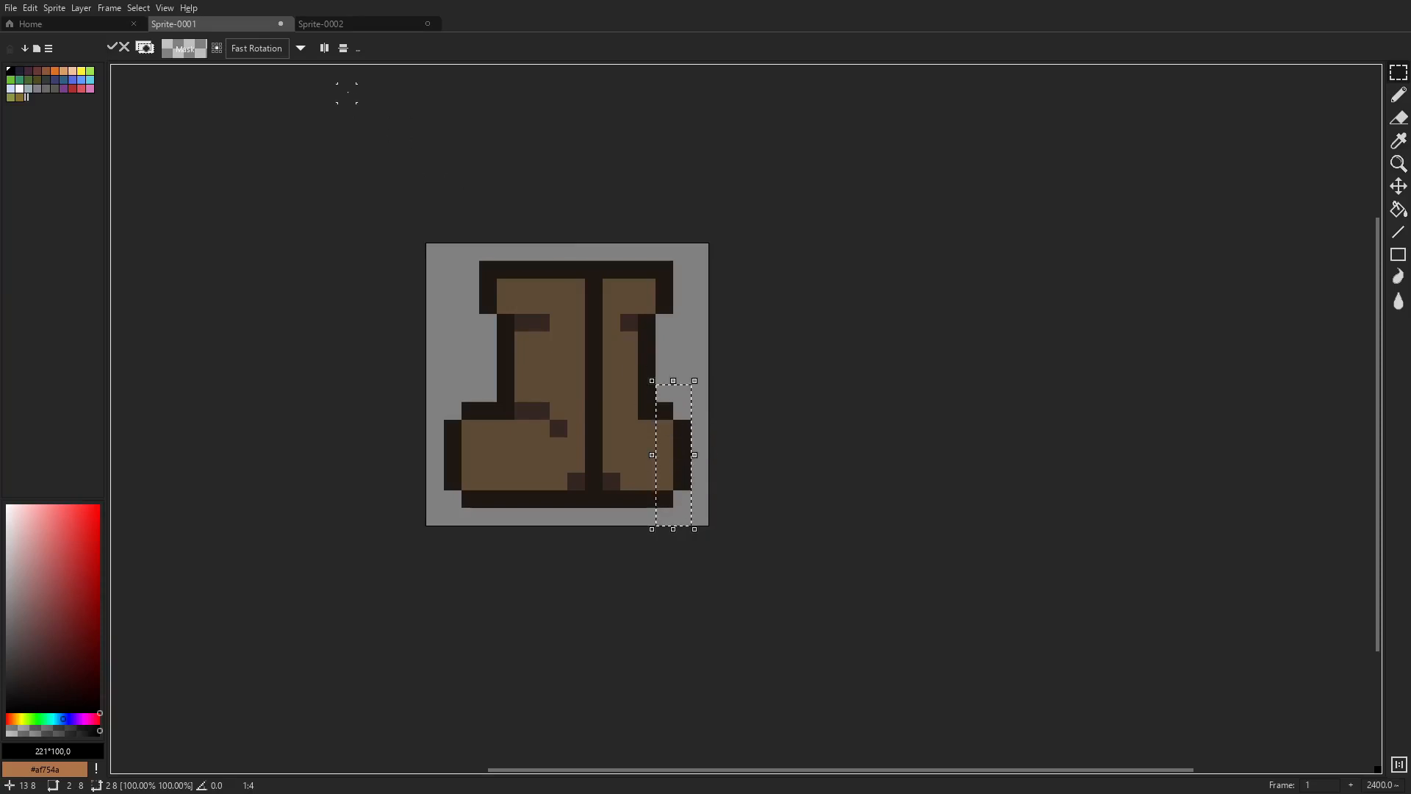
Deselect the moved right boot edge and export the boots as Sprite-0001.png.
click(138, 7)
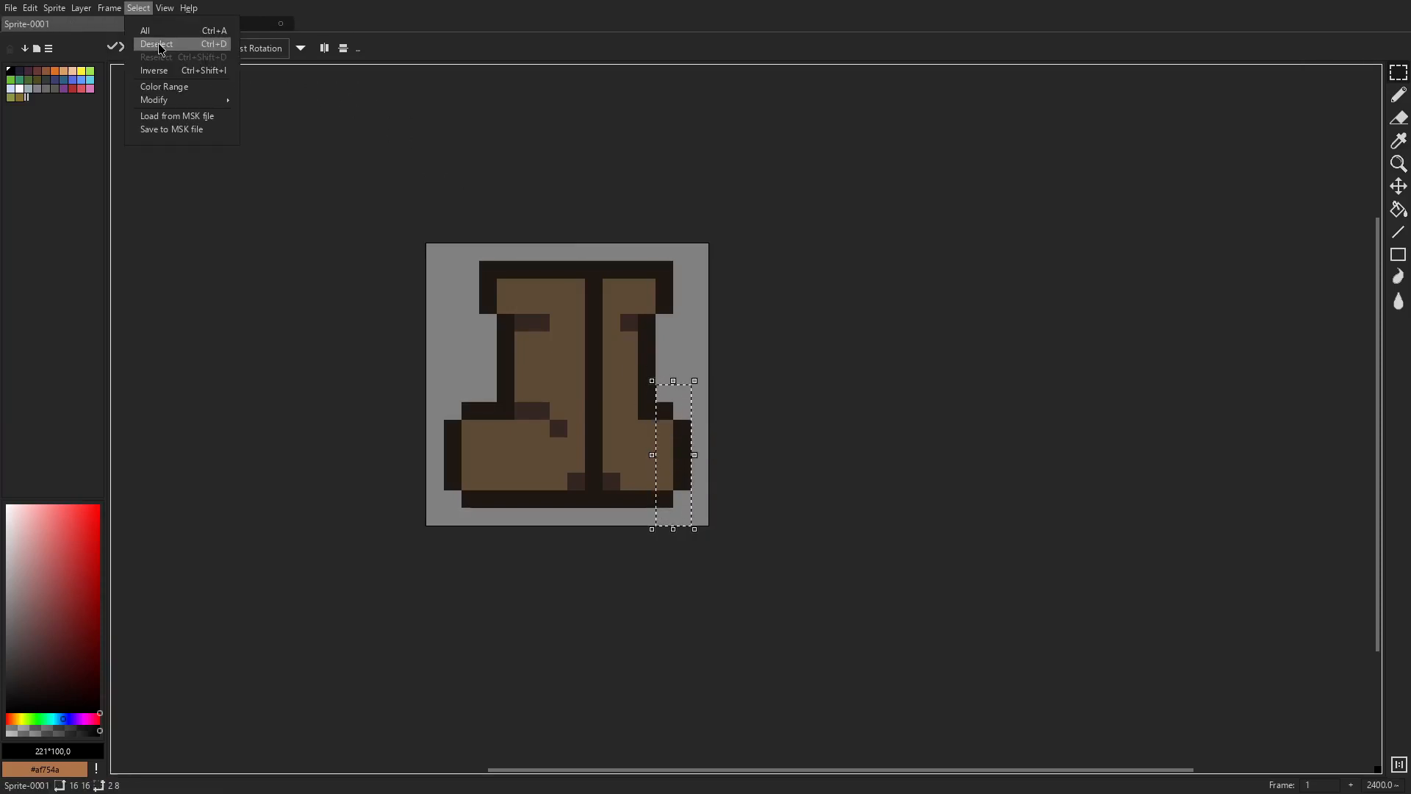
click(156, 44)
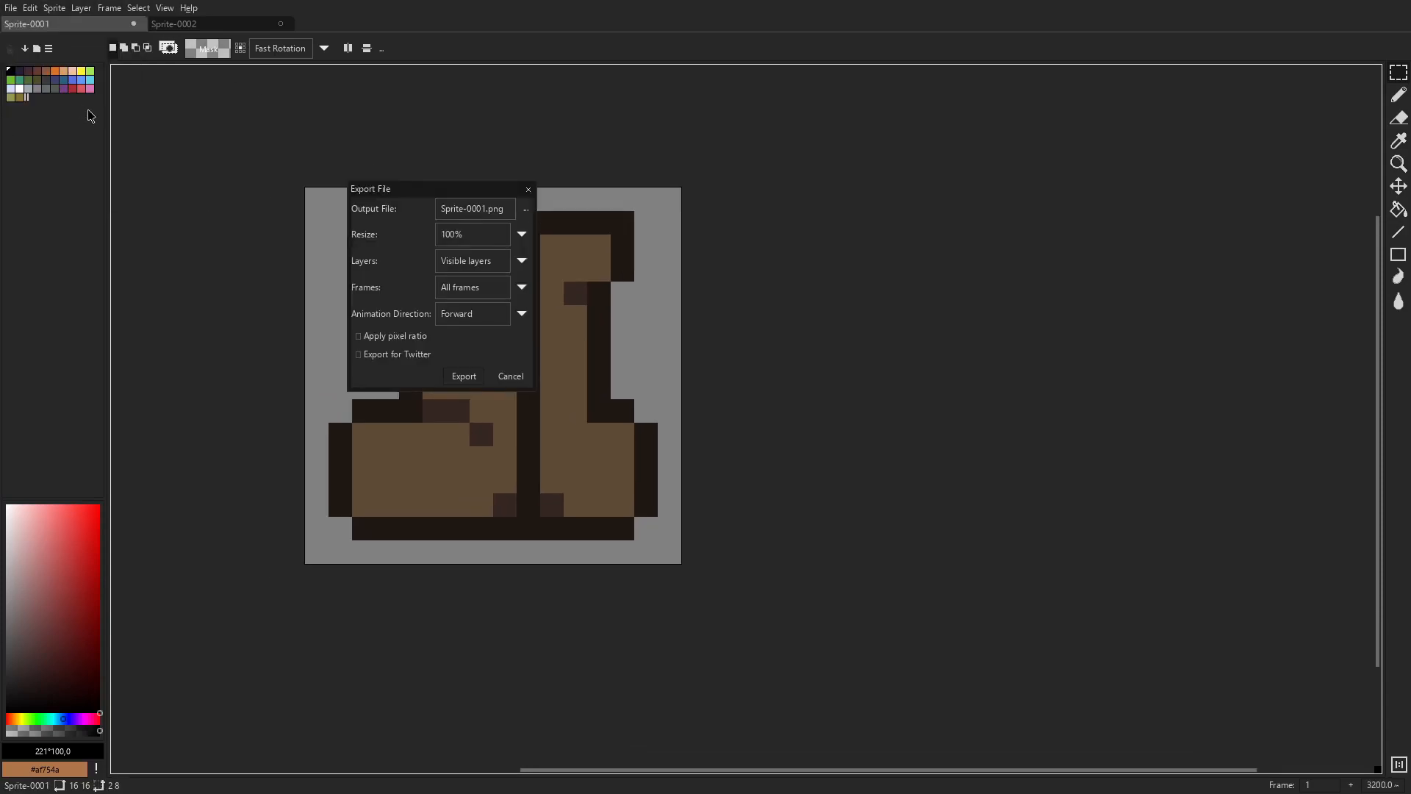
click(463, 375)
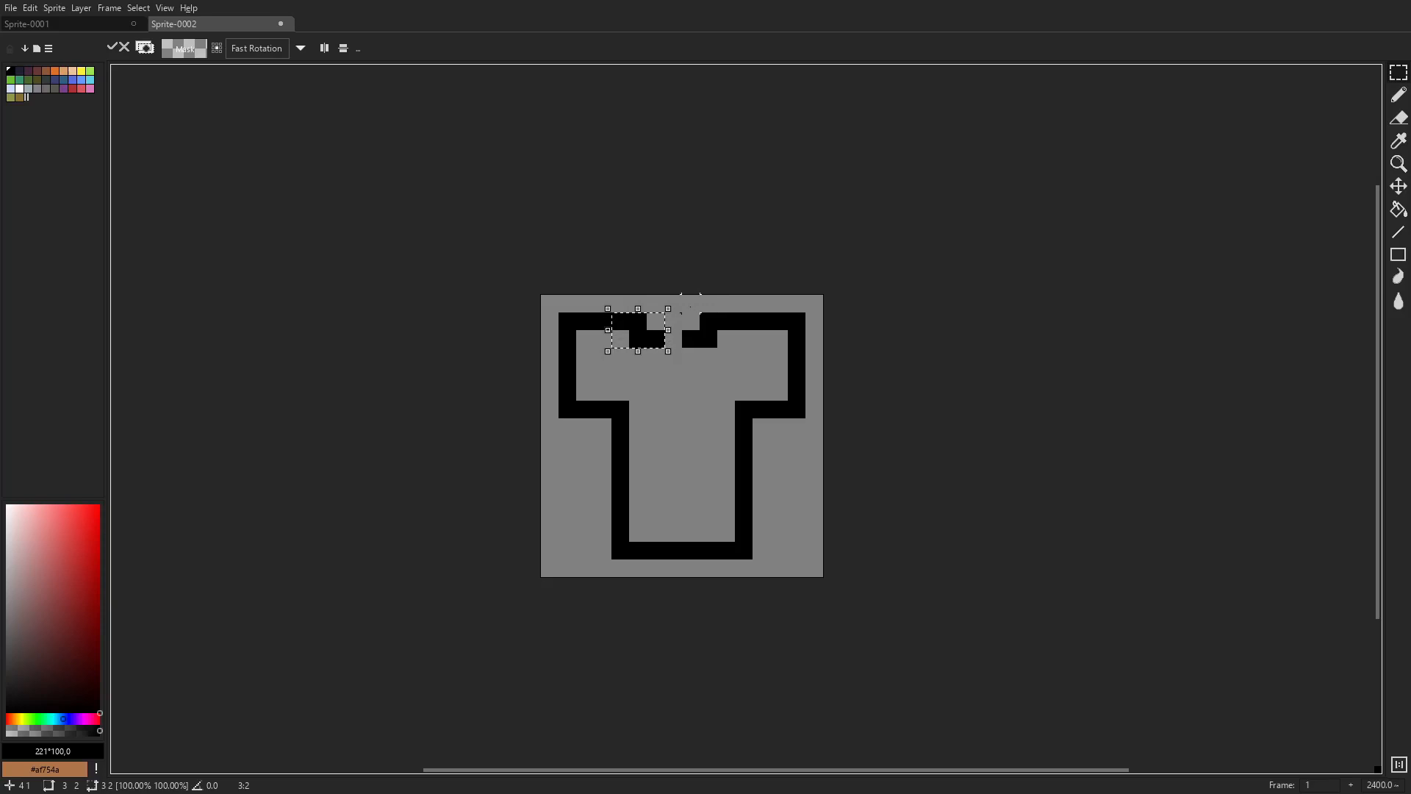
Move the top outline section to form a notched collar, then deselect.
click(138, 8)
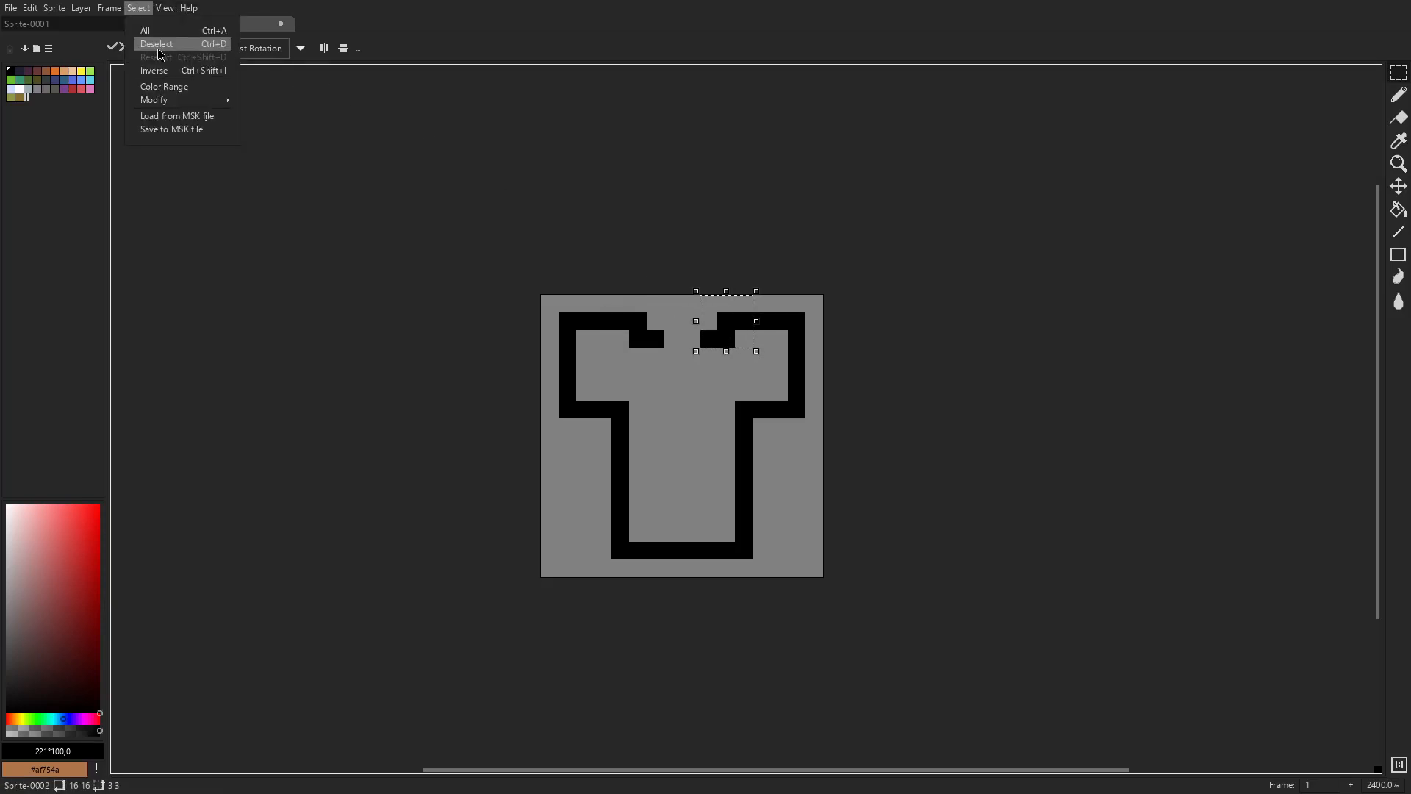
click(156, 43)
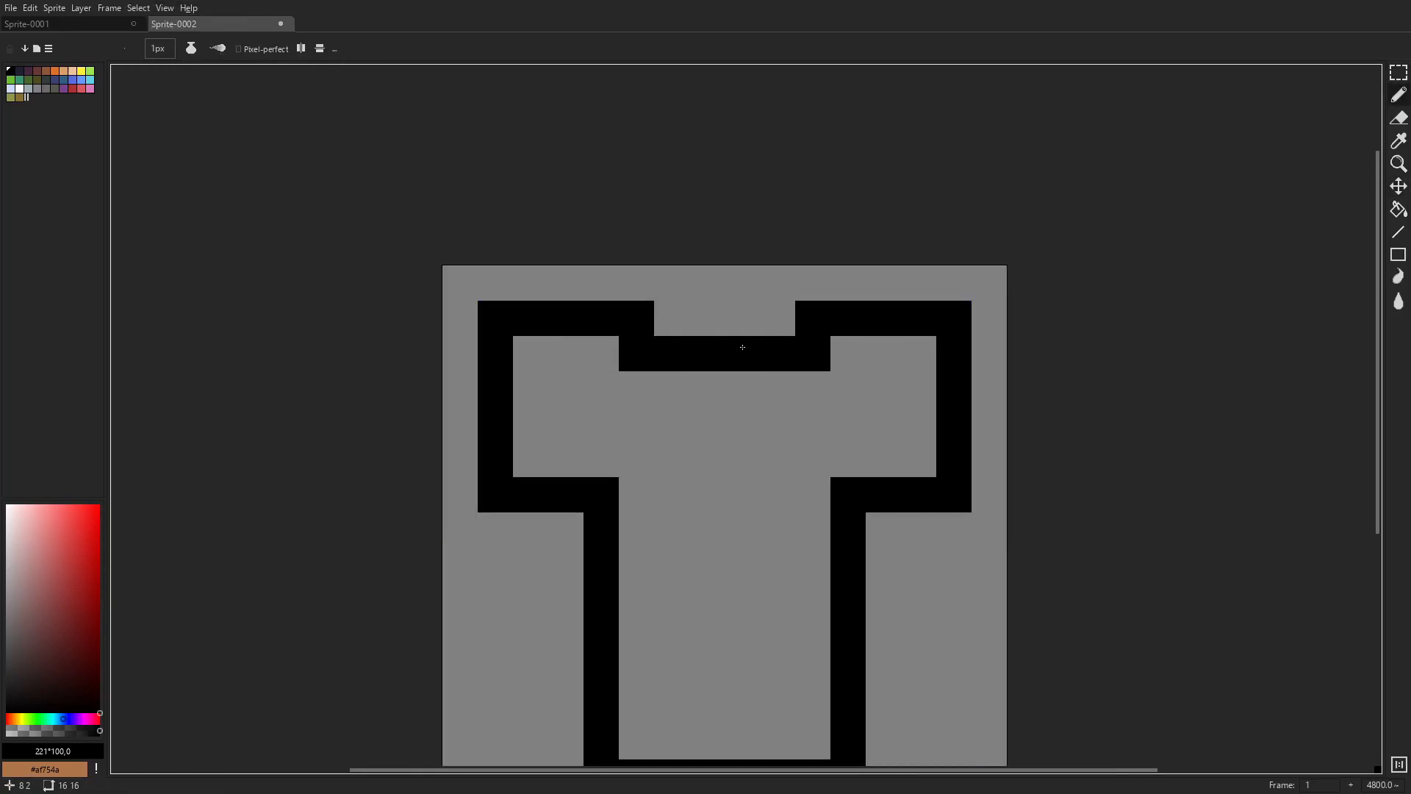
scroll(down, 3)
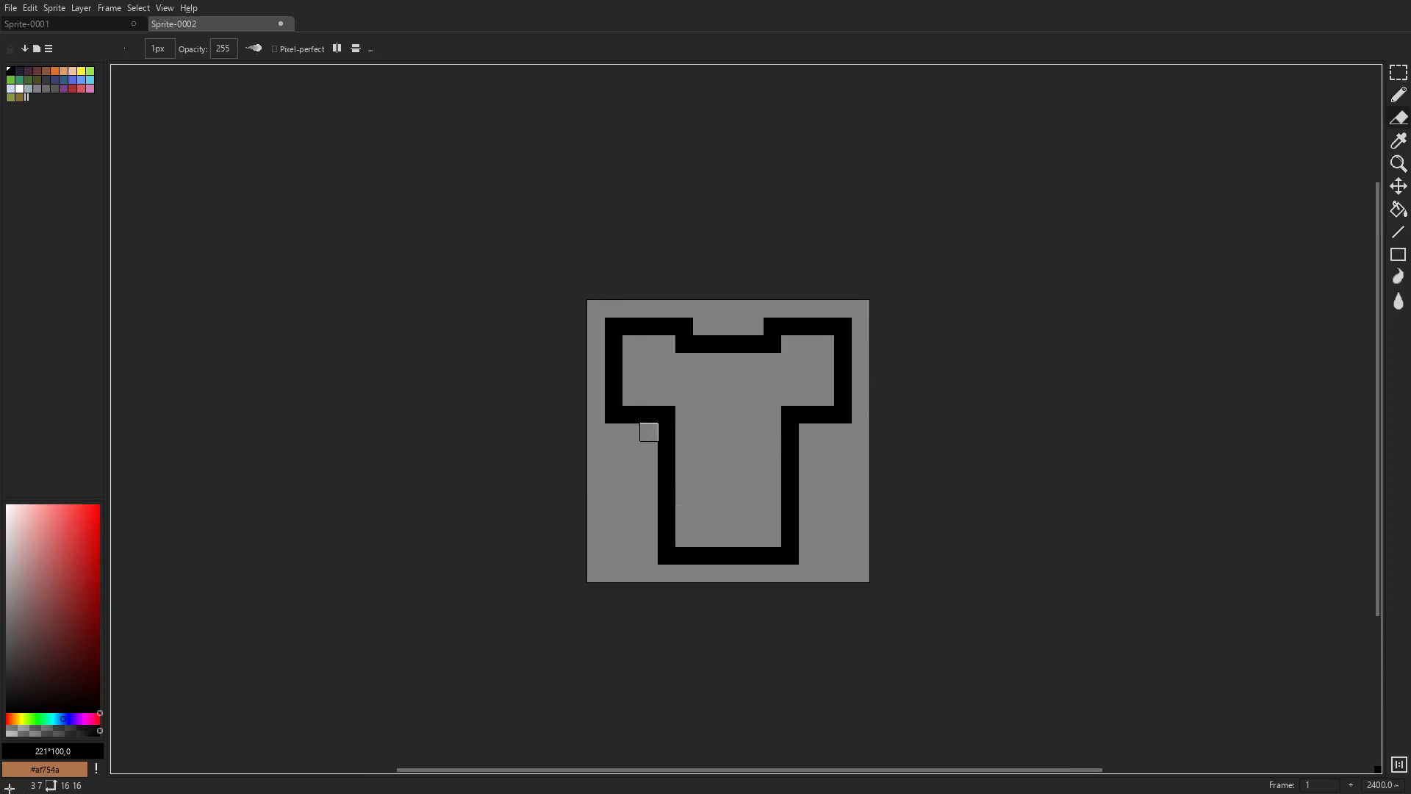
Reshape the torso below the sleeves, deselect, and clean up a stray interior pixel.
click(1398, 186)
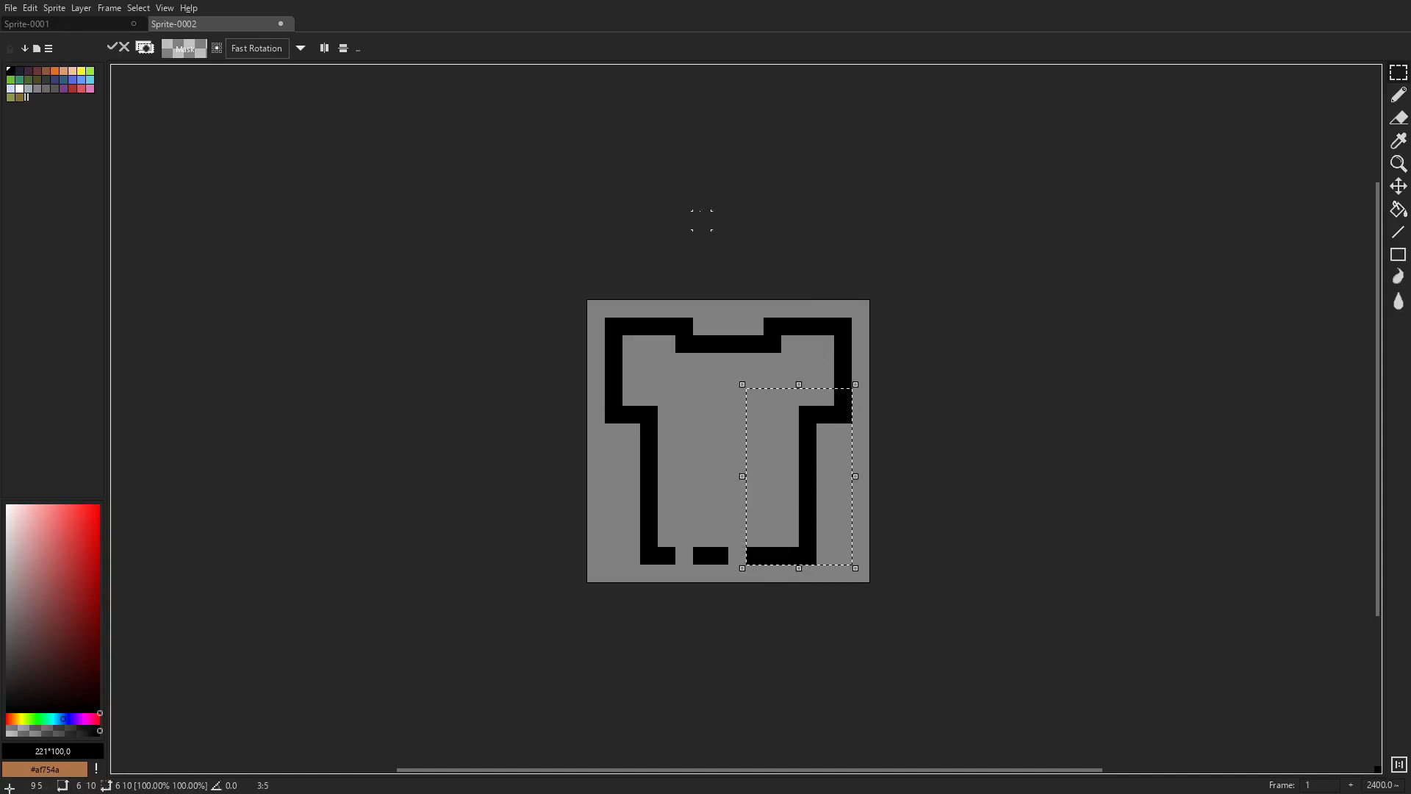
click(138, 7)
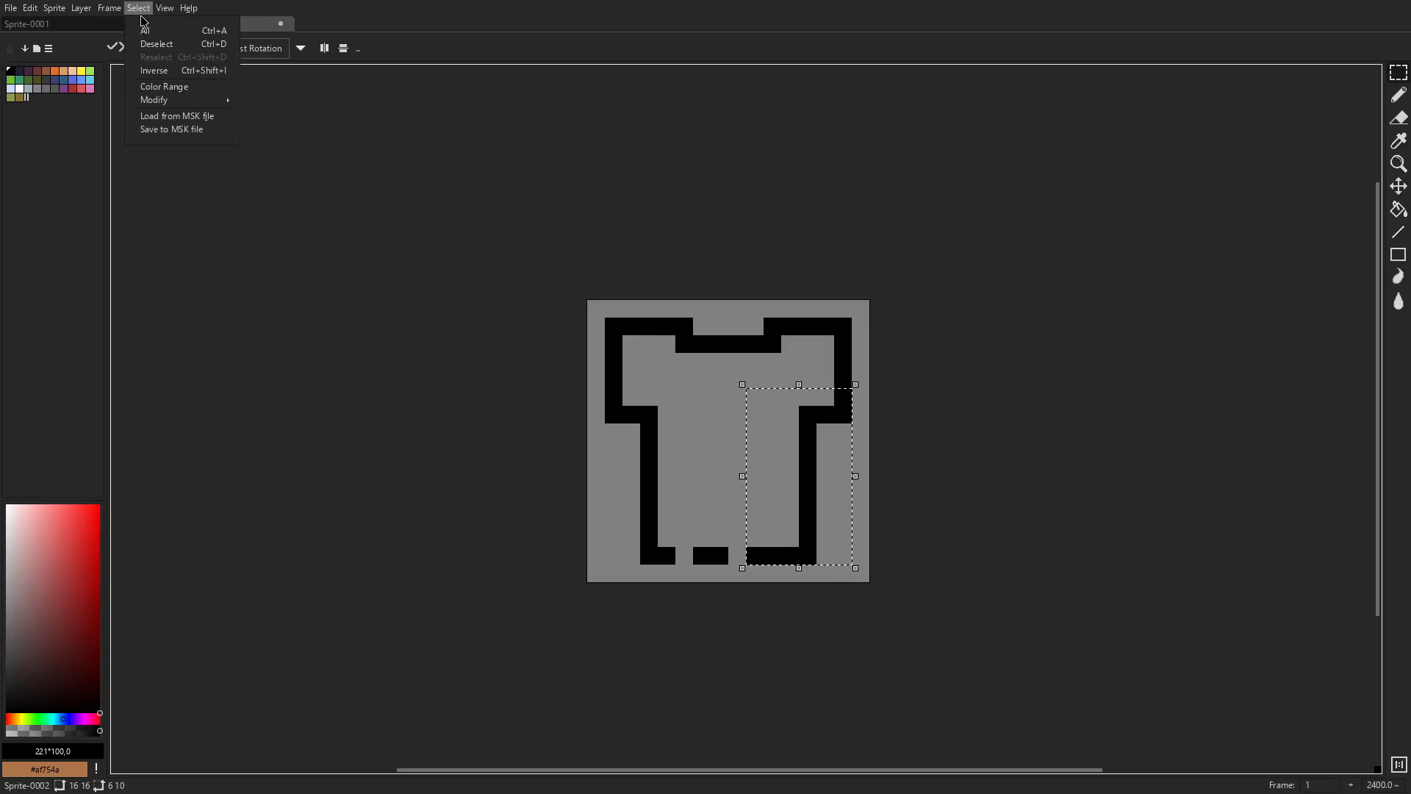
click(156, 43)
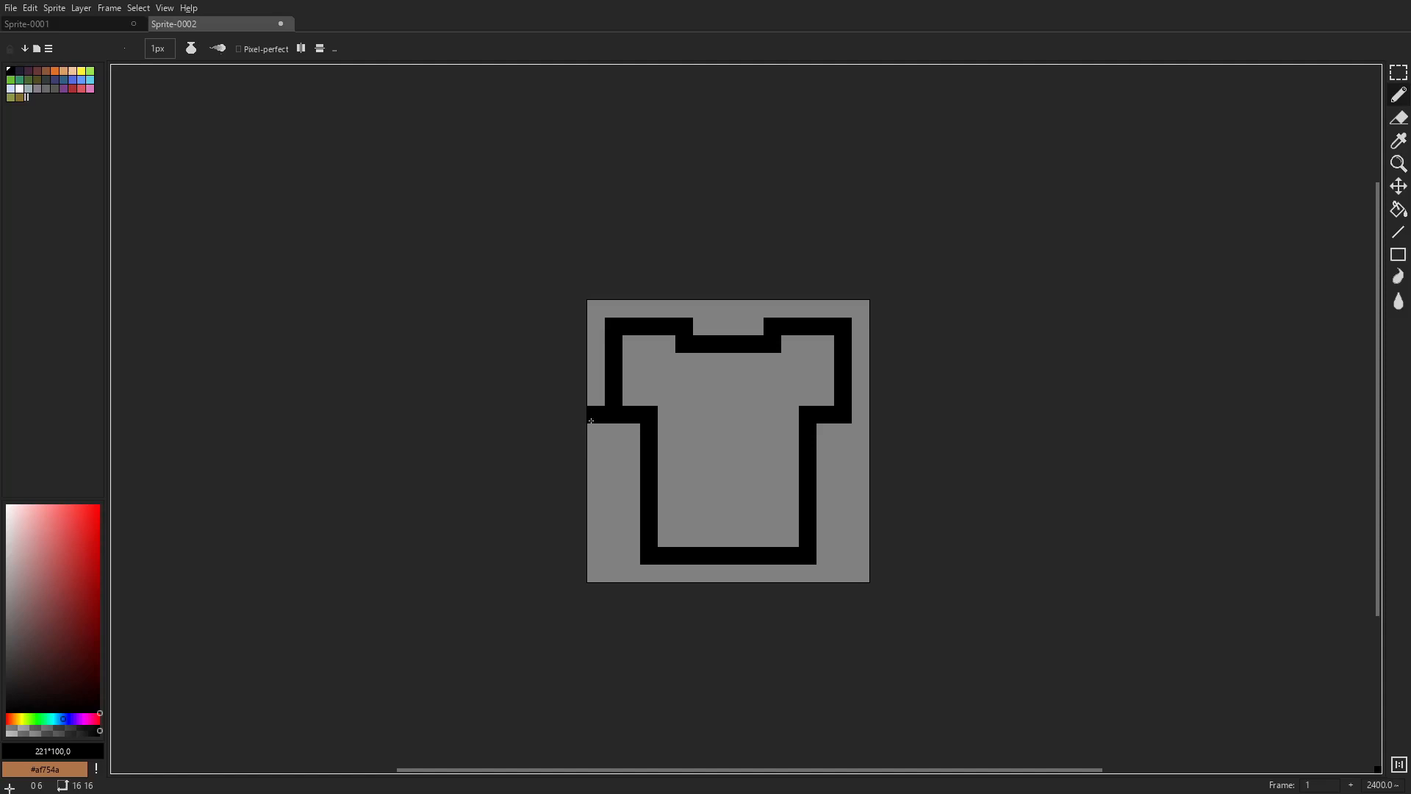
mouse_move(844, 450)
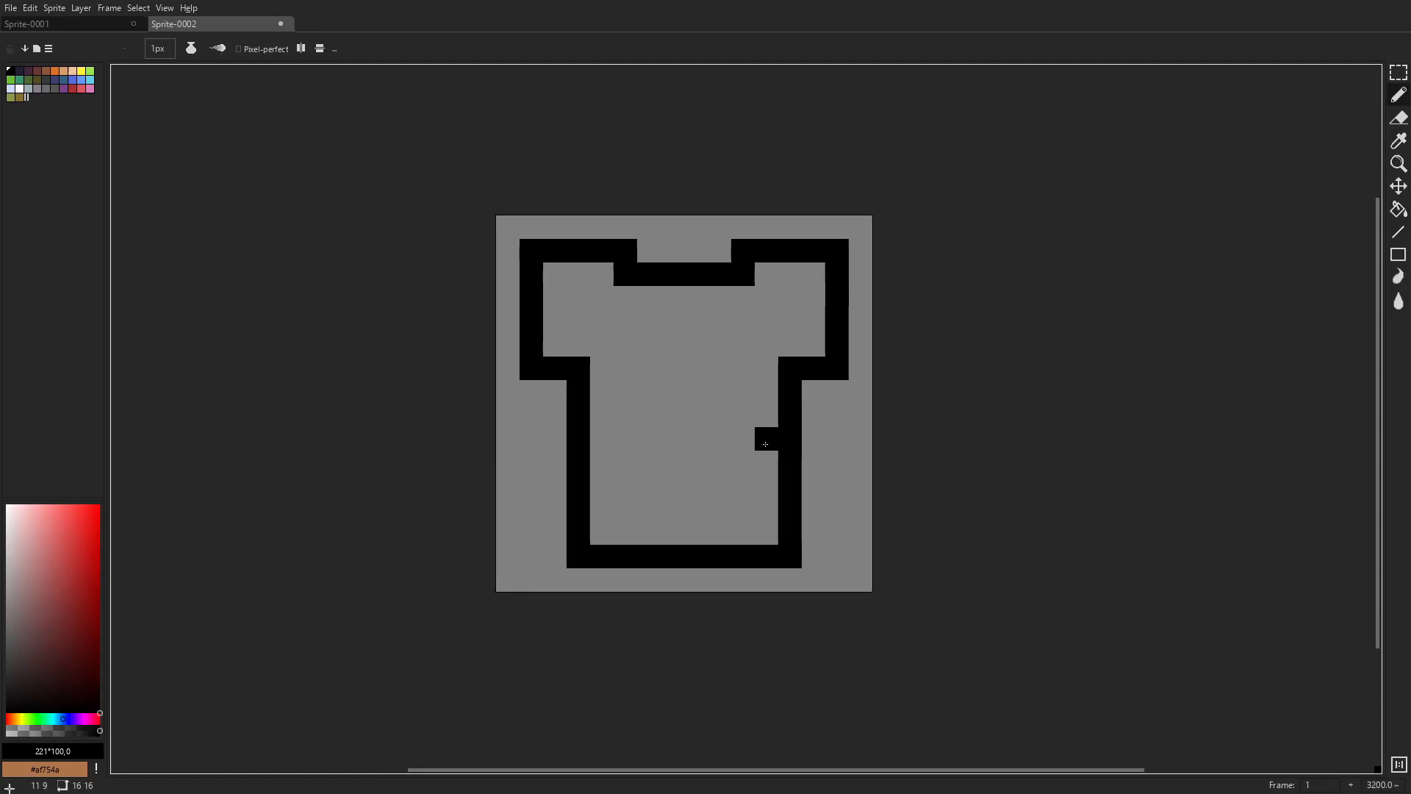
click(696, 462)
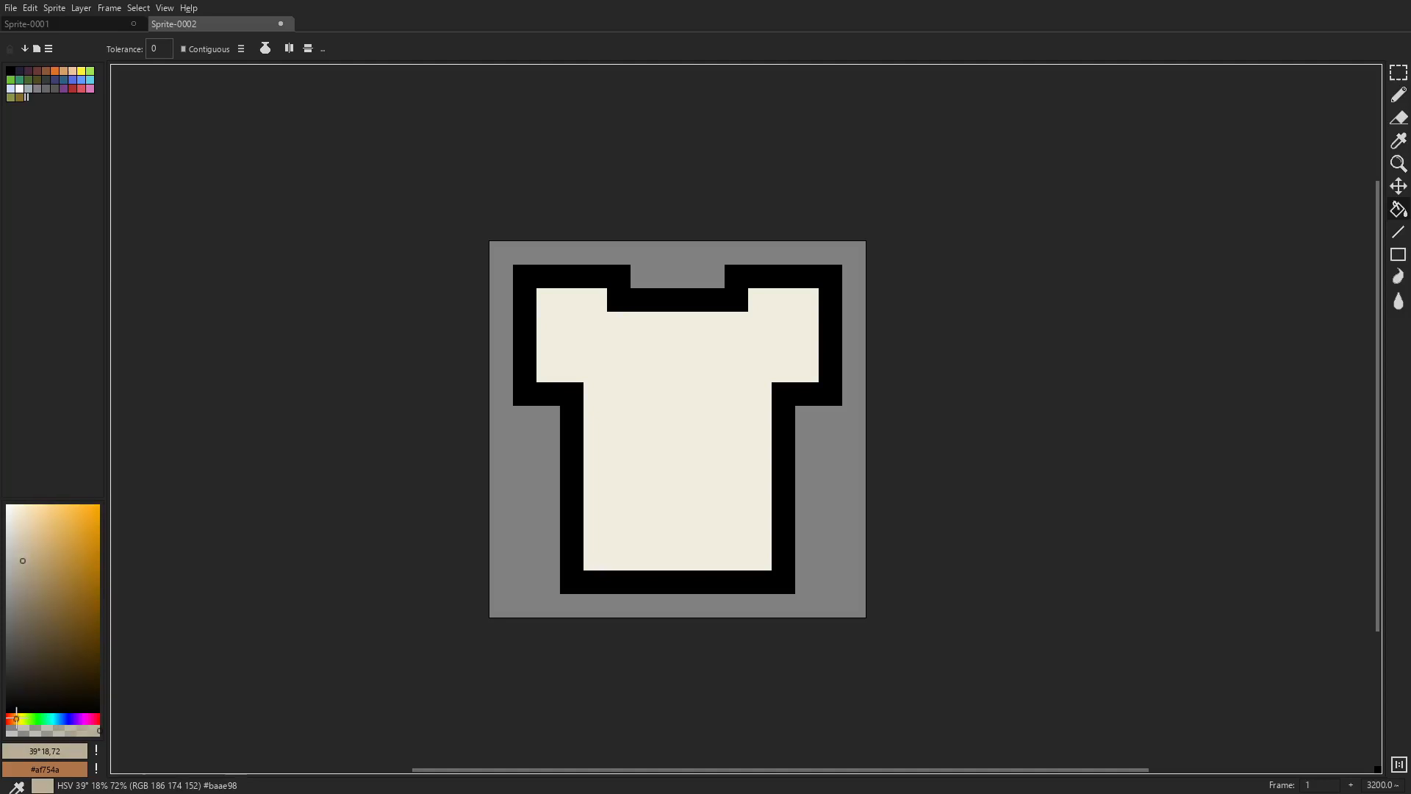
Shade the shirt corners and draw a two-tone dark brown diagonal strap.
click(1399, 94)
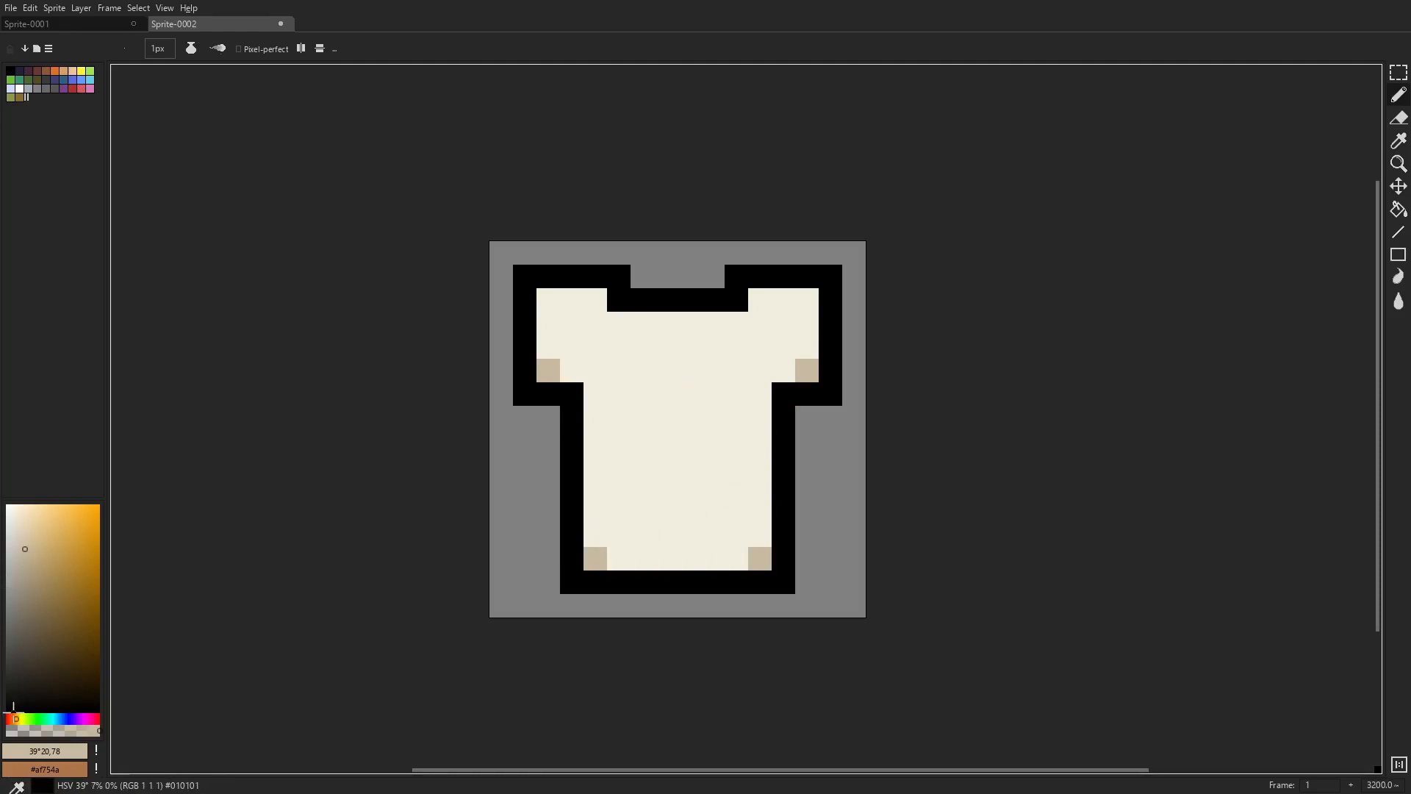
click(39, 641)
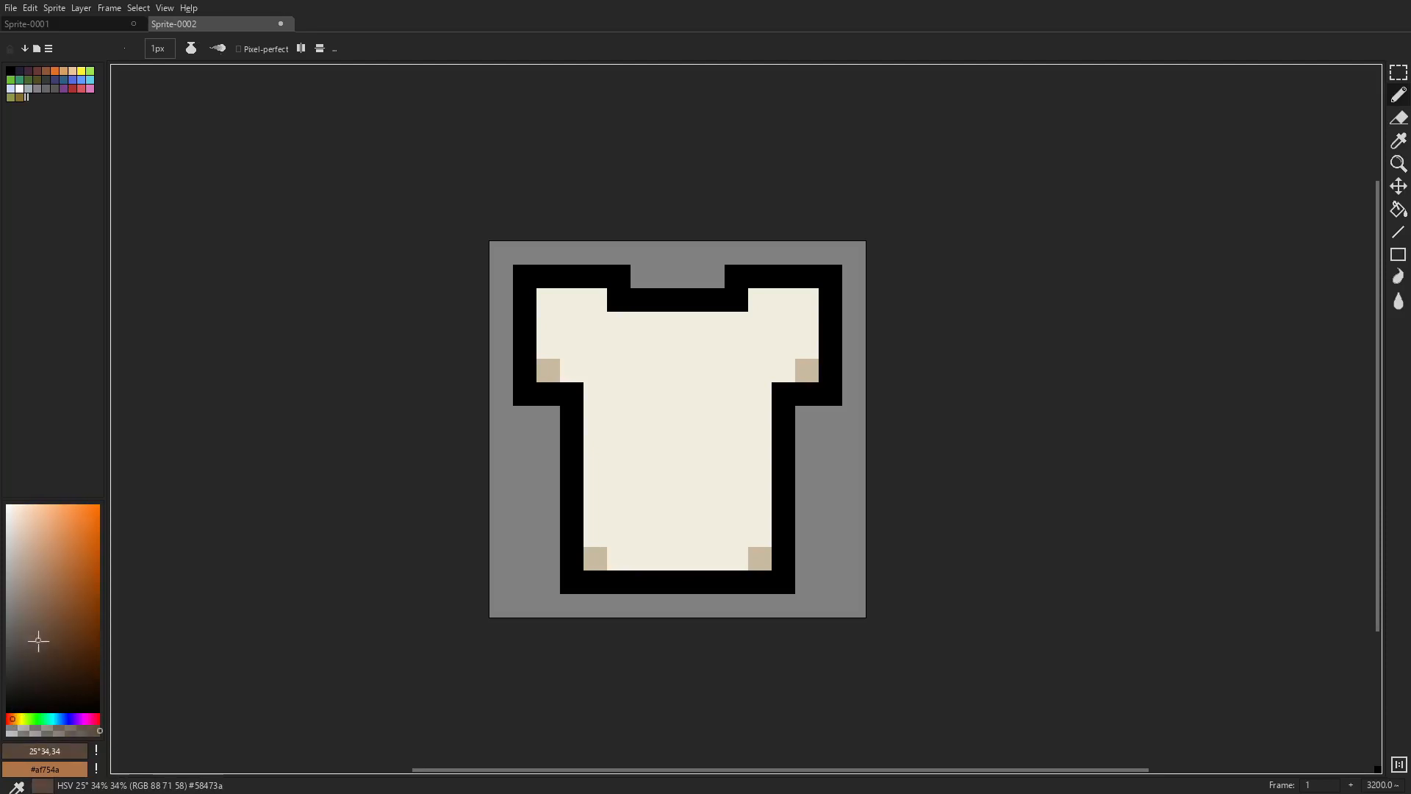
click(734, 325)
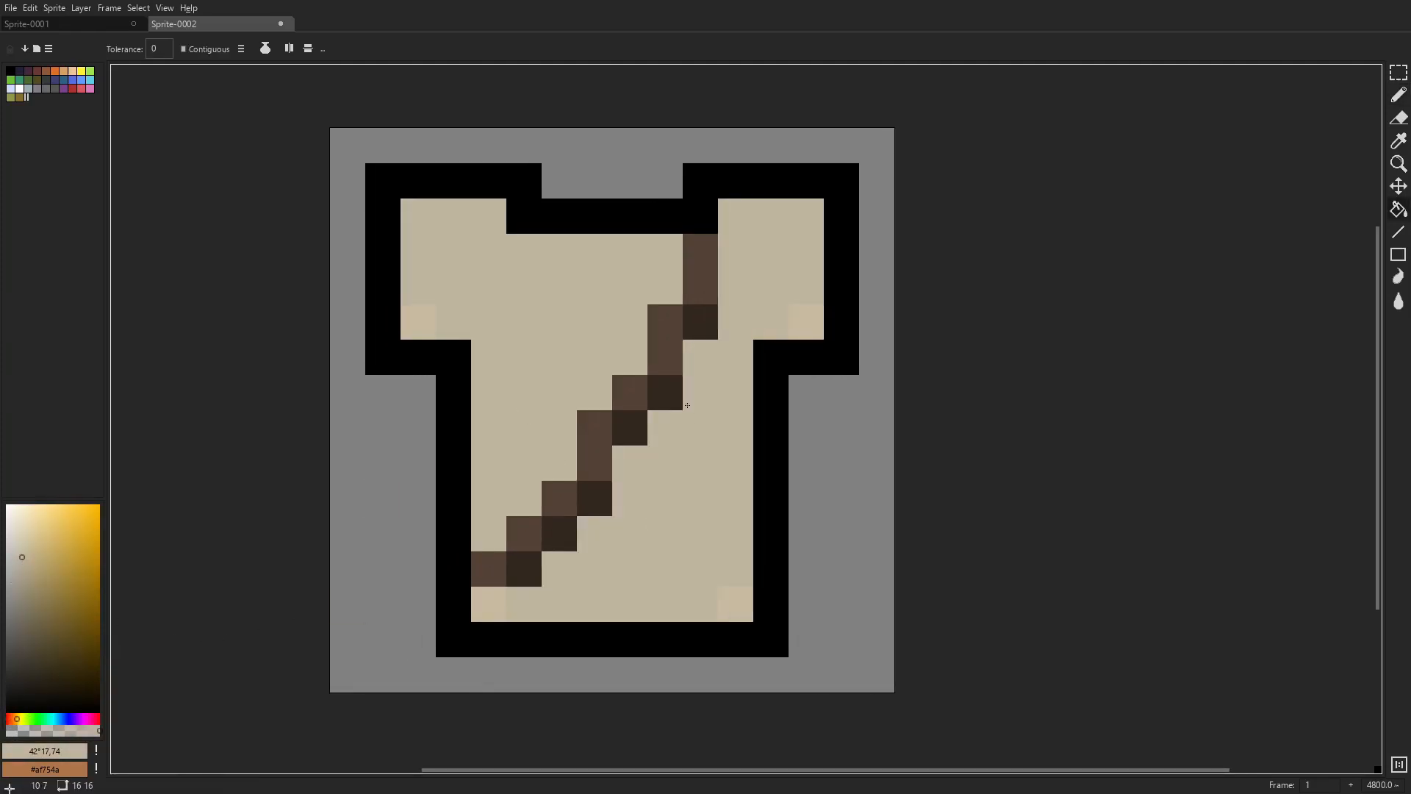
Paint darker shadow pixels below the collar and alongside the strap.
click(1399, 117)
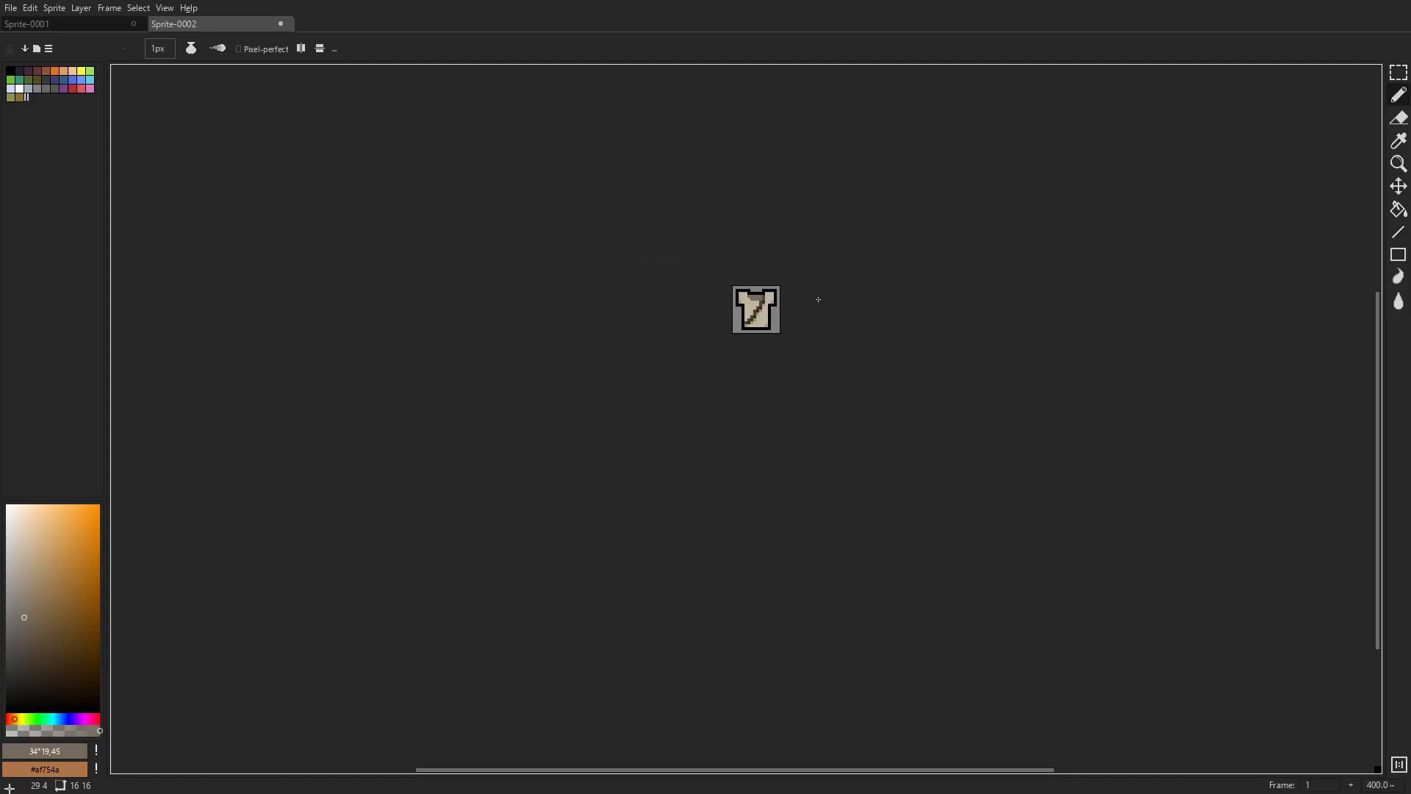
Dismiss Frame Properties and bucket-fill the shirt's black outline with dark brown.
scroll(up, 3)
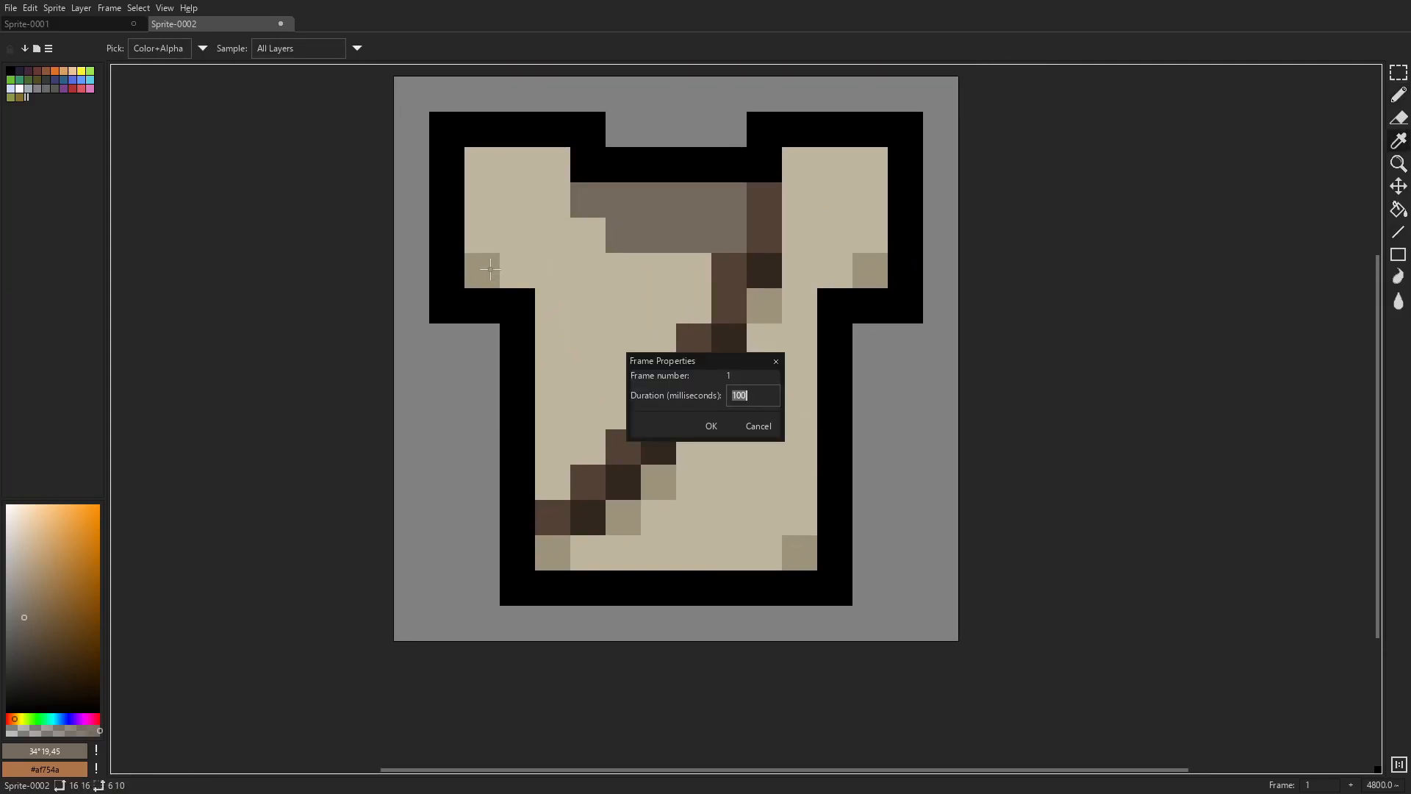
click(711, 426)
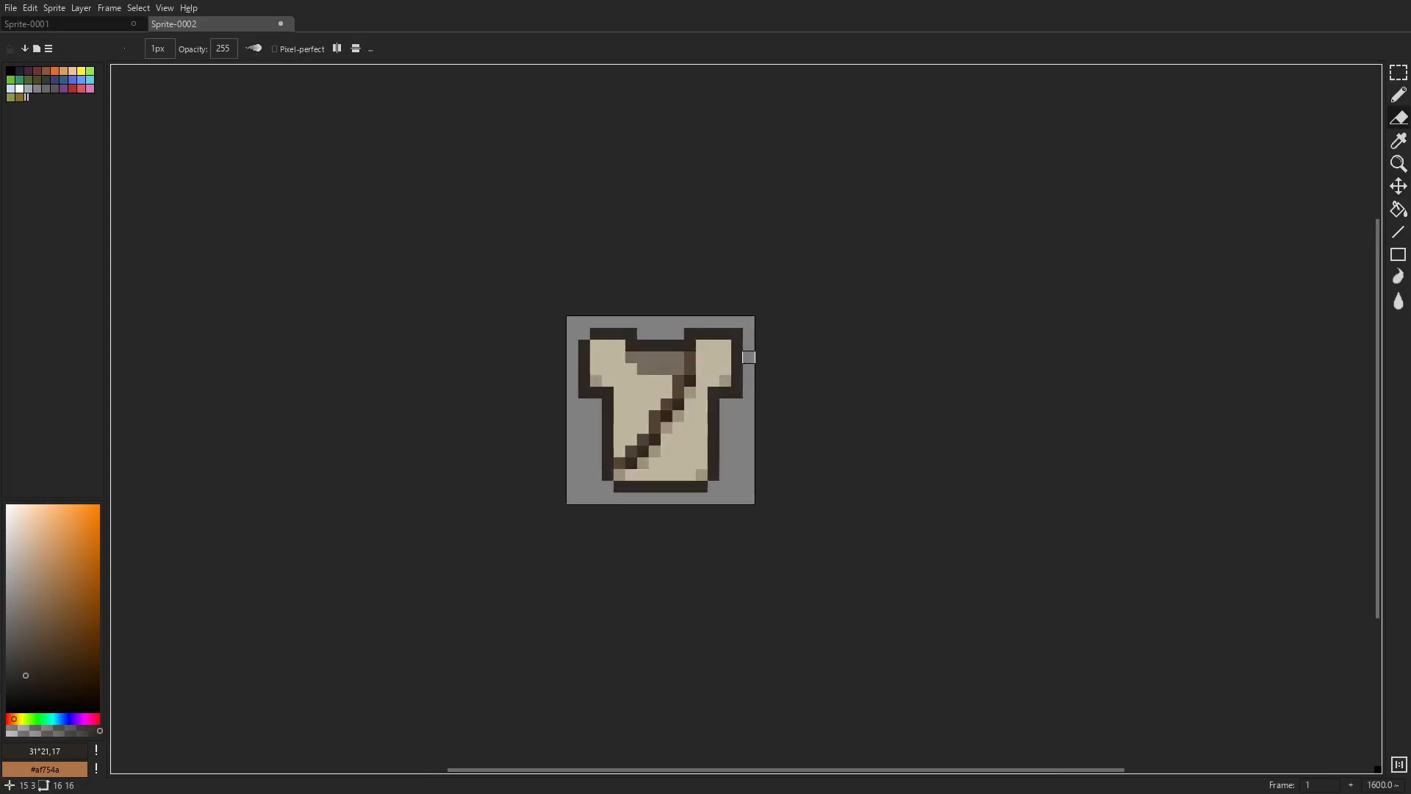
scroll(up, 3)
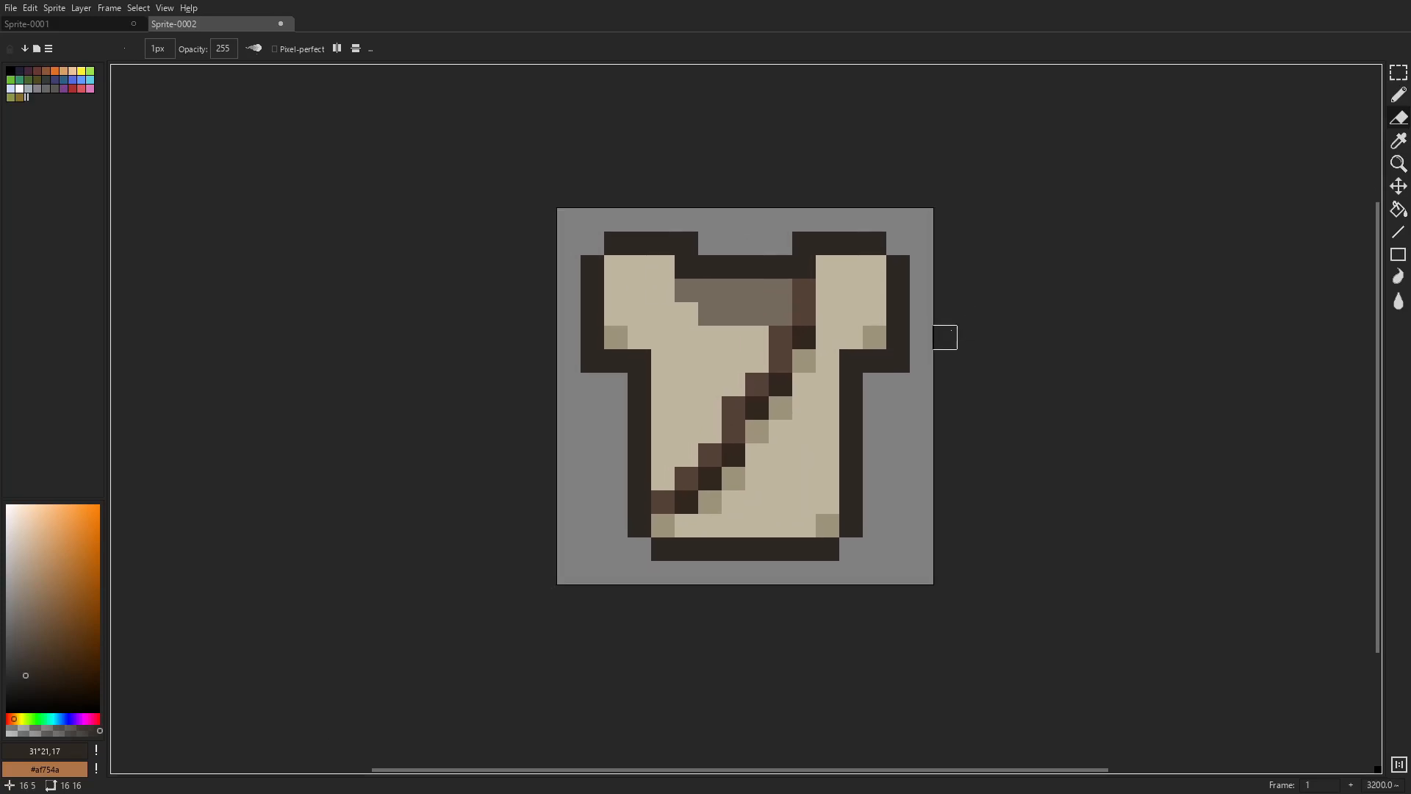
scroll(down, 3)
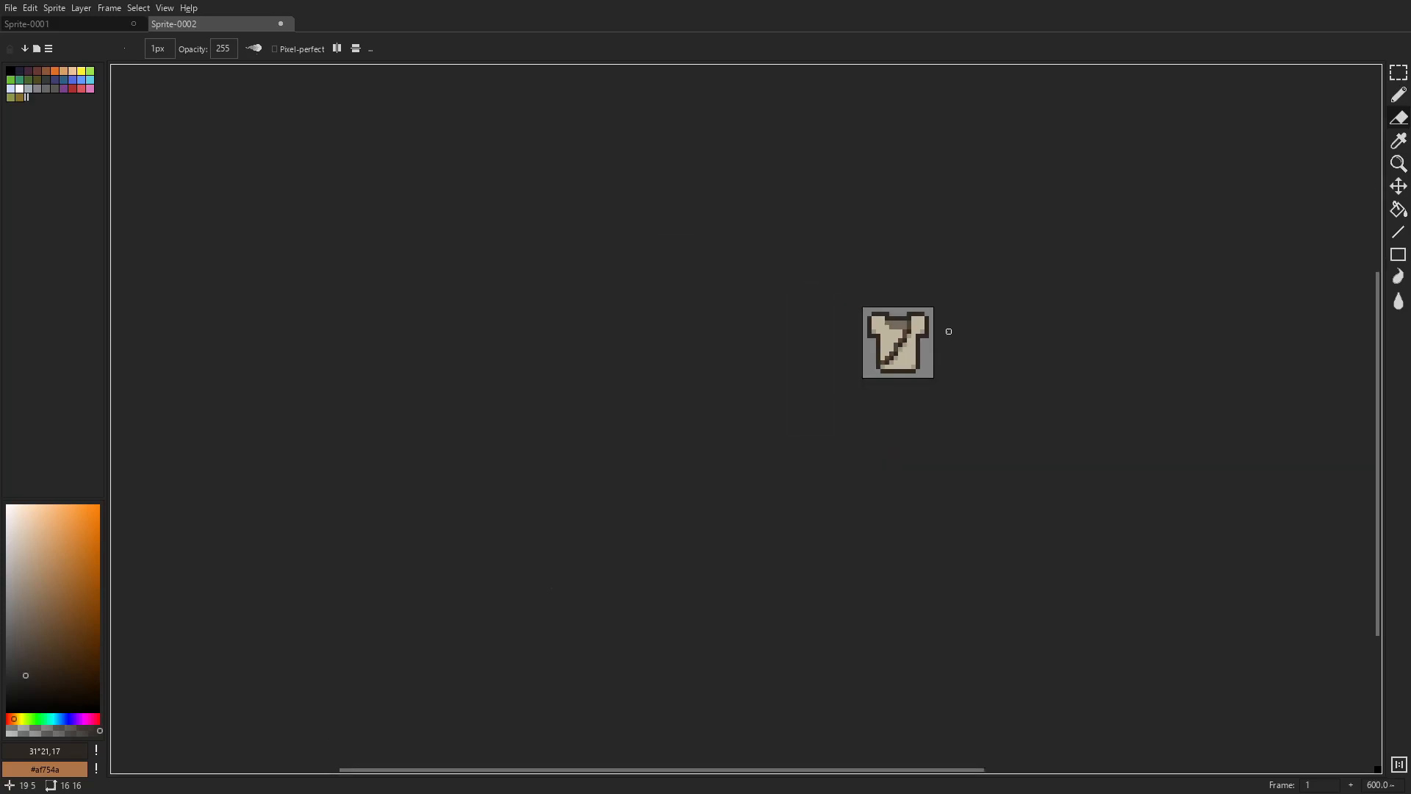
Open an existing sprite file and pencil the inner-leg notch into the jeans outline.
click(67, 23)
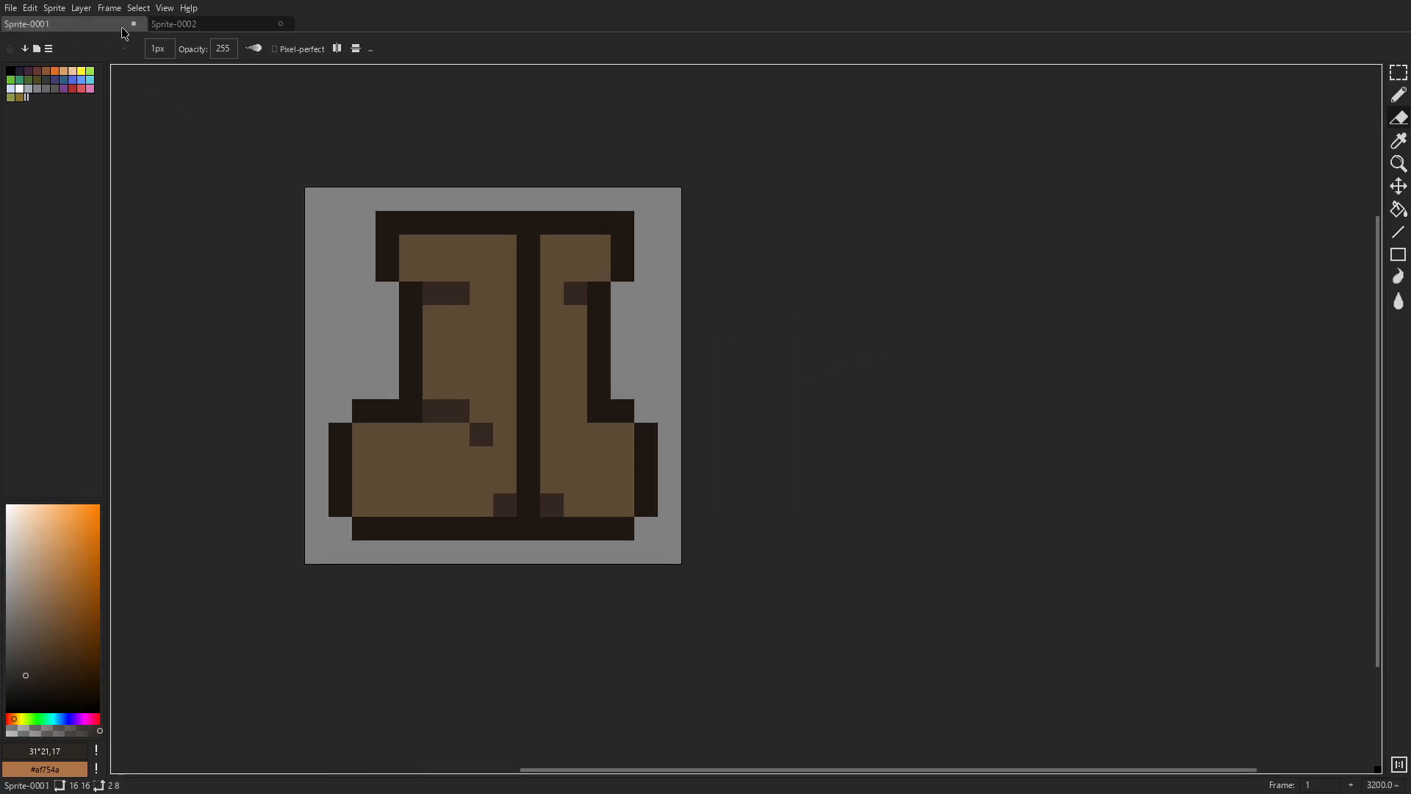
click(173, 24)
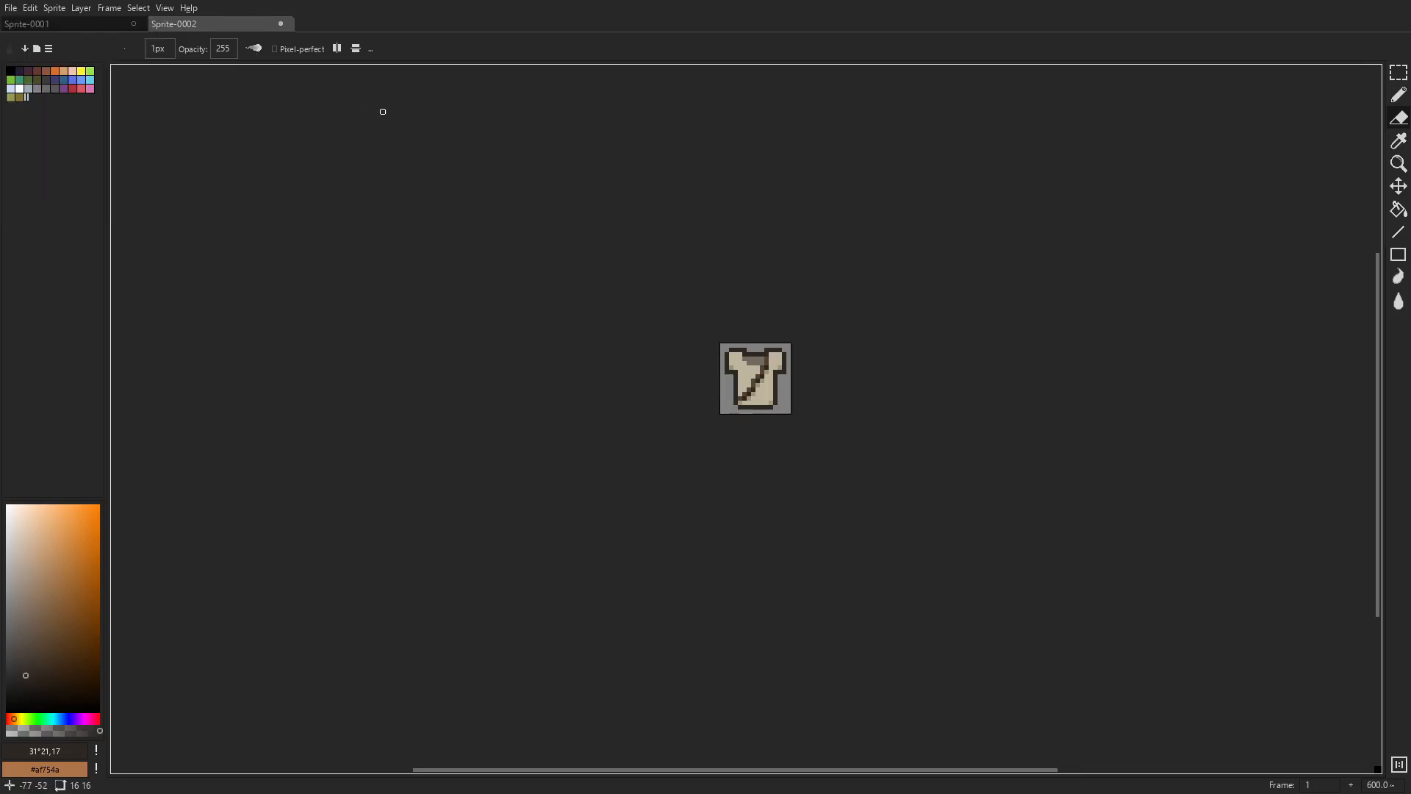
click(9, 8)
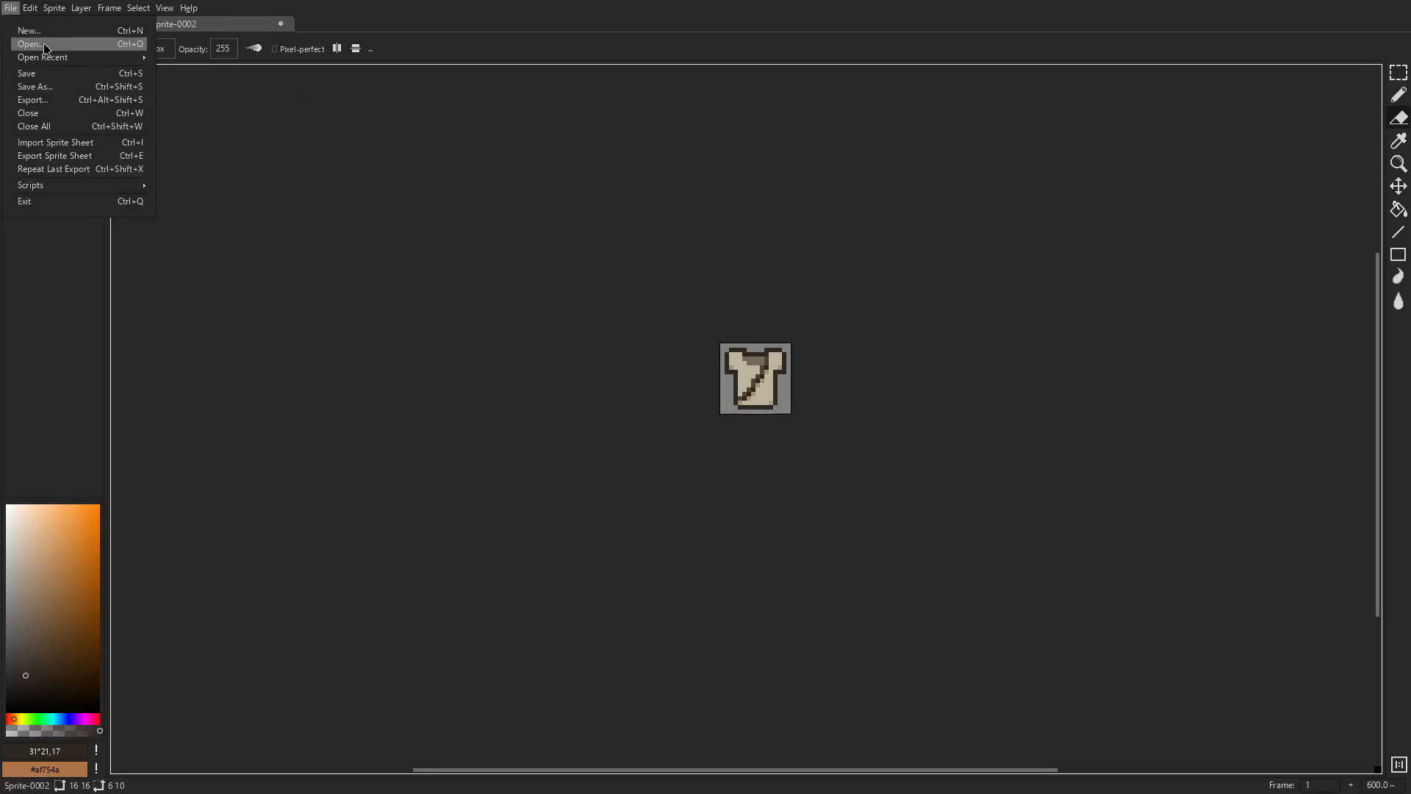
click(28, 29)
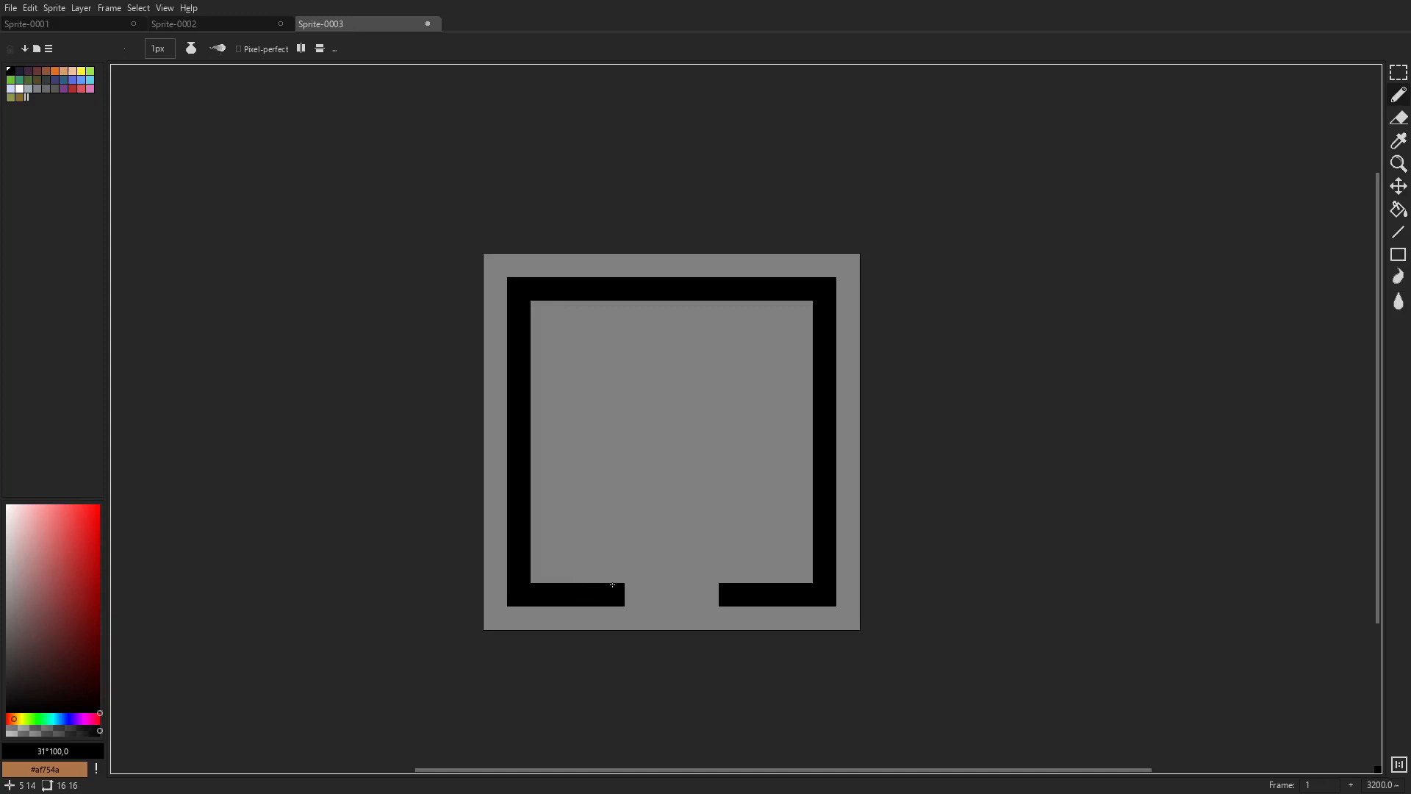
click(612, 572)
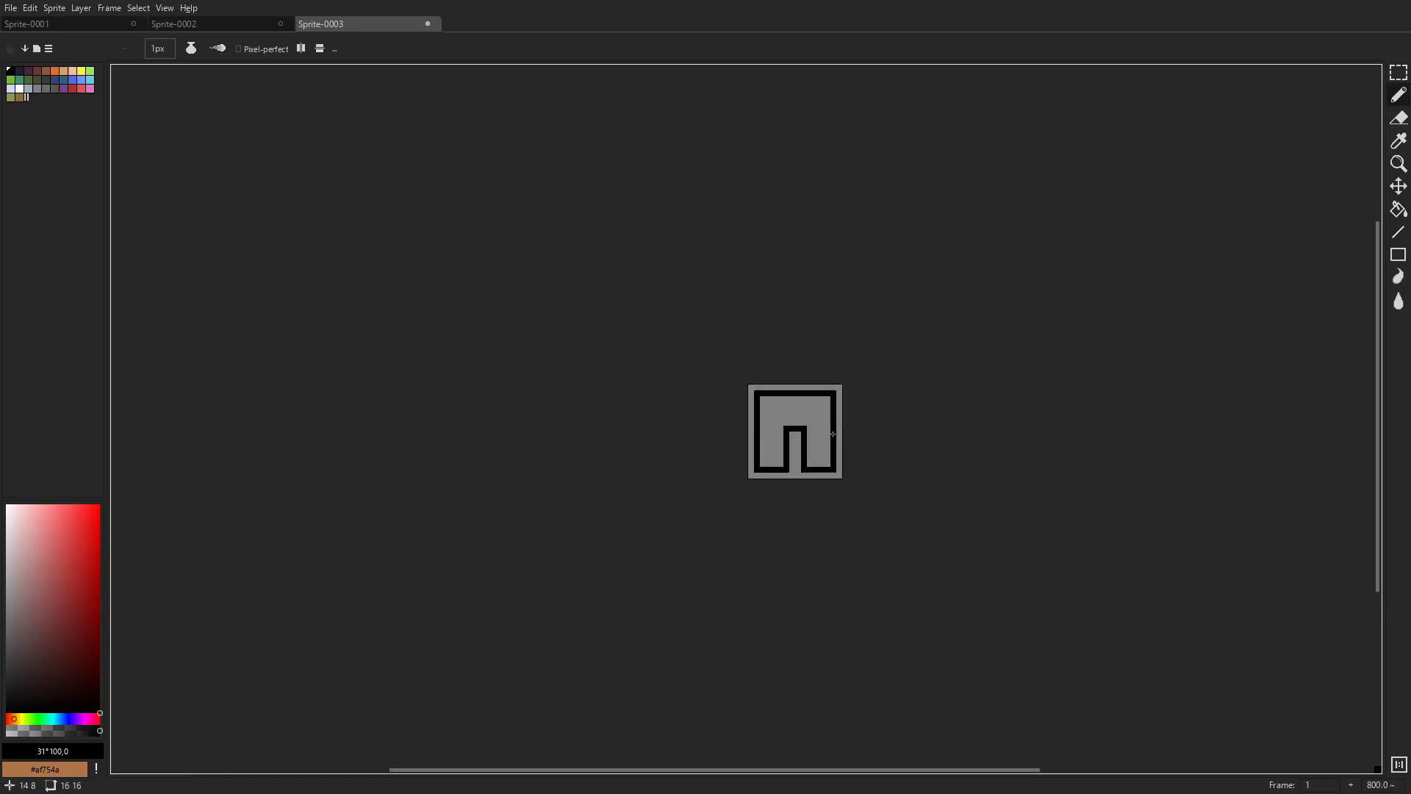
Bucket-fill the jeans interior with dark slate-blue, leaving the leg gap empty.
scroll(up, 3)
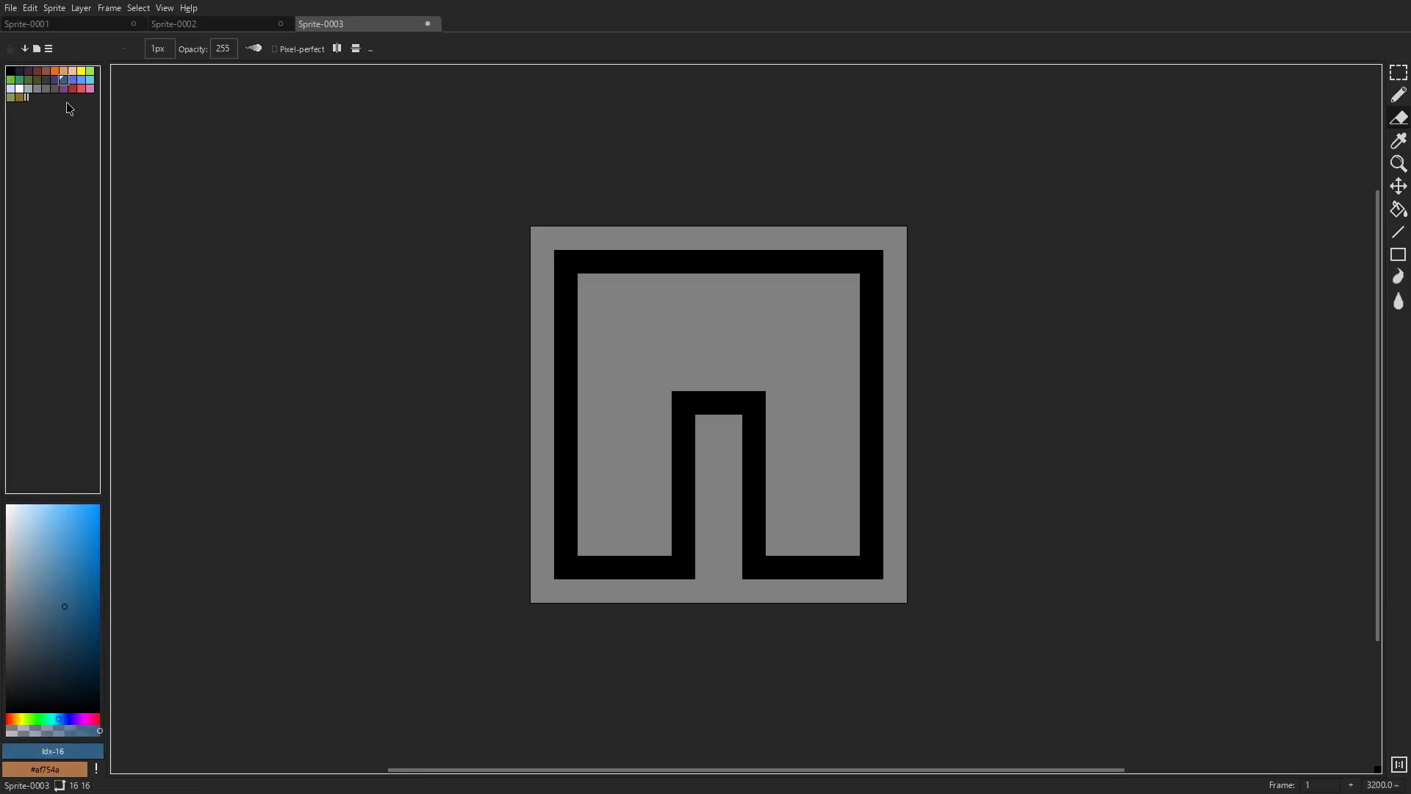
click(730, 402)
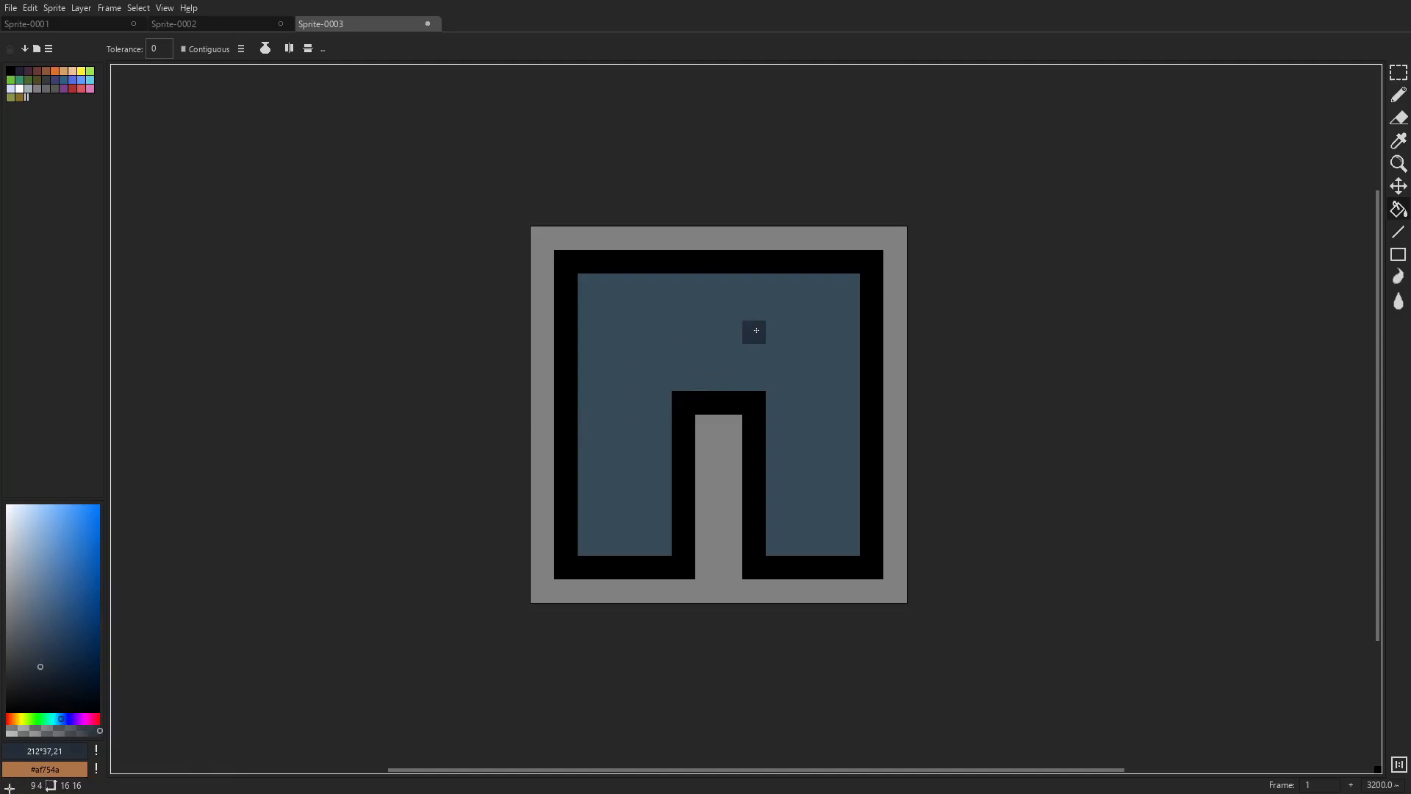
Pencil darker navy shading on the lower legs and crotch, then fill the outline near-black navy.
click(1399, 117)
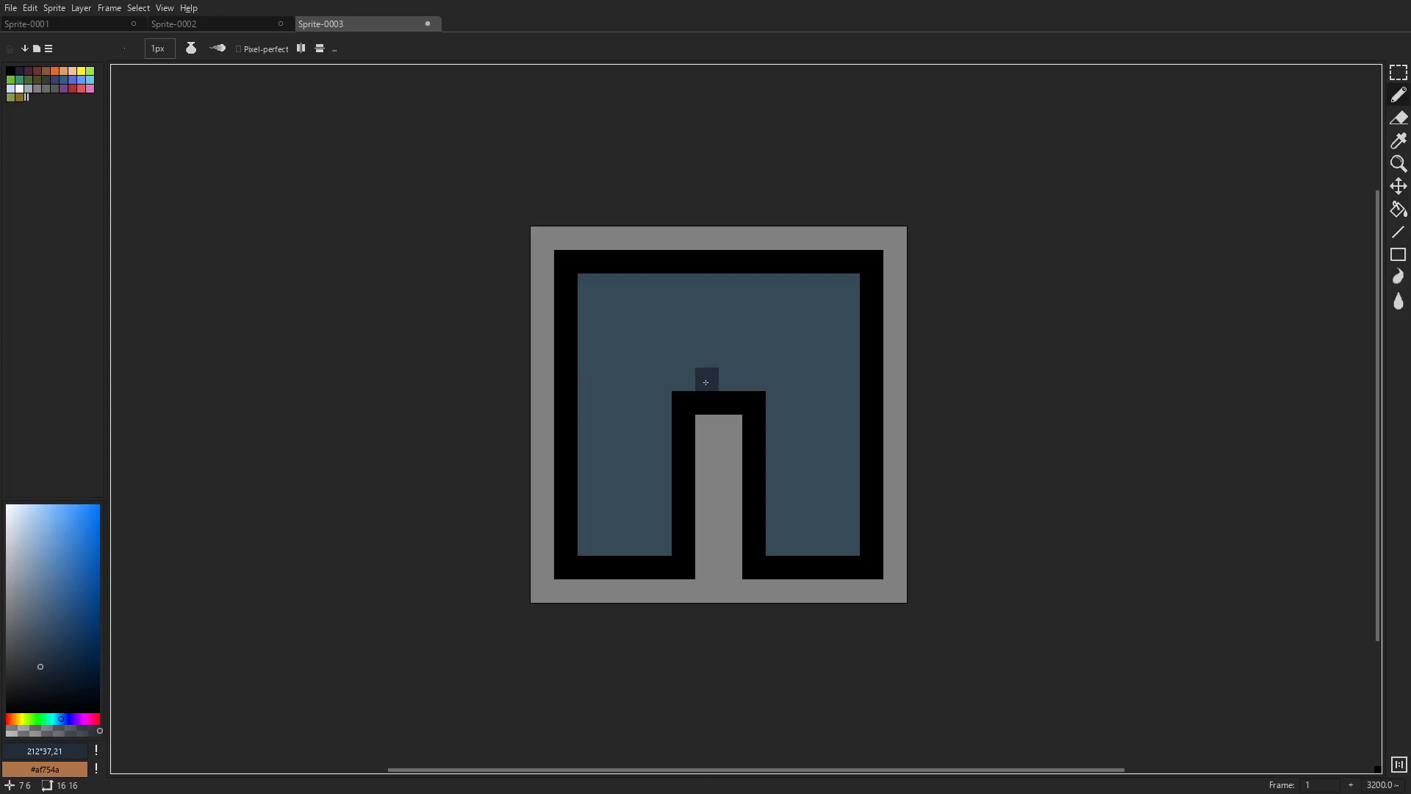
mouse_move(590, 283)
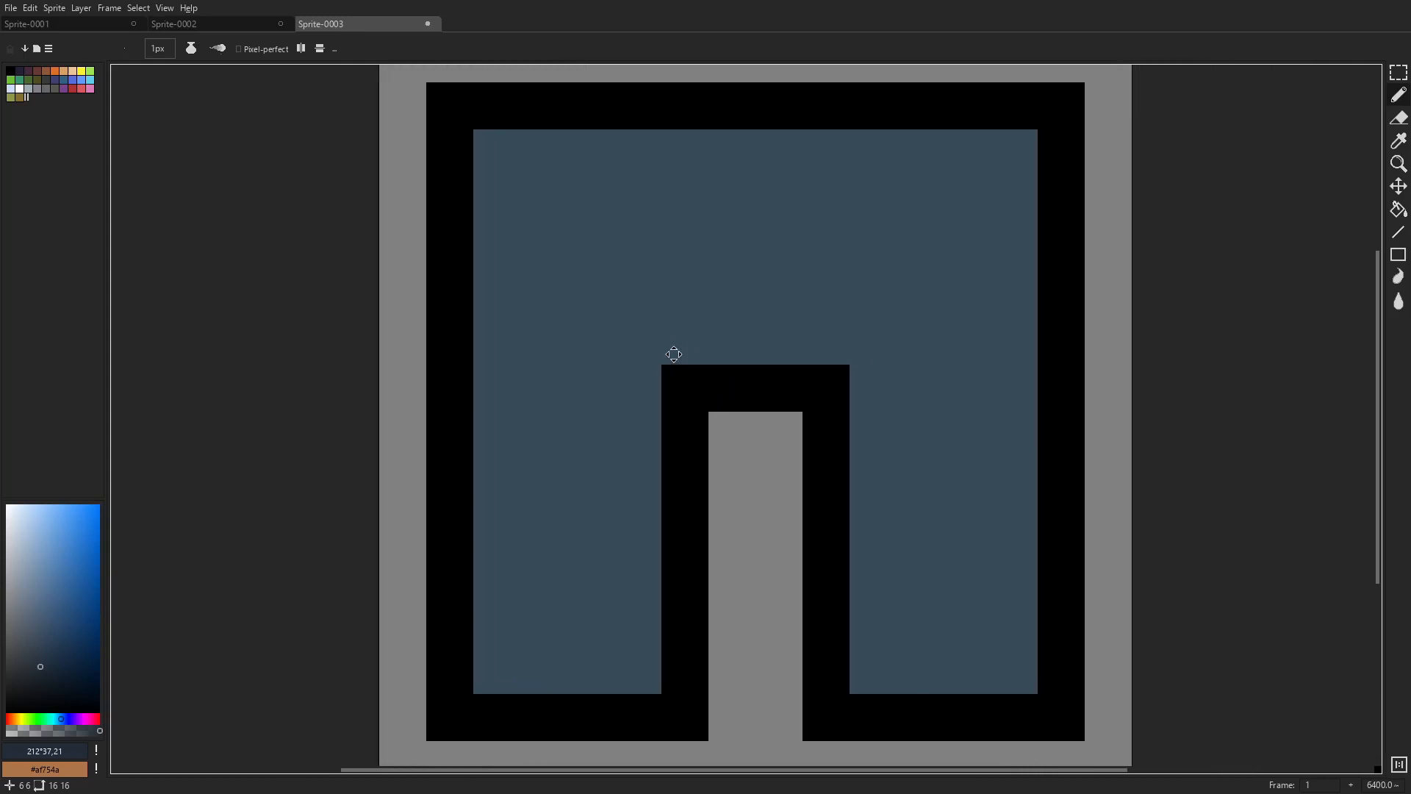
scroll(down, 3)
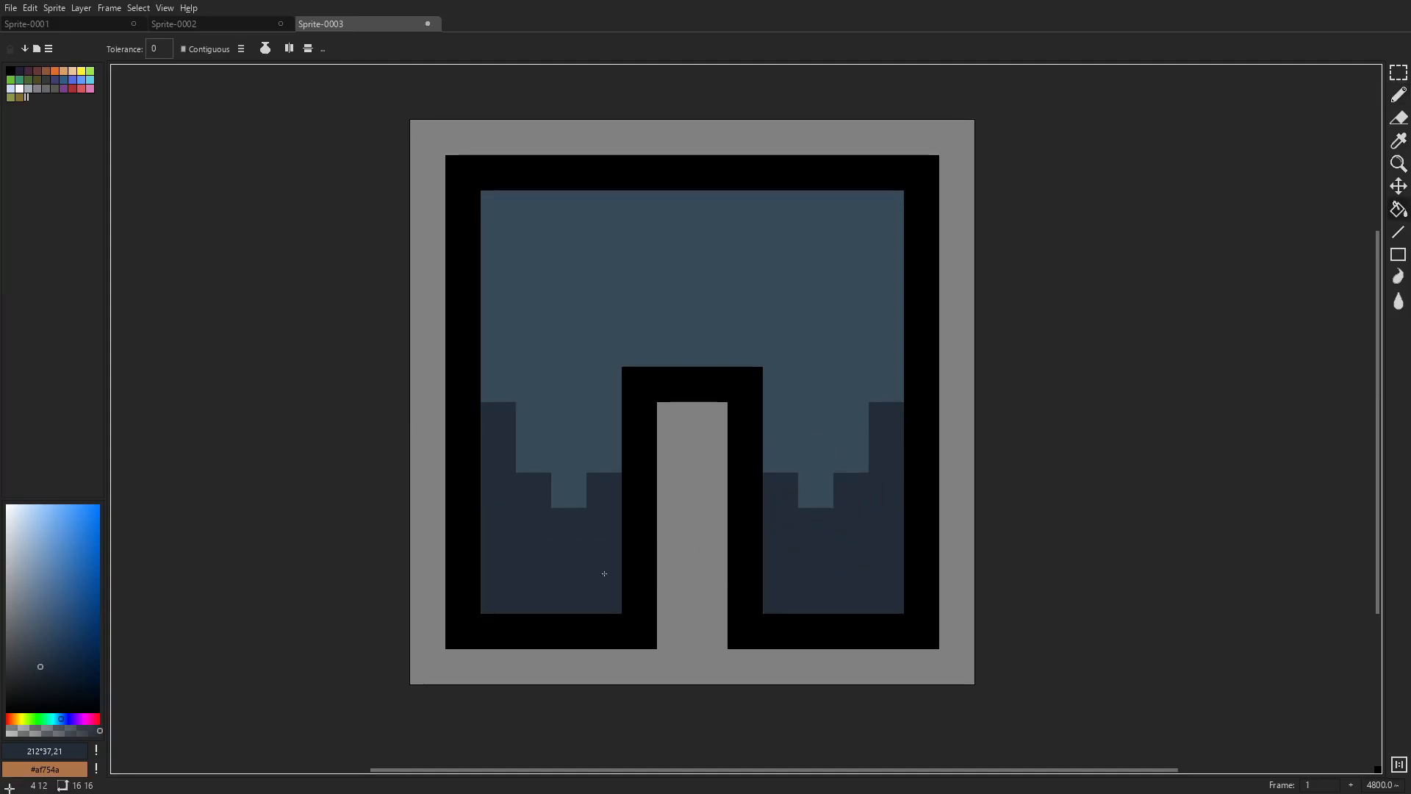
click(1399, 92)
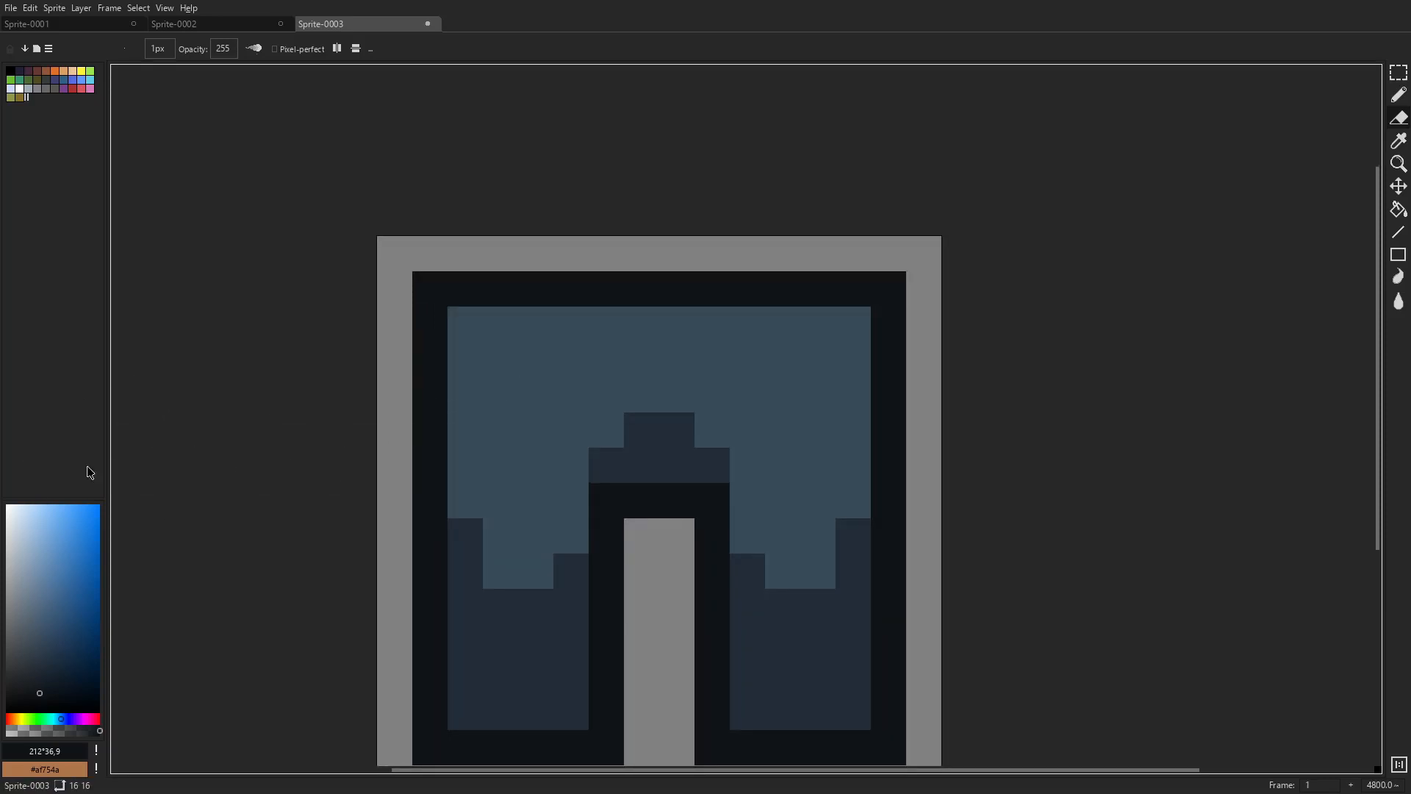
Draw a dark brown waist belt row with a pale grey-blue buckle at its centre.
click(37, 669)
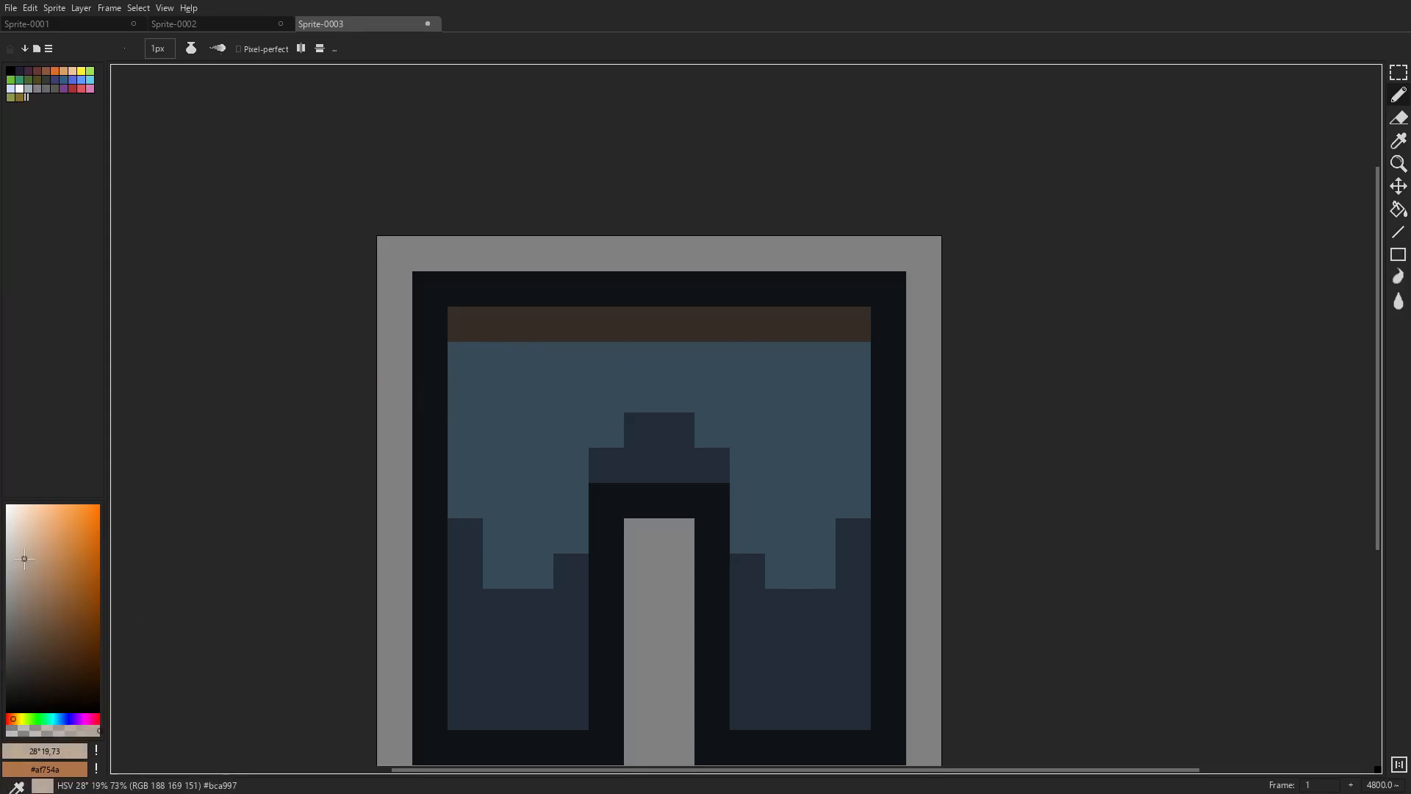
click(54, 718)
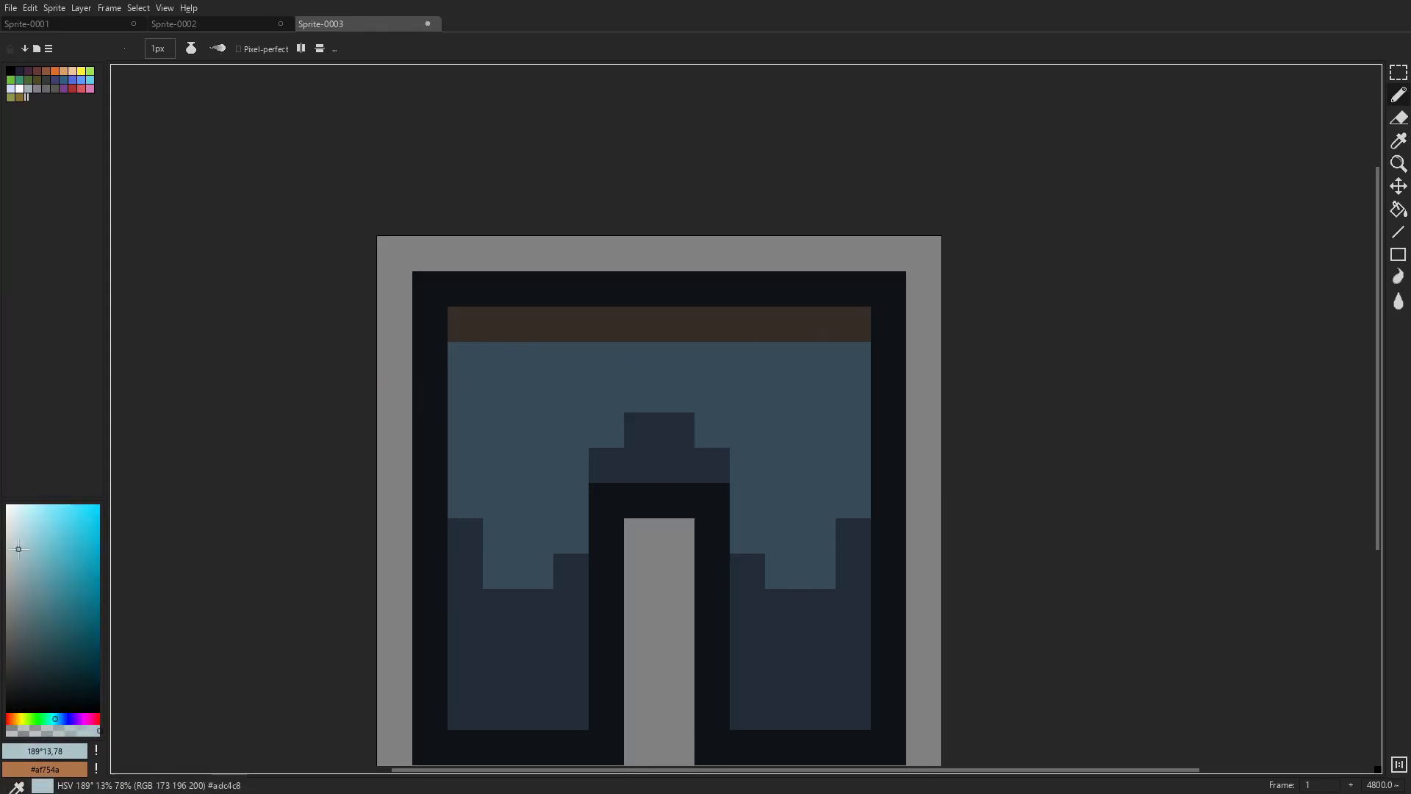
click(642, 322)
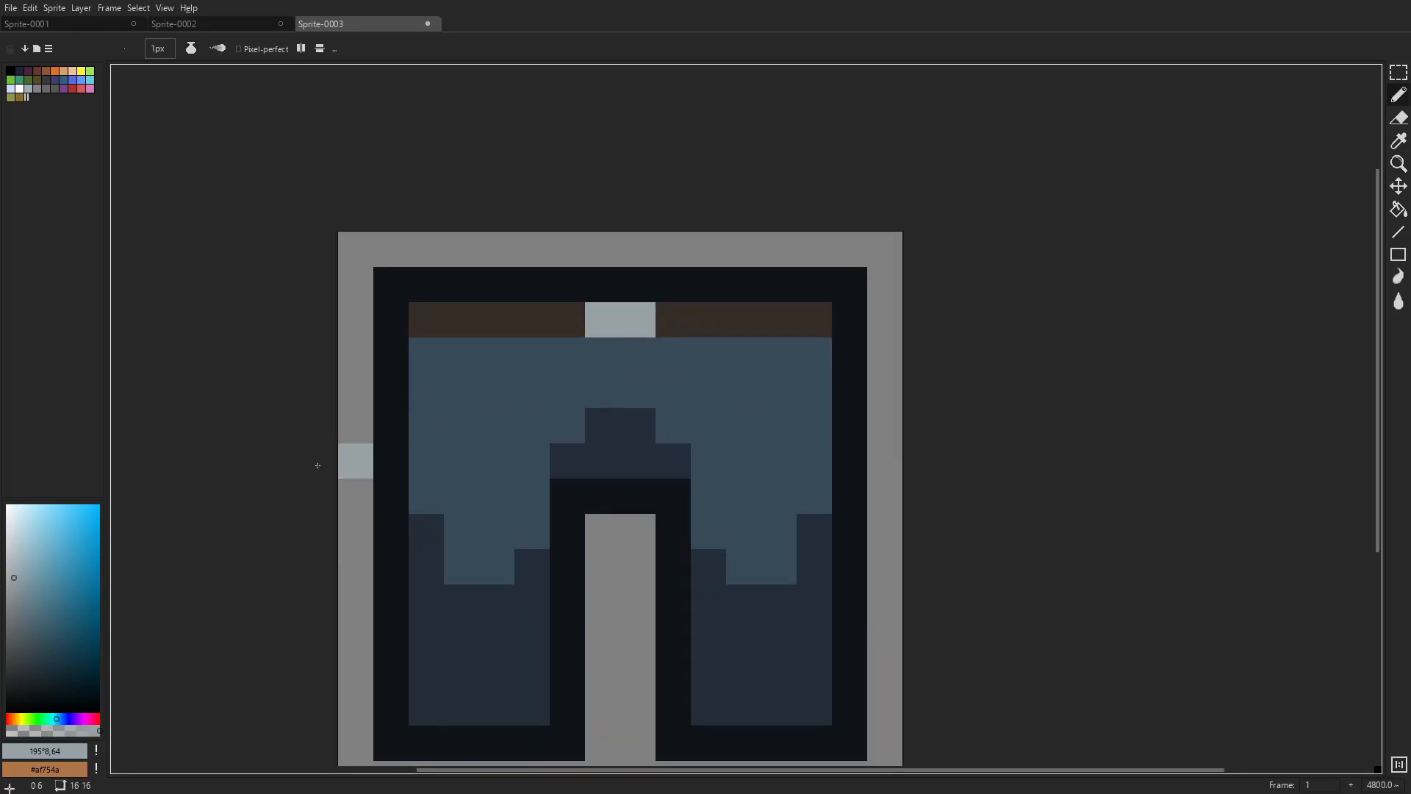
scroll(down, 3)
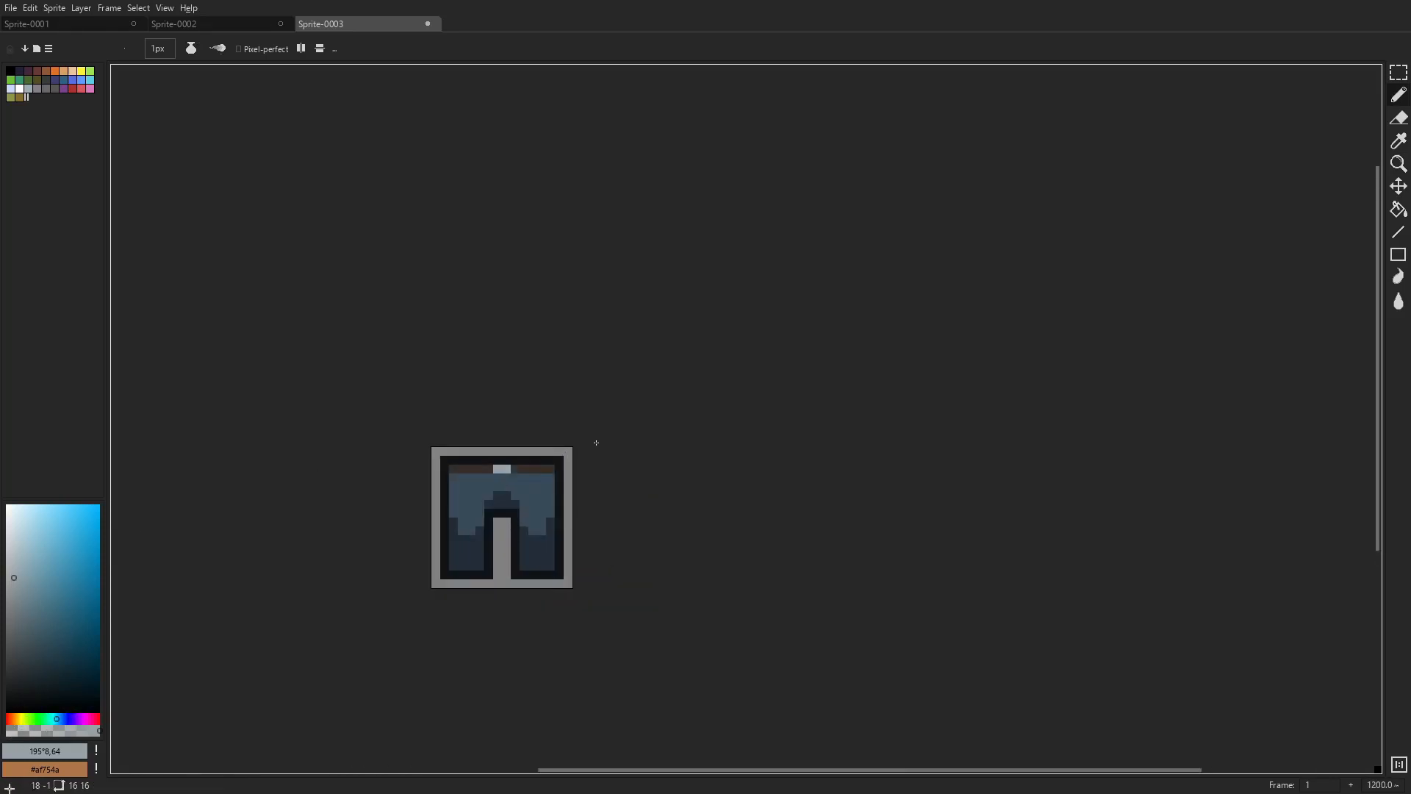
Pencil near-black navy hems under each trouser leg and zoom out to check.
scroll(up, 3)
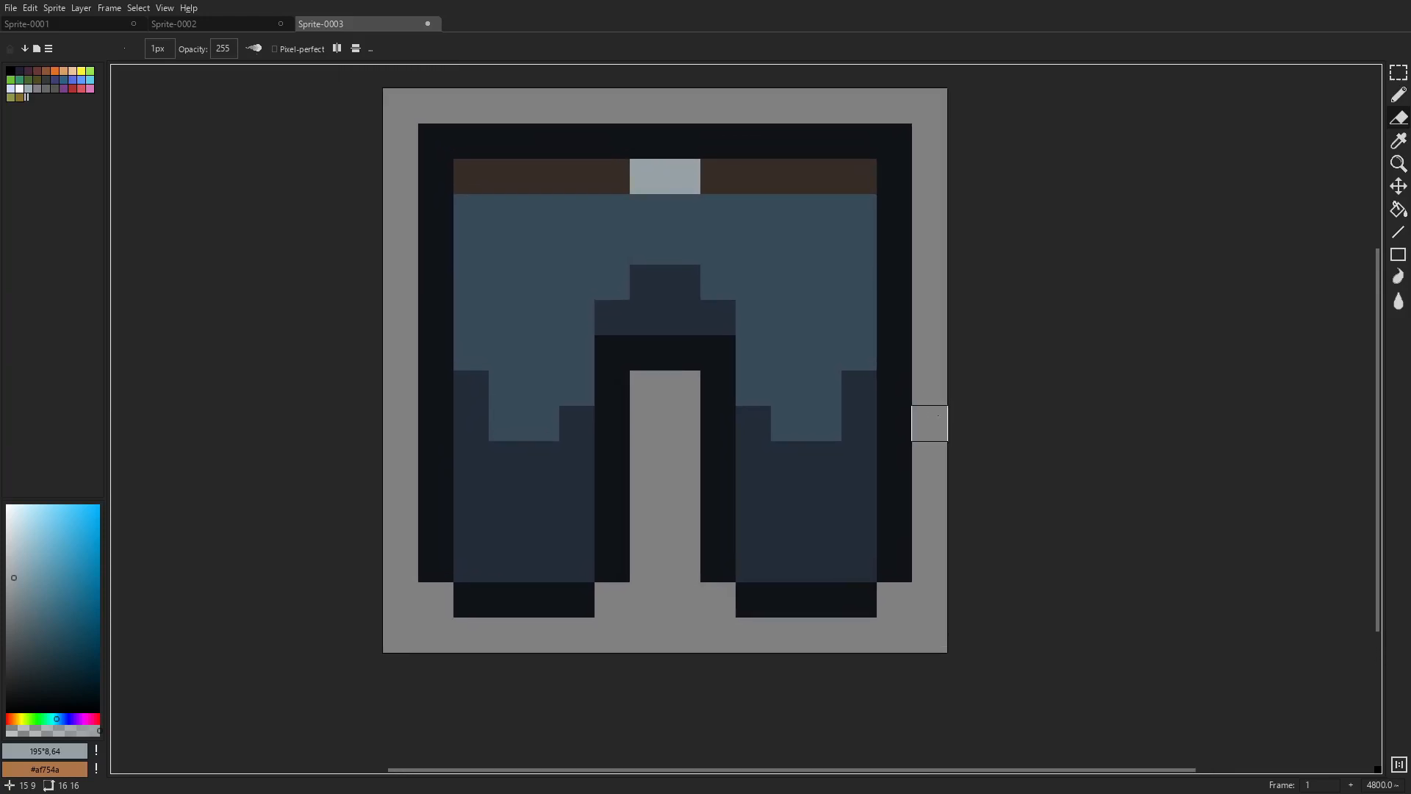
mouse_move(541, 387)
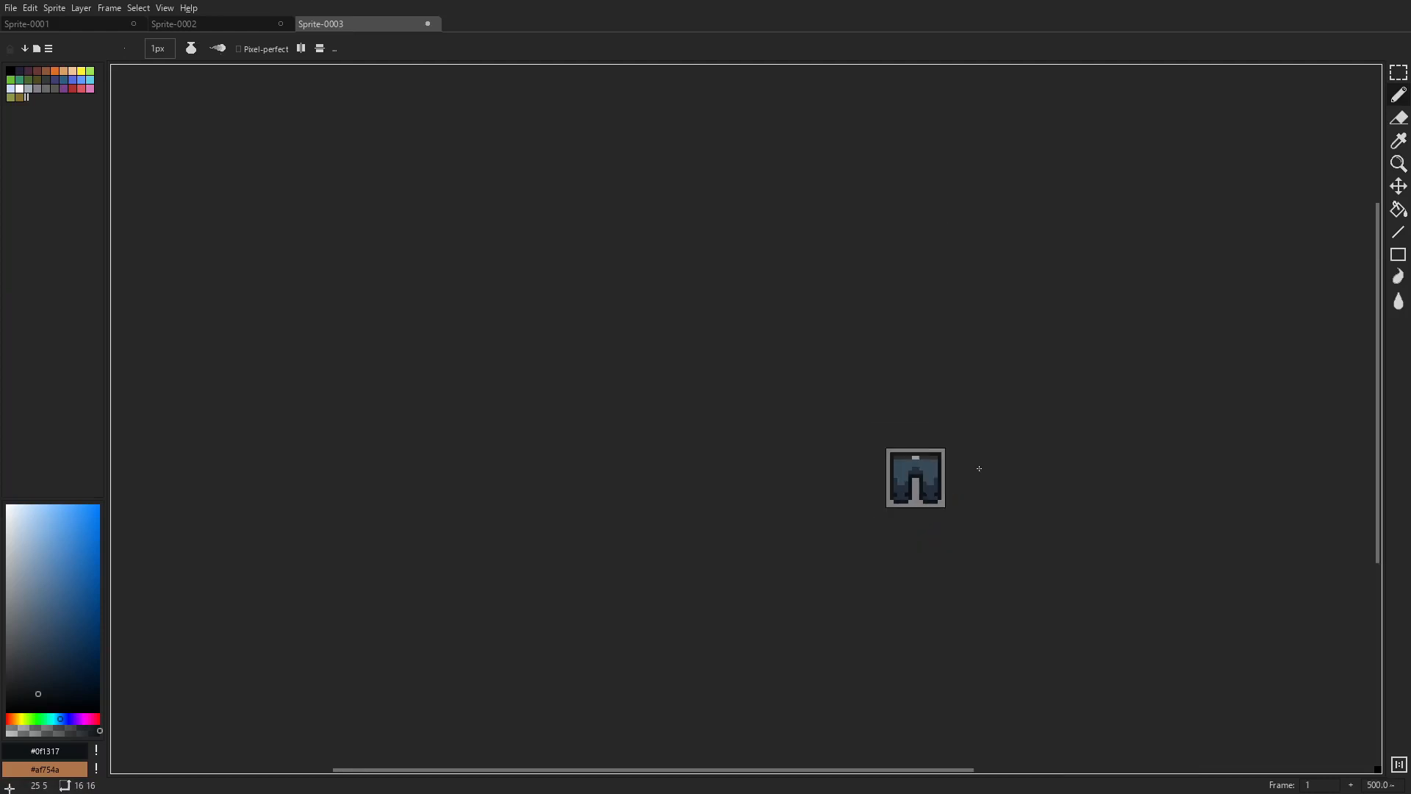
scroll(up, 3)
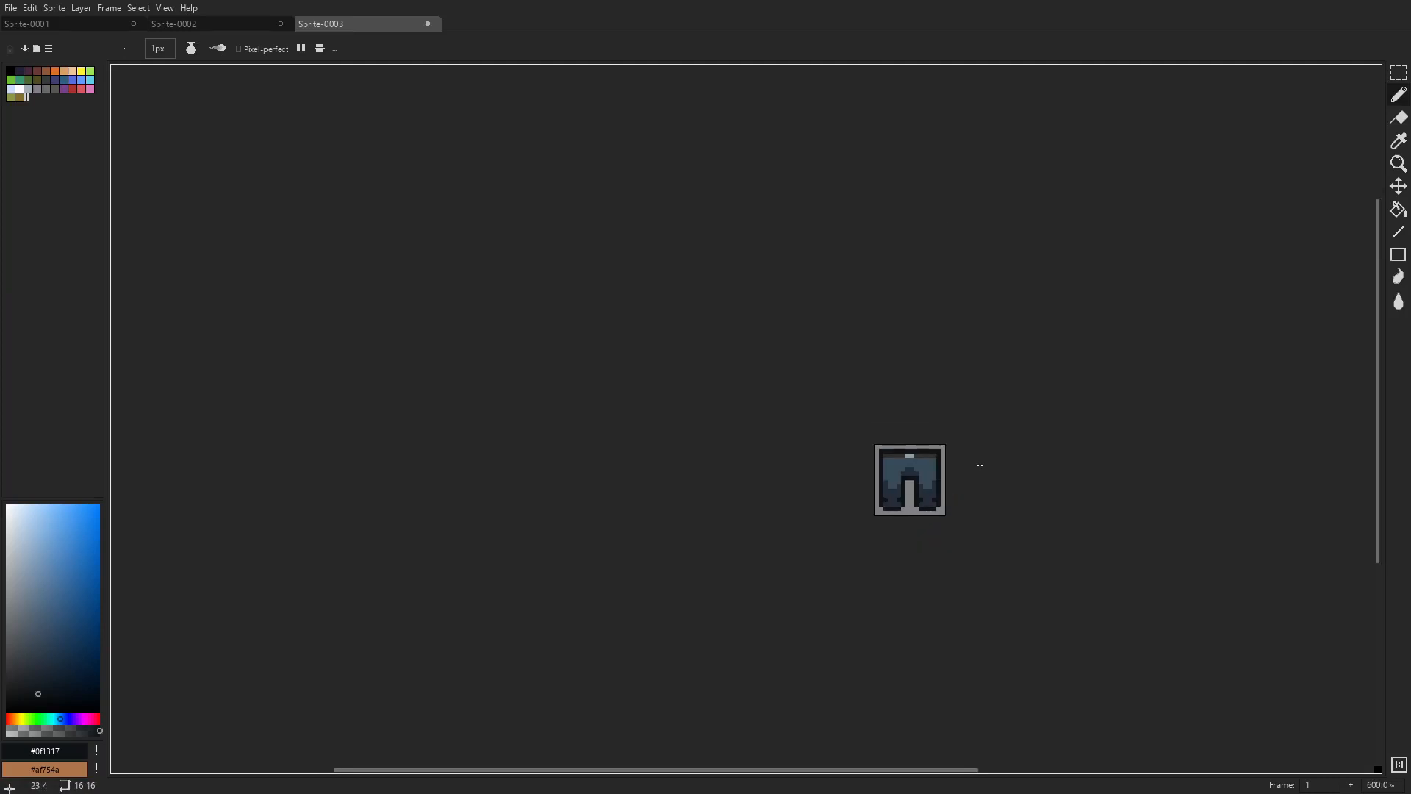
scroll(up, 3)
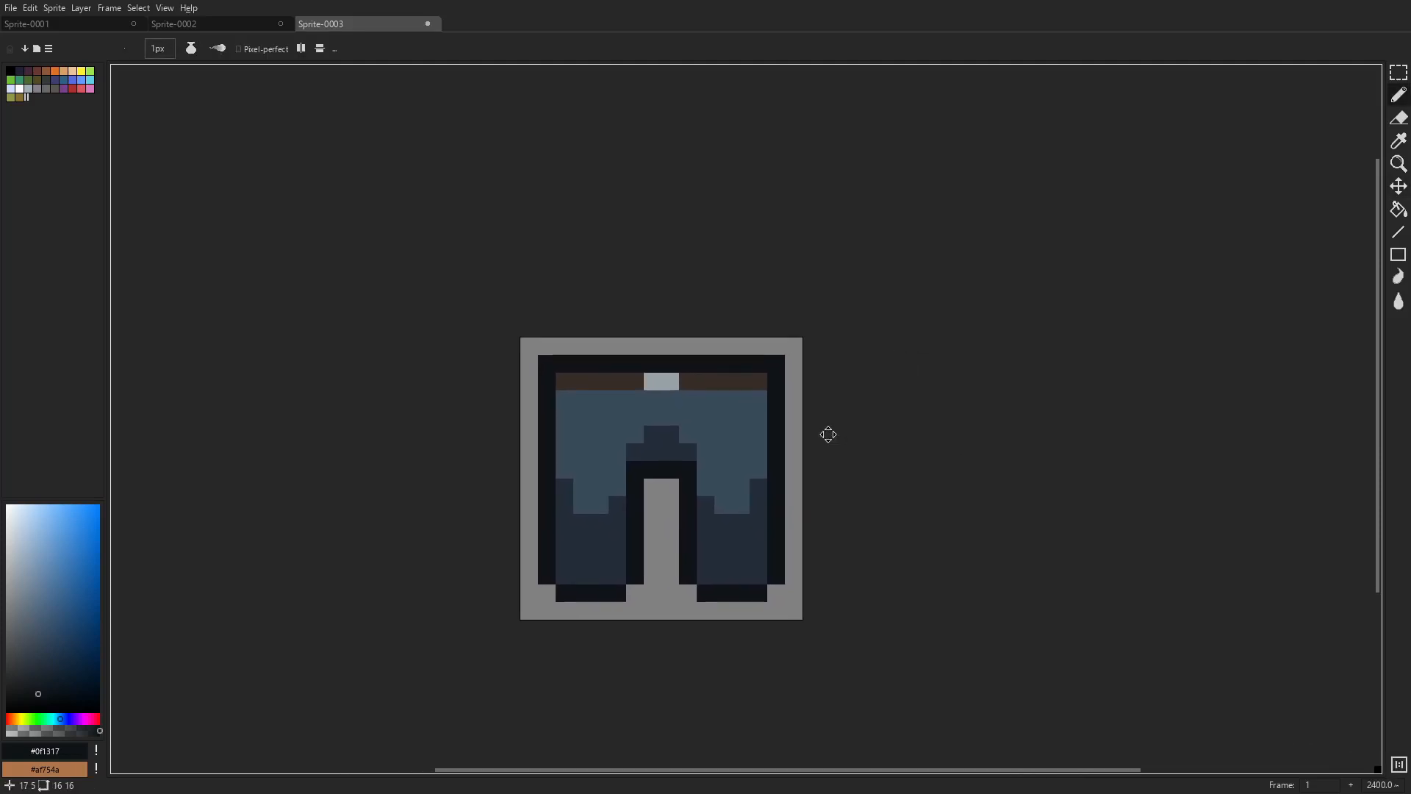
Flip between the Sprite-0001, Sprite-0002 and Sprite-0003 tabs, ending on the shirt sprite.
click(28, 23)
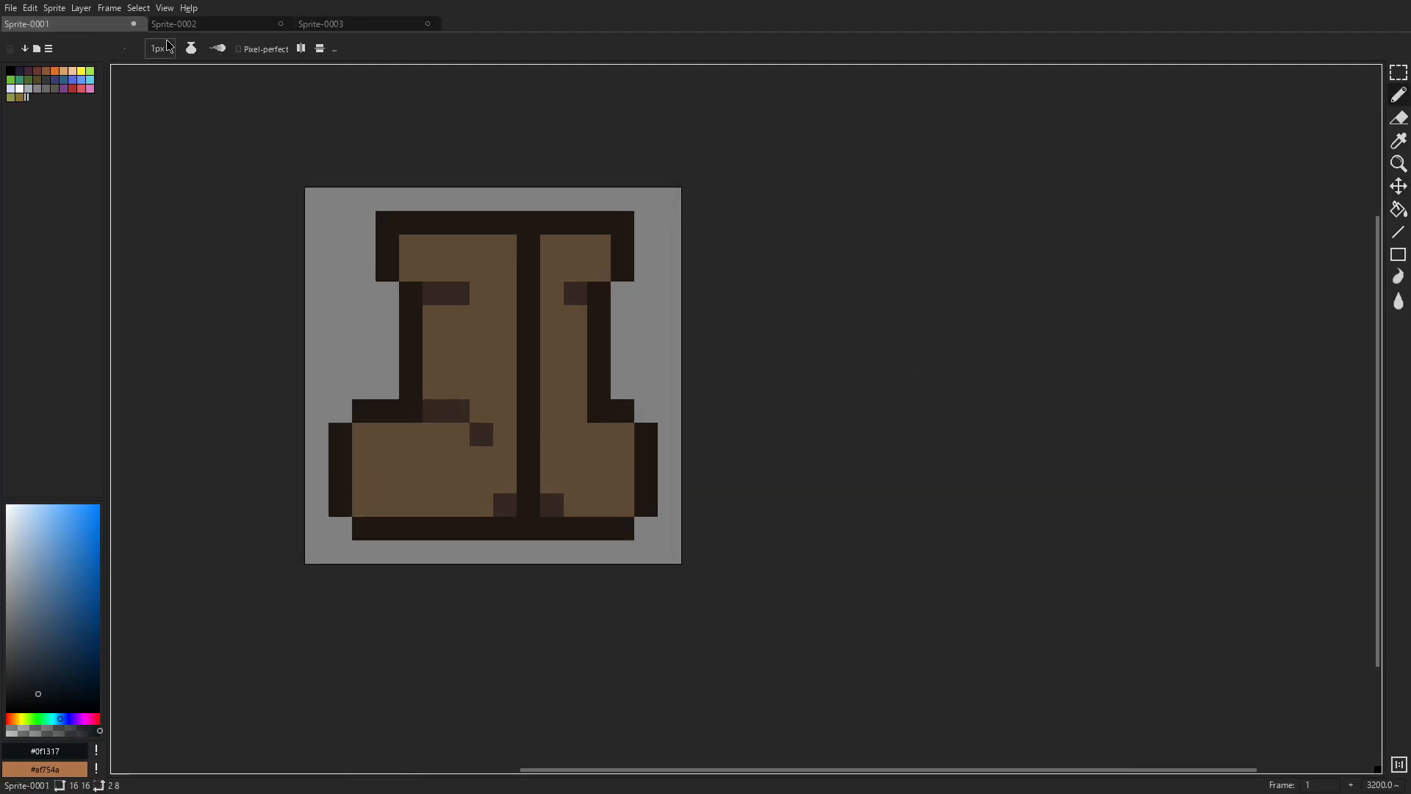
click(174, 24)
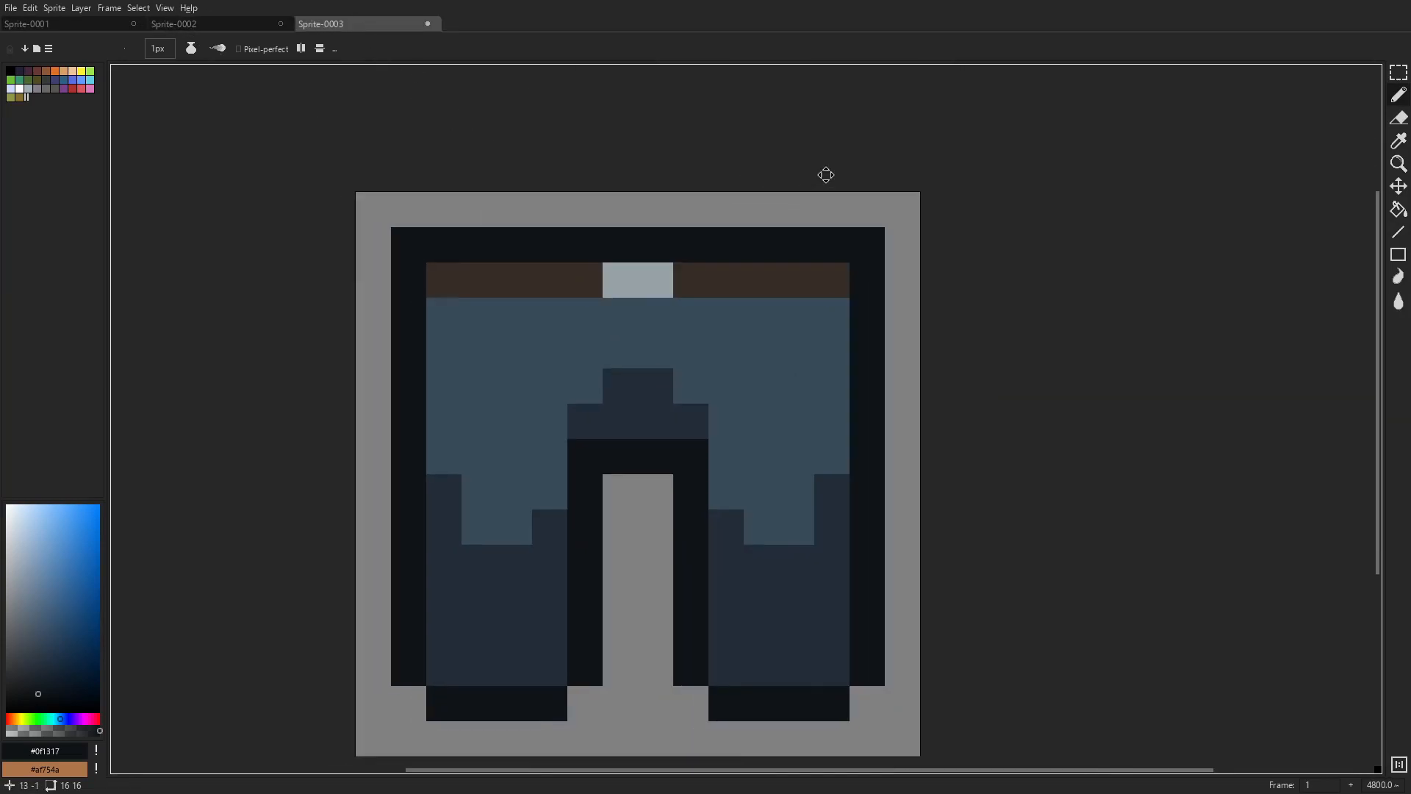
click(173, 23)
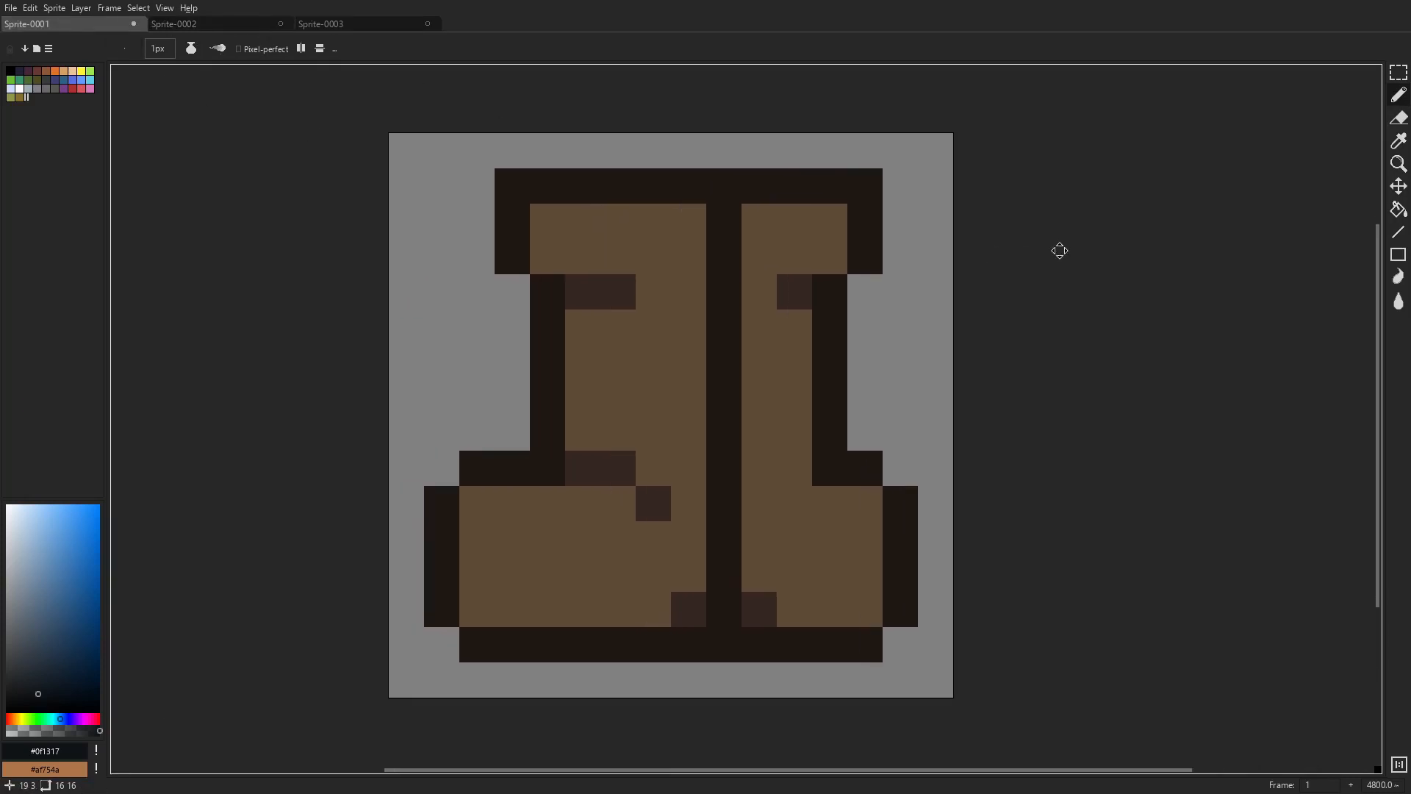
click(365, 24)
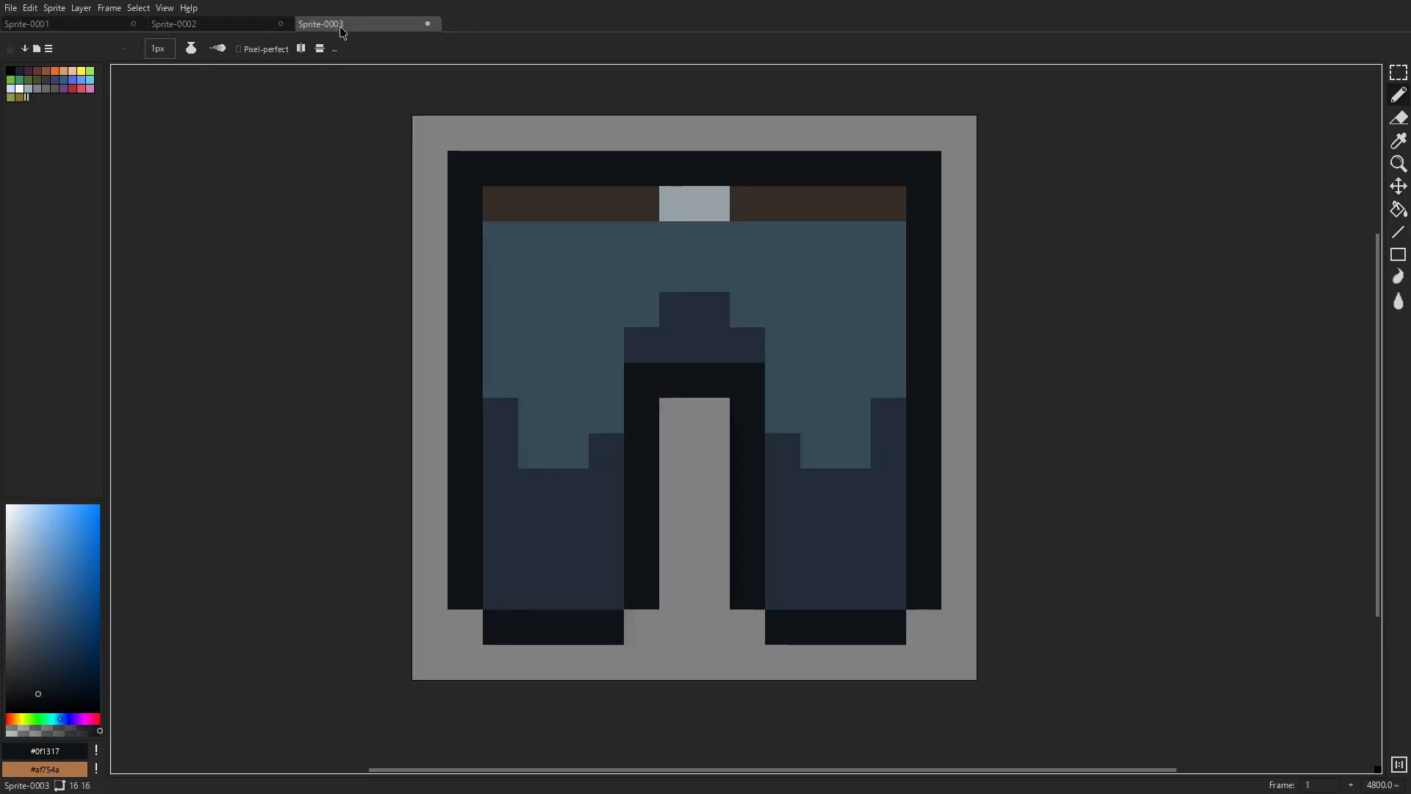
click(174, 23)
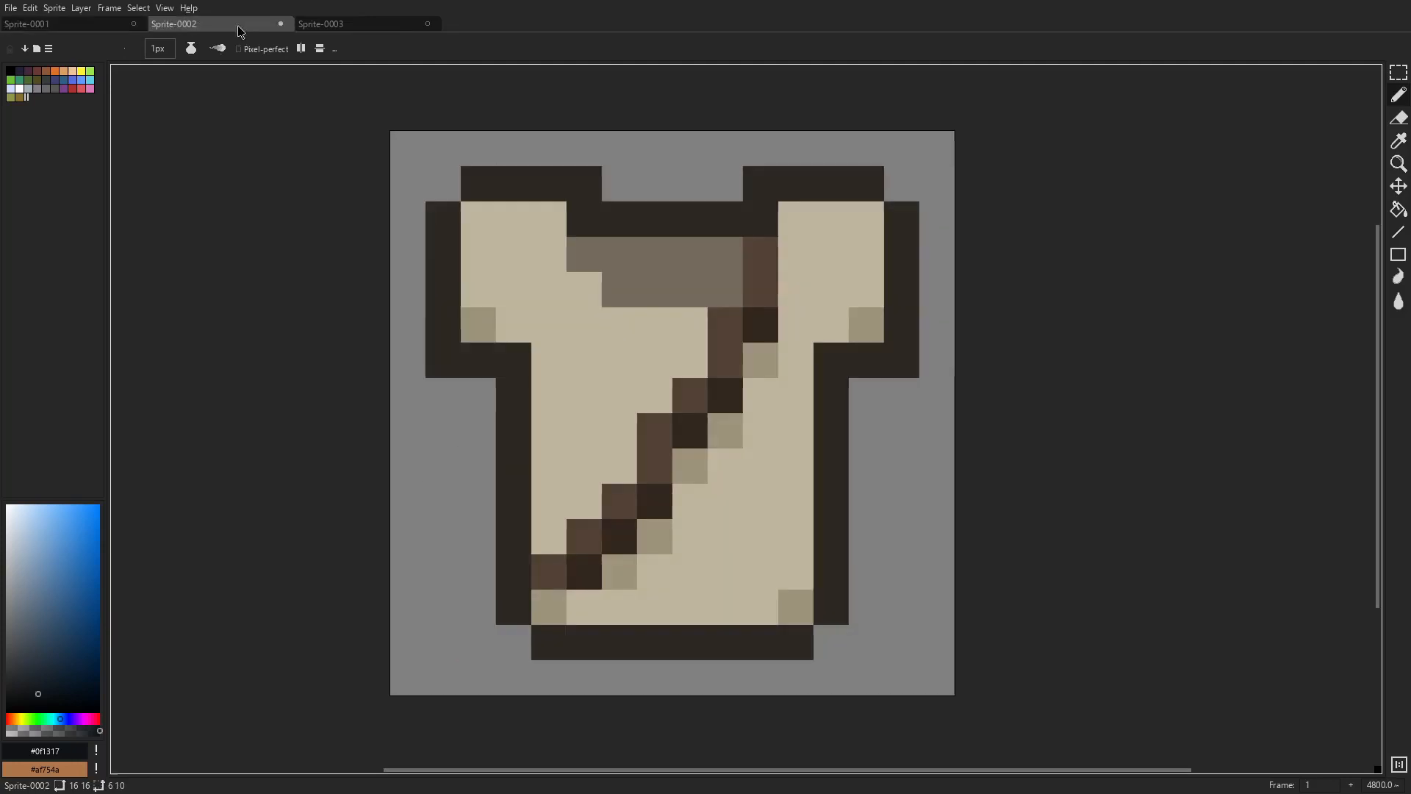
click(28, 24)
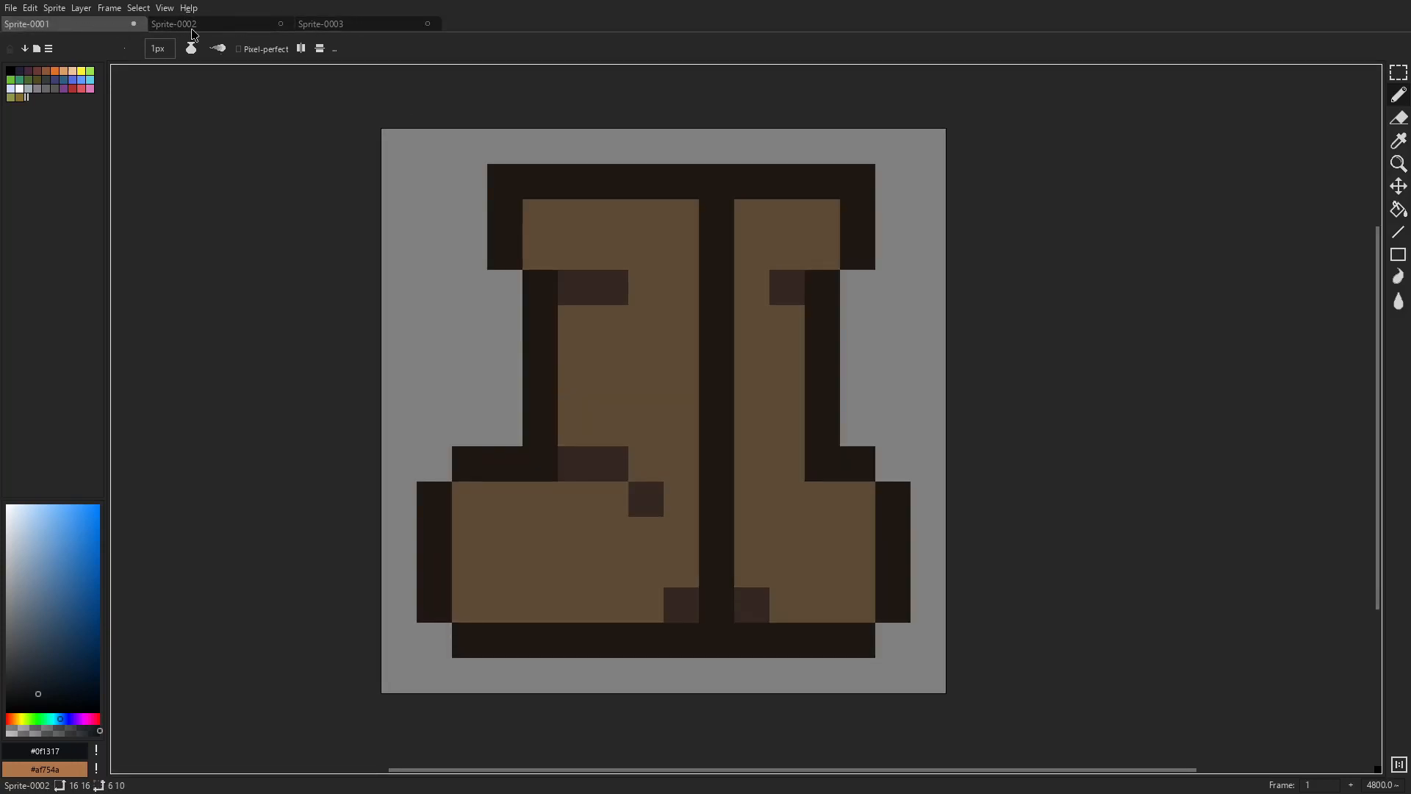
click(320, 23)
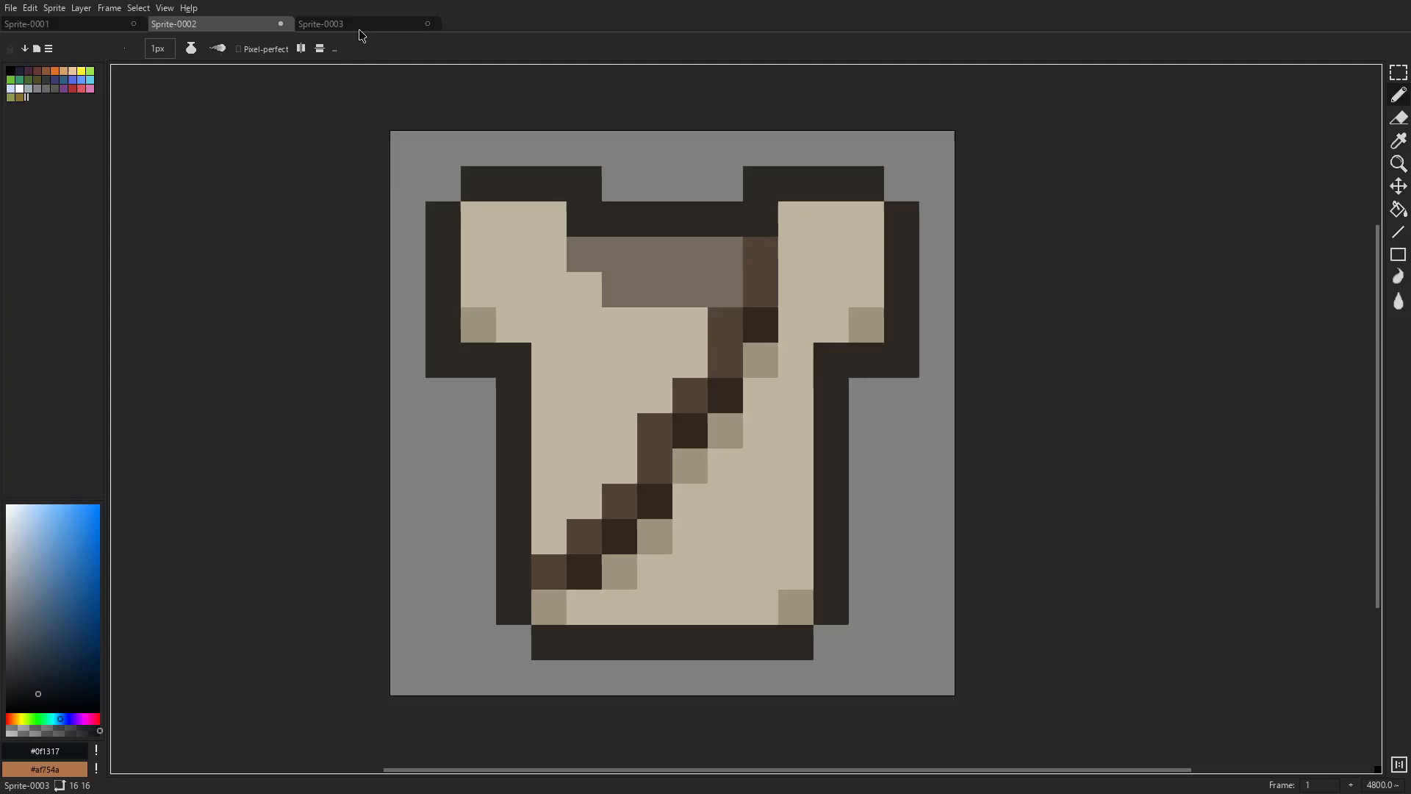
mouse_move(393, 84)
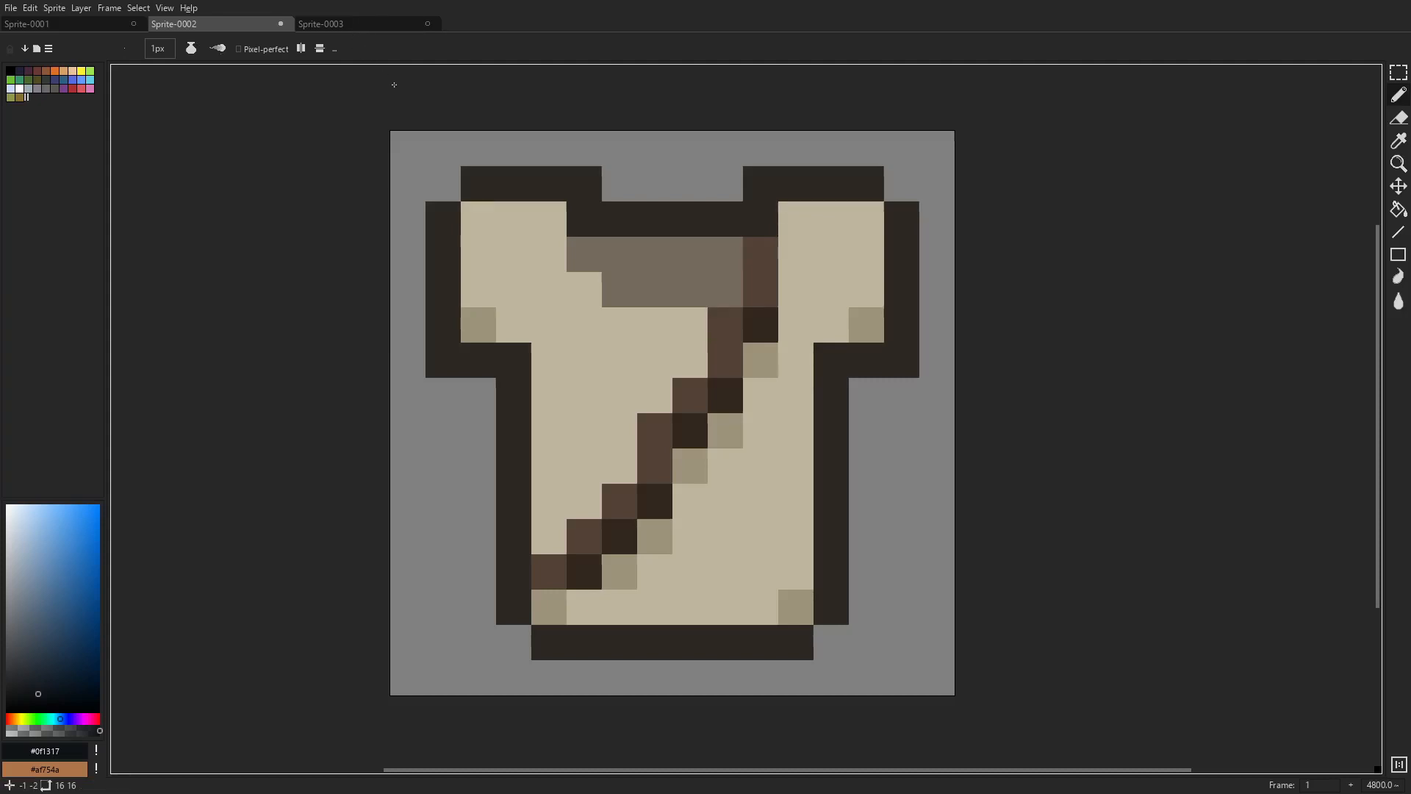
mouse_move(1155, 222)
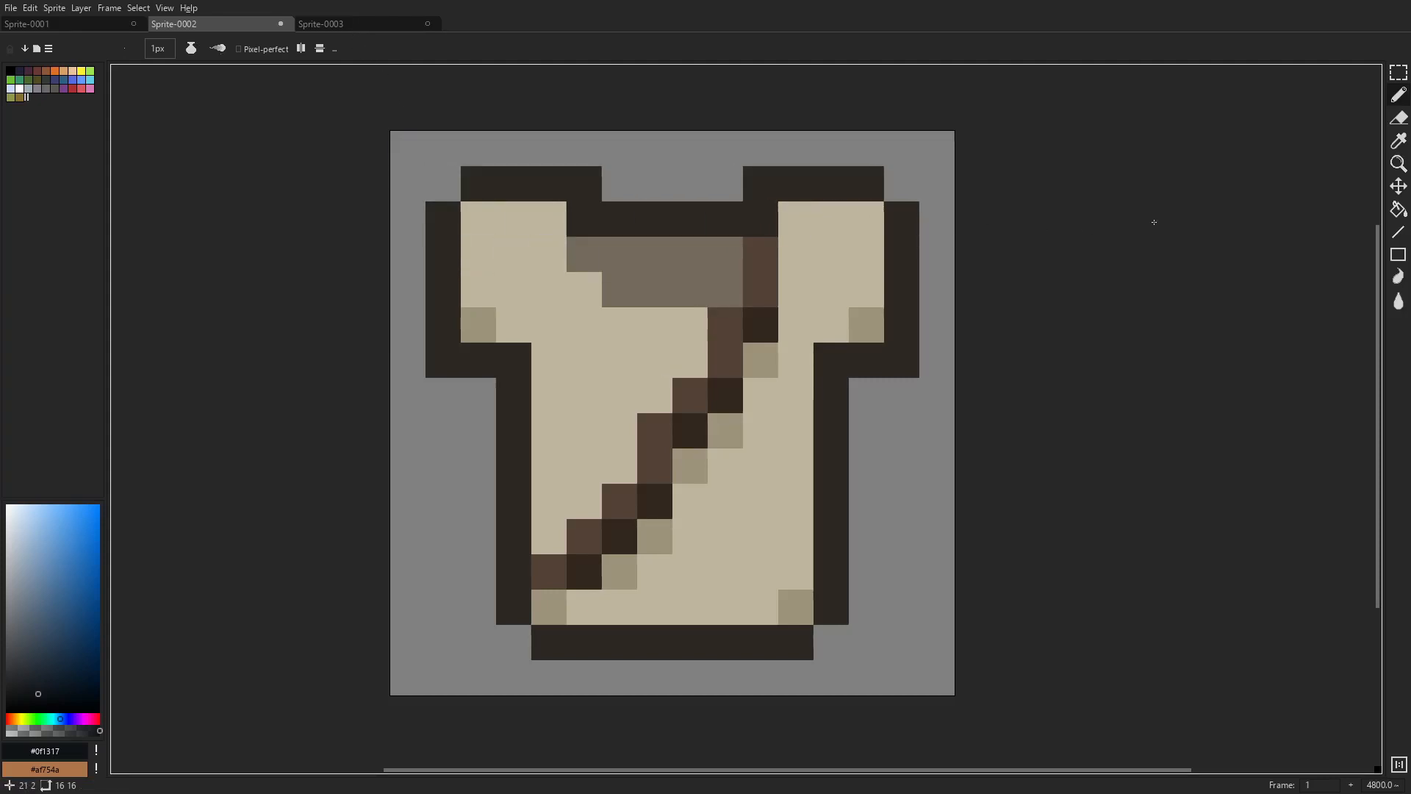